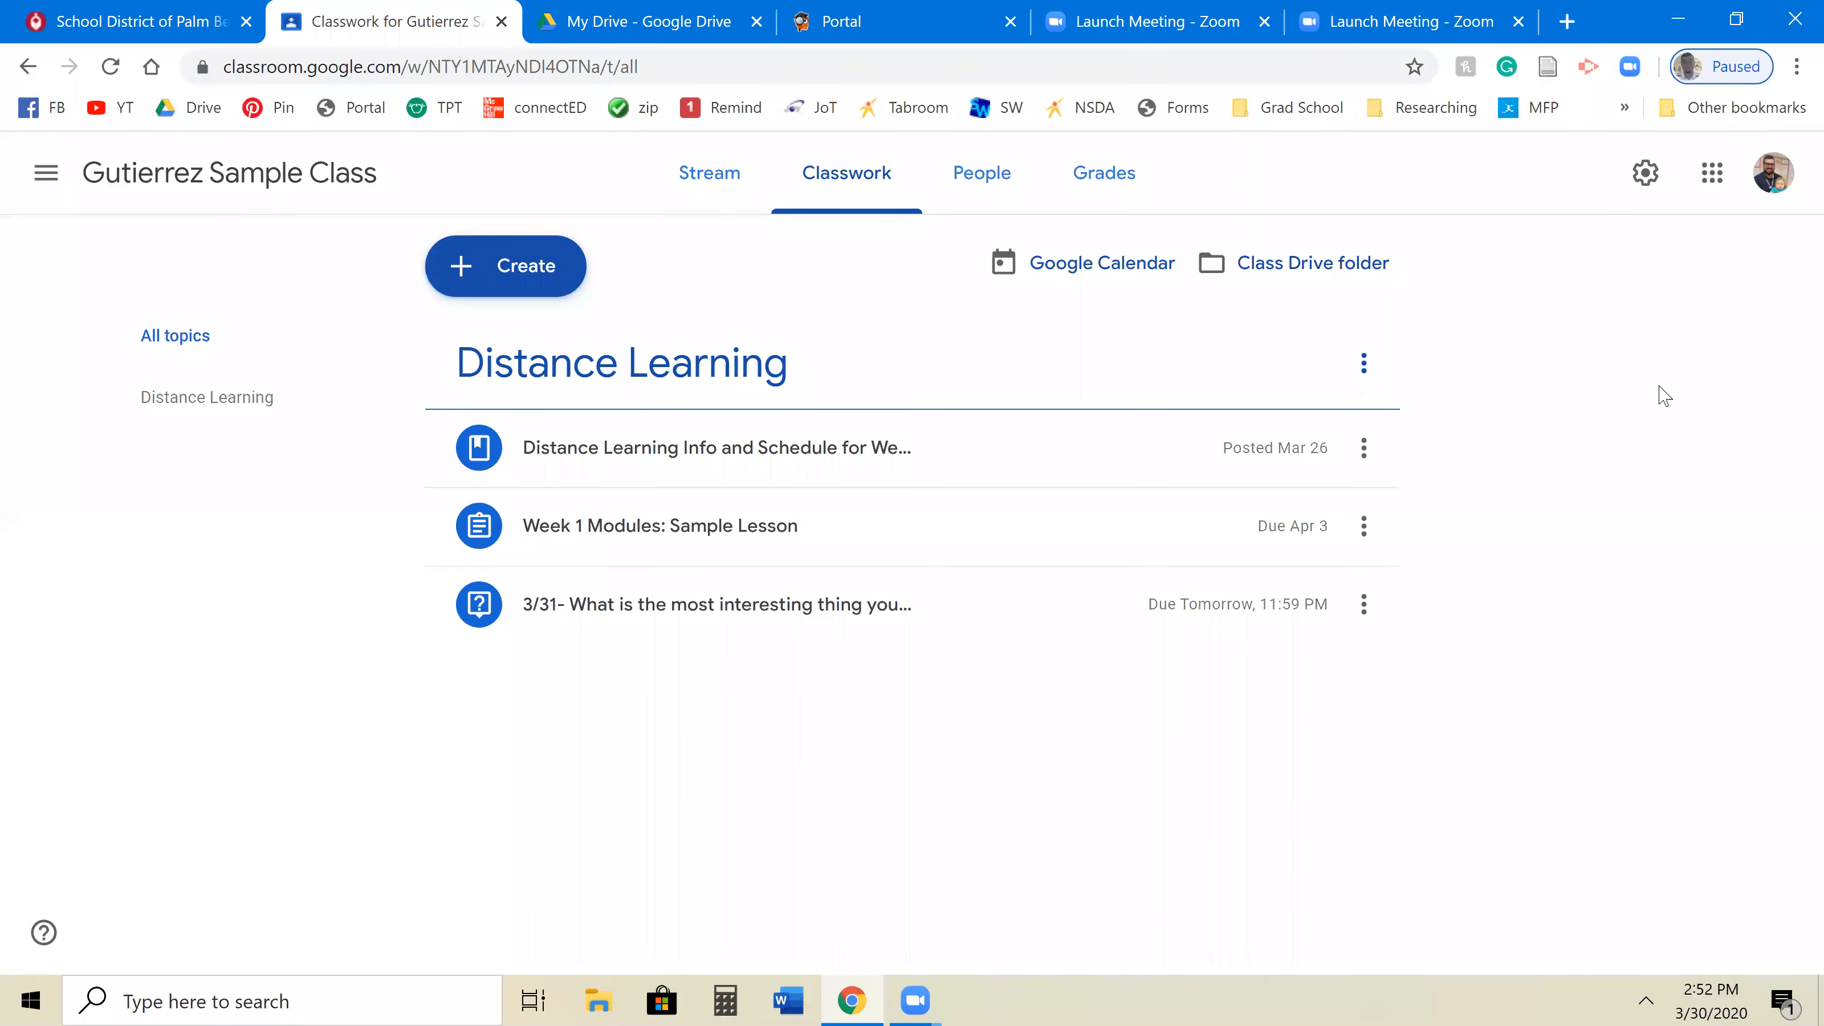
mouse_move(1644, 367)
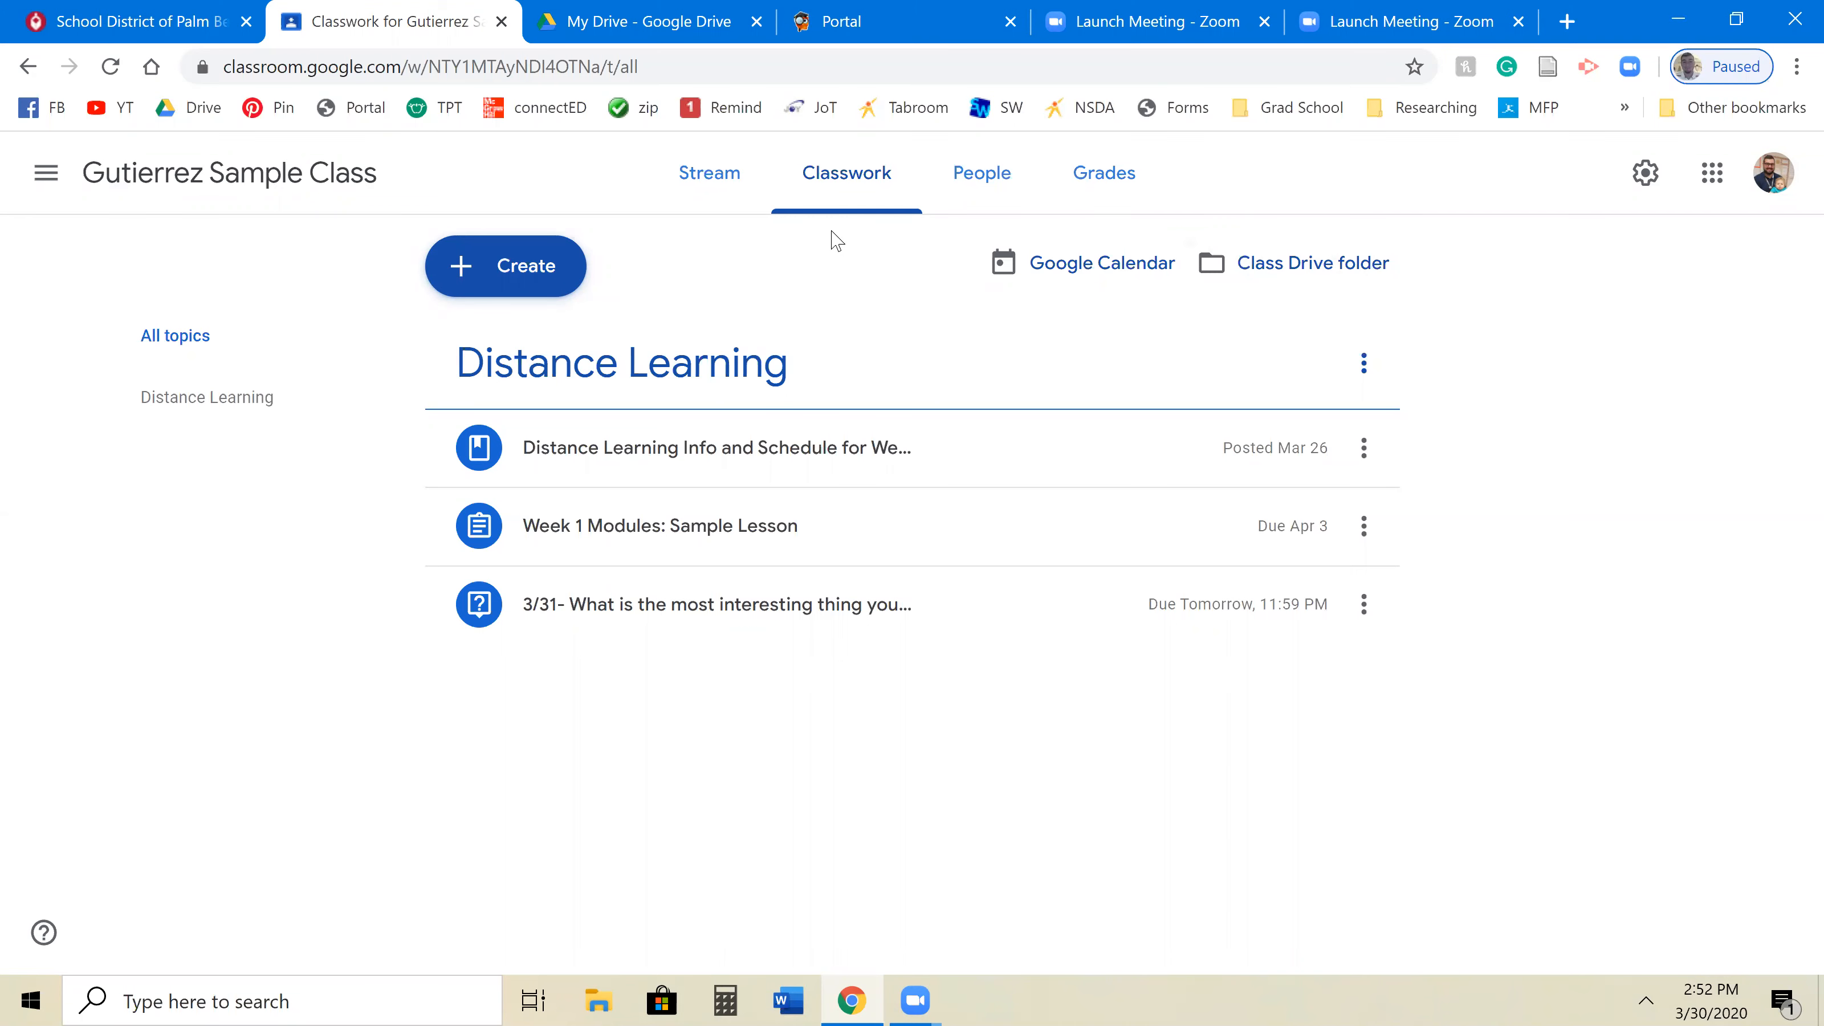
mouse_move(652, 265)
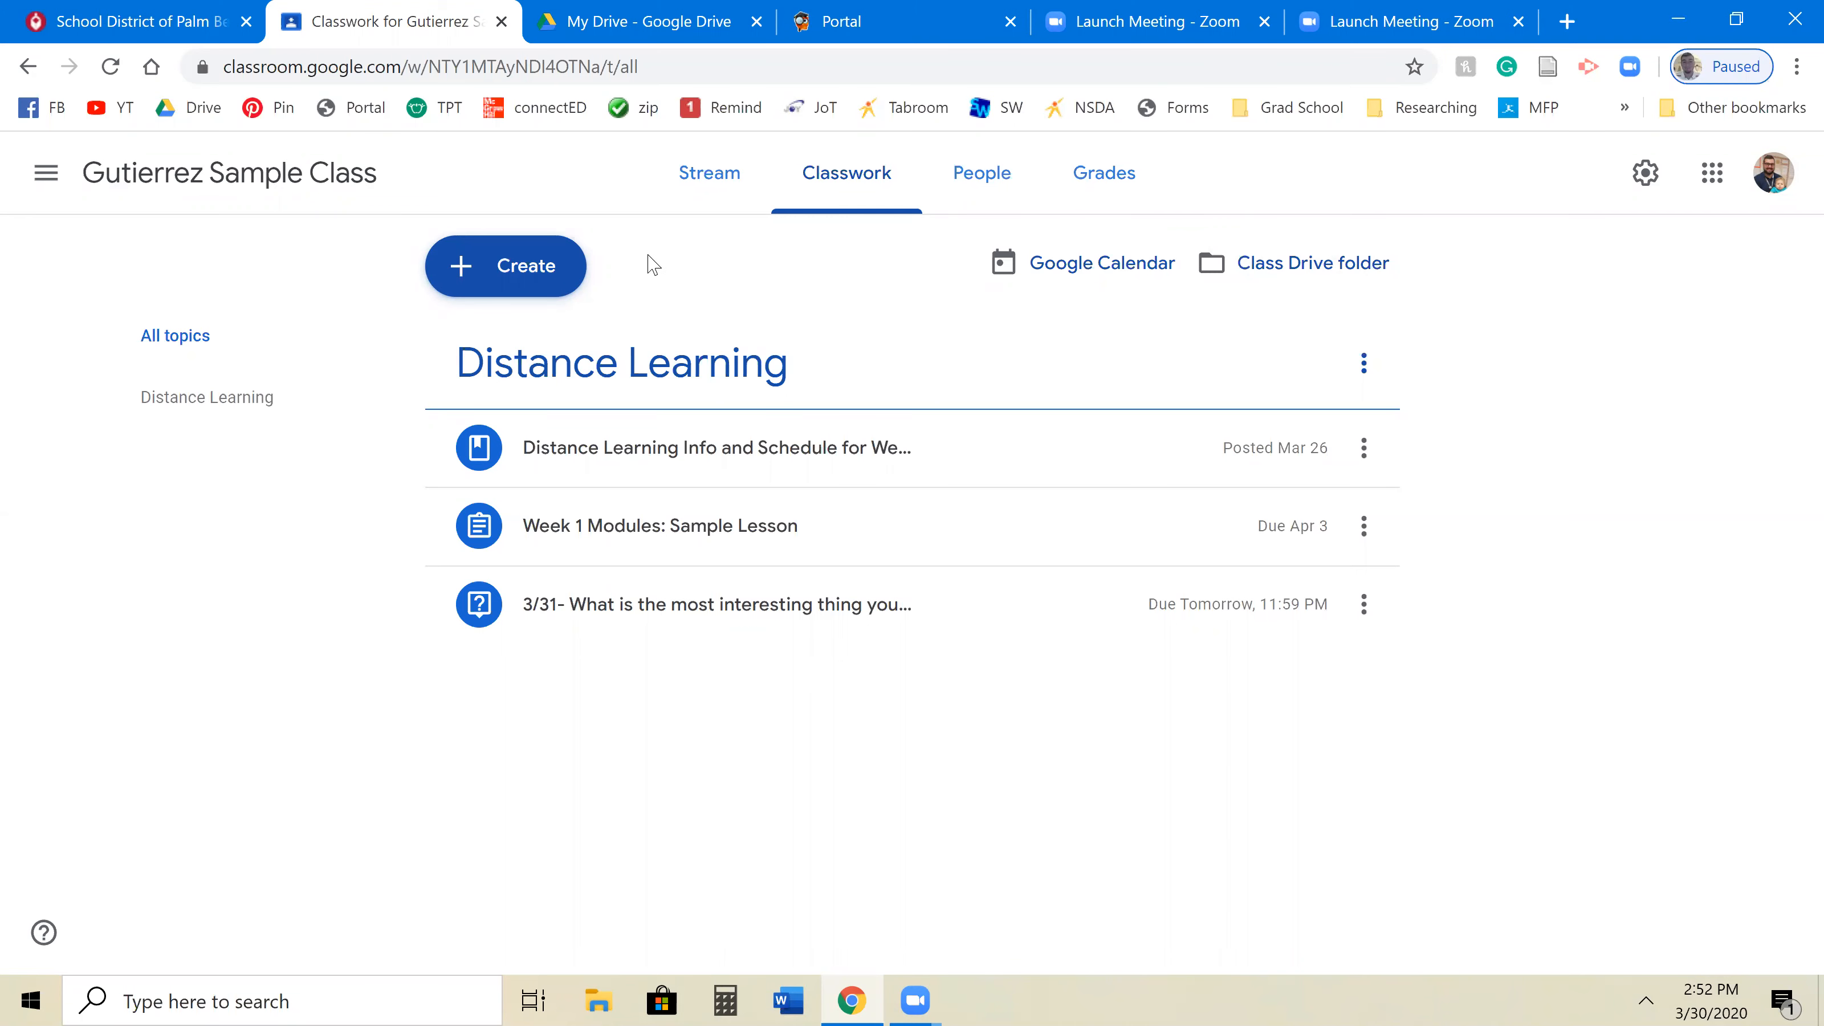
mouse_move(634, 266)
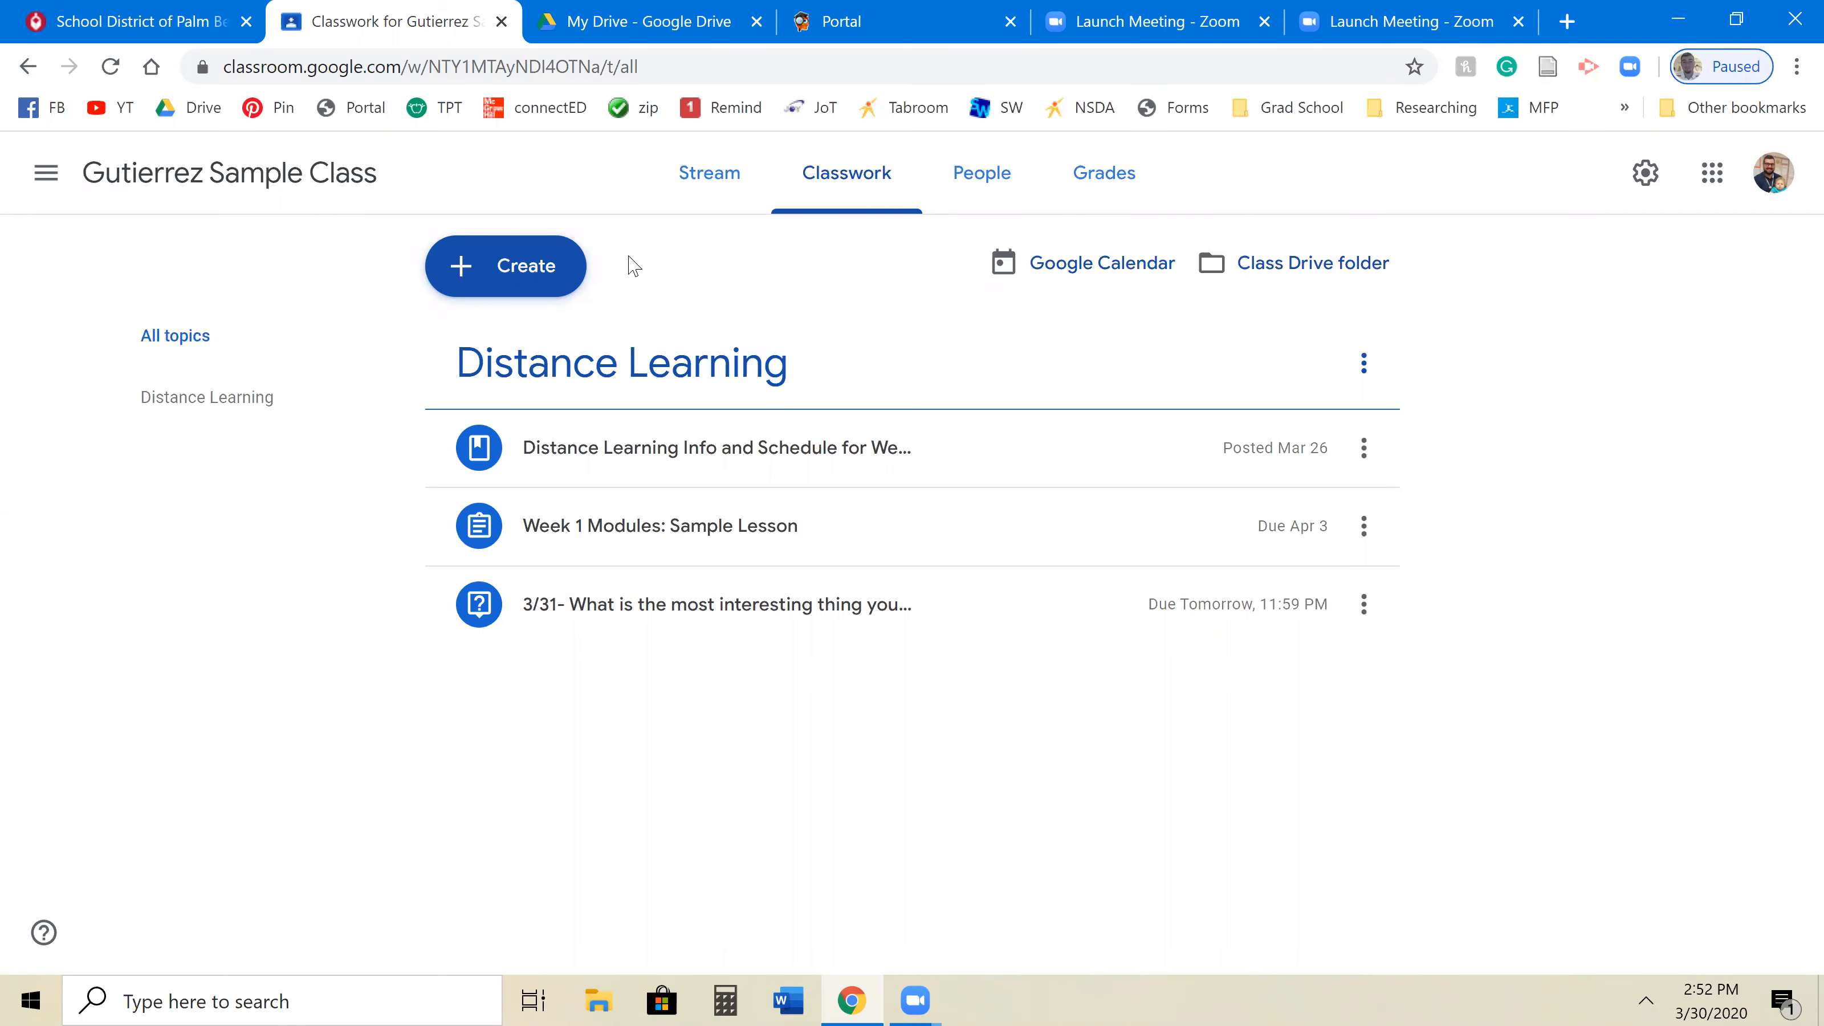
mouse_move(565, 266)
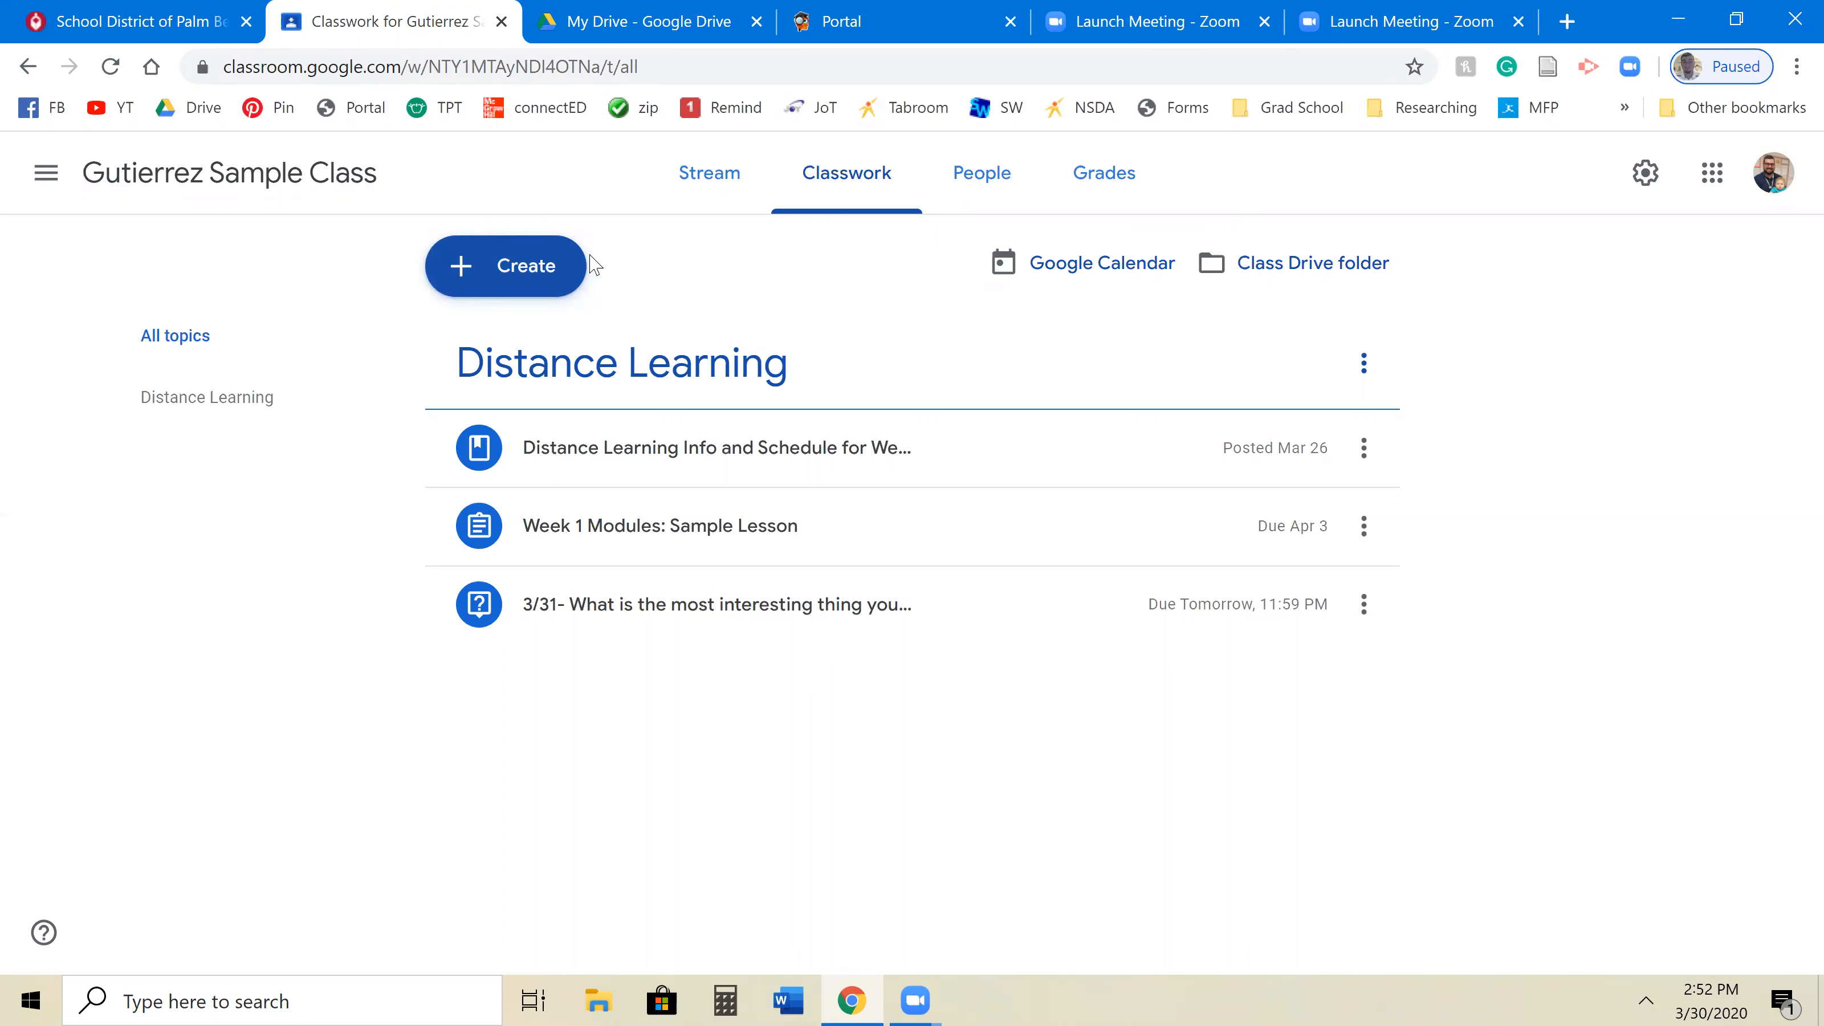
Start a new assignment from the Create menu.
click(505, 266)
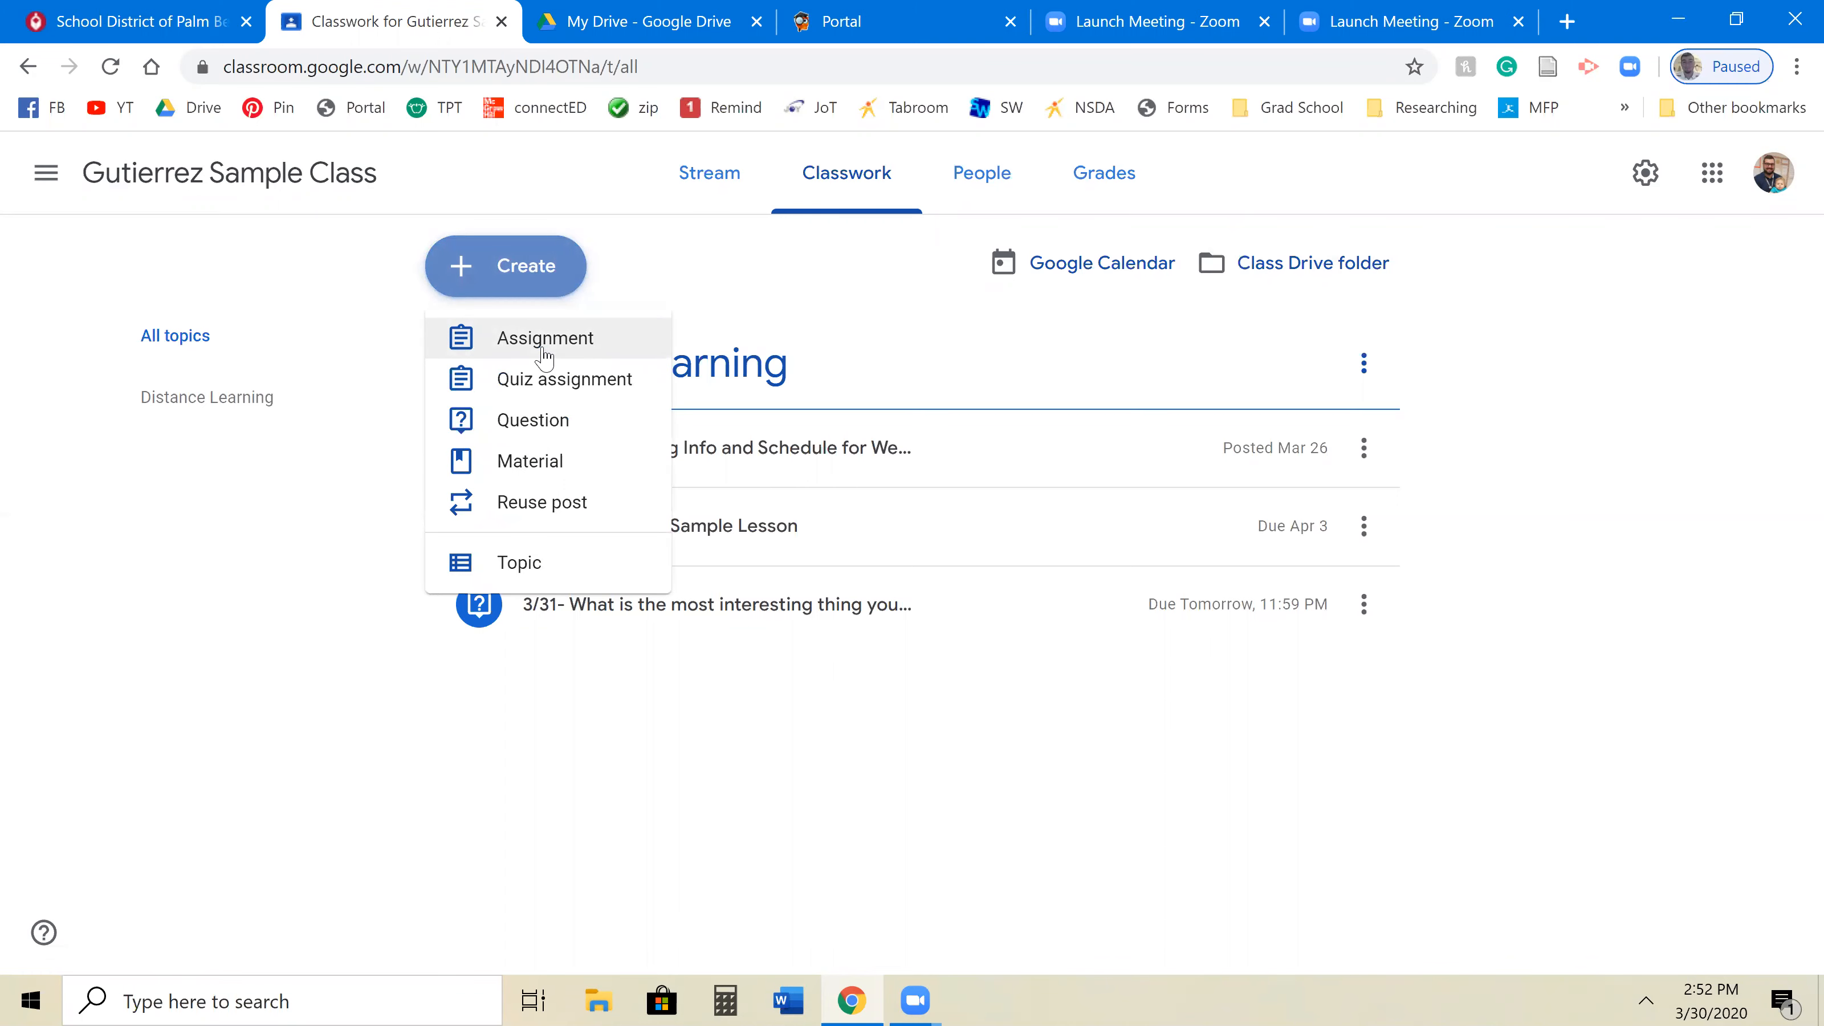
click(545, 337)
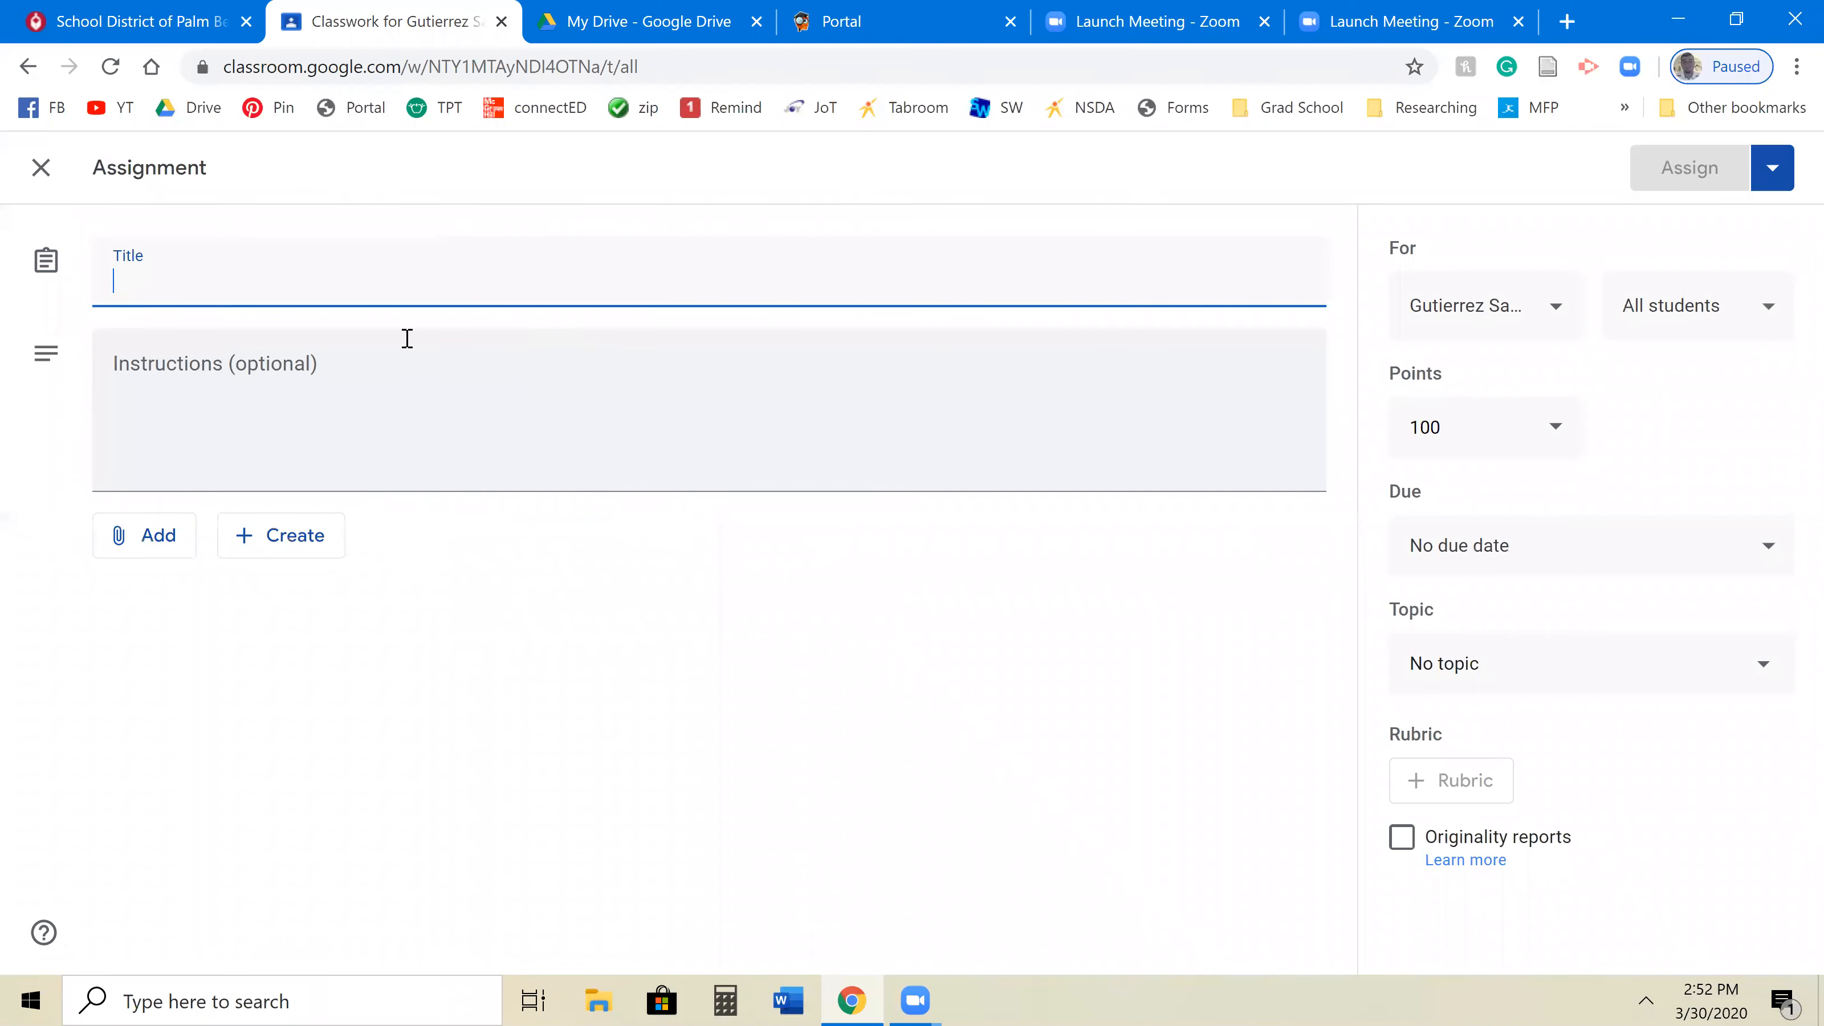
mouse_move(338, 322)
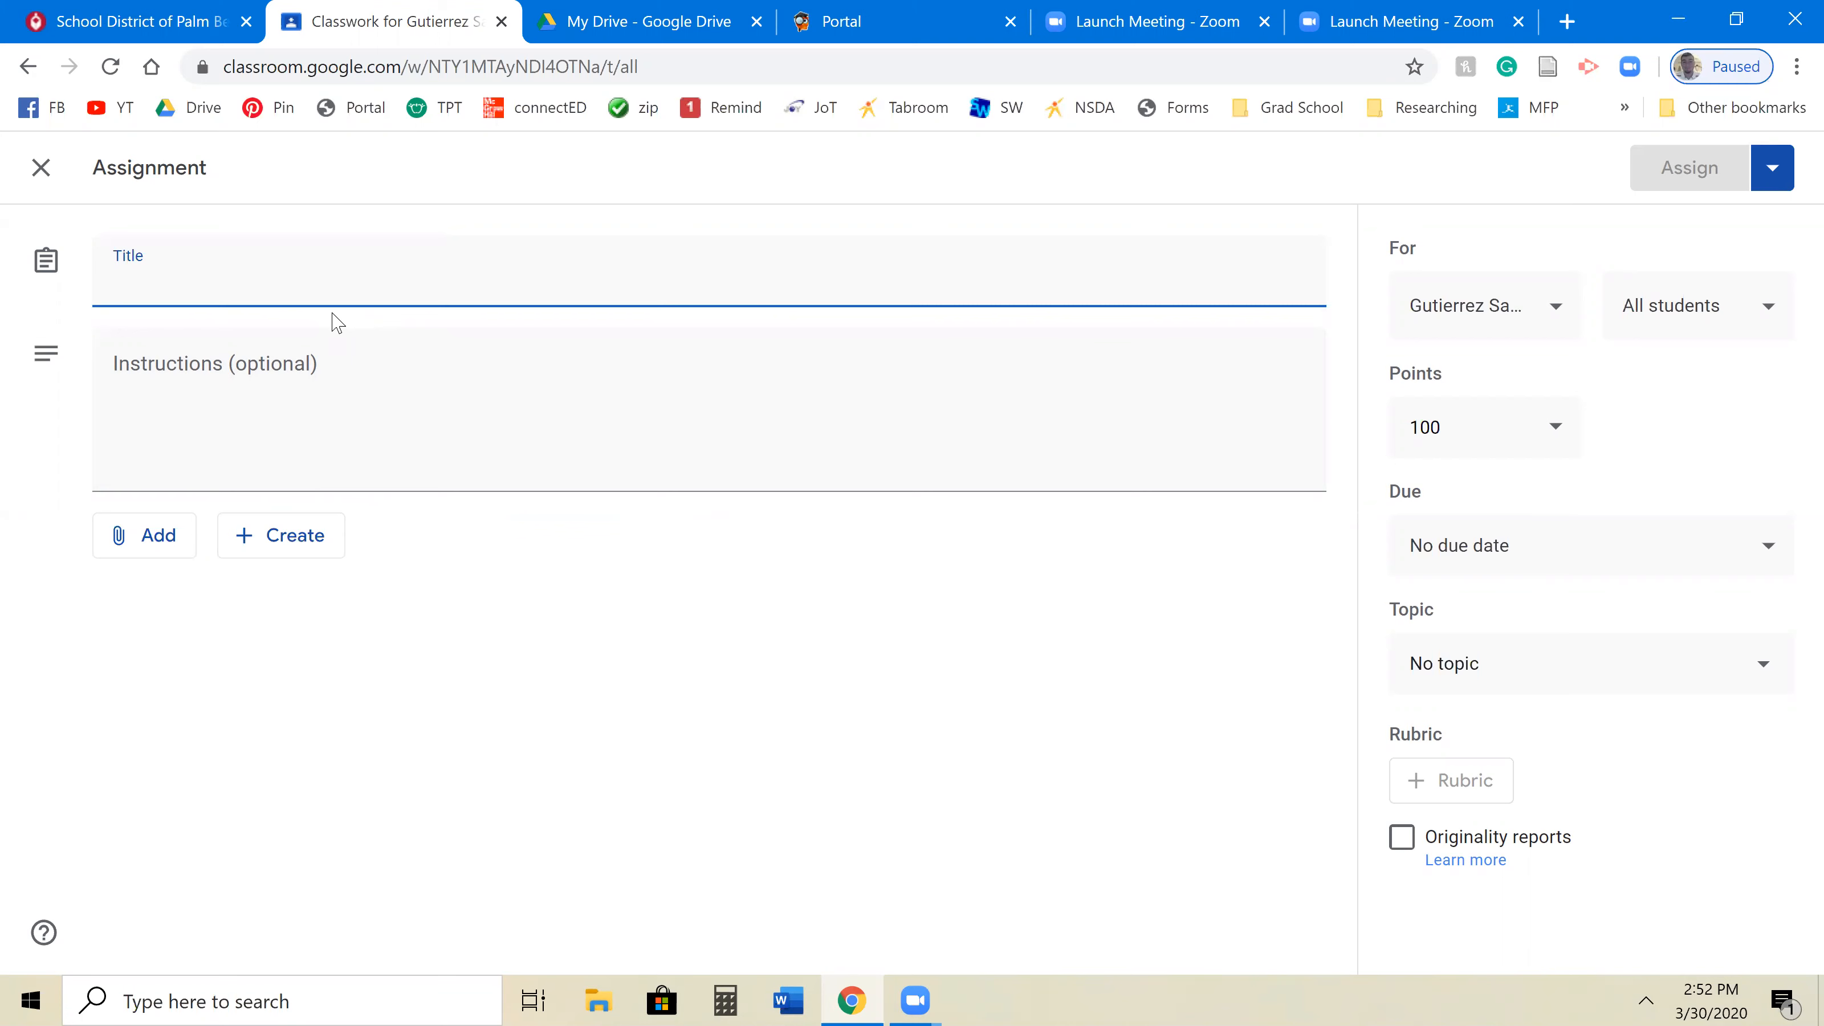
Title the assignment 'Law Studies Unit 1: Unjust Laws'.
text(Lae)
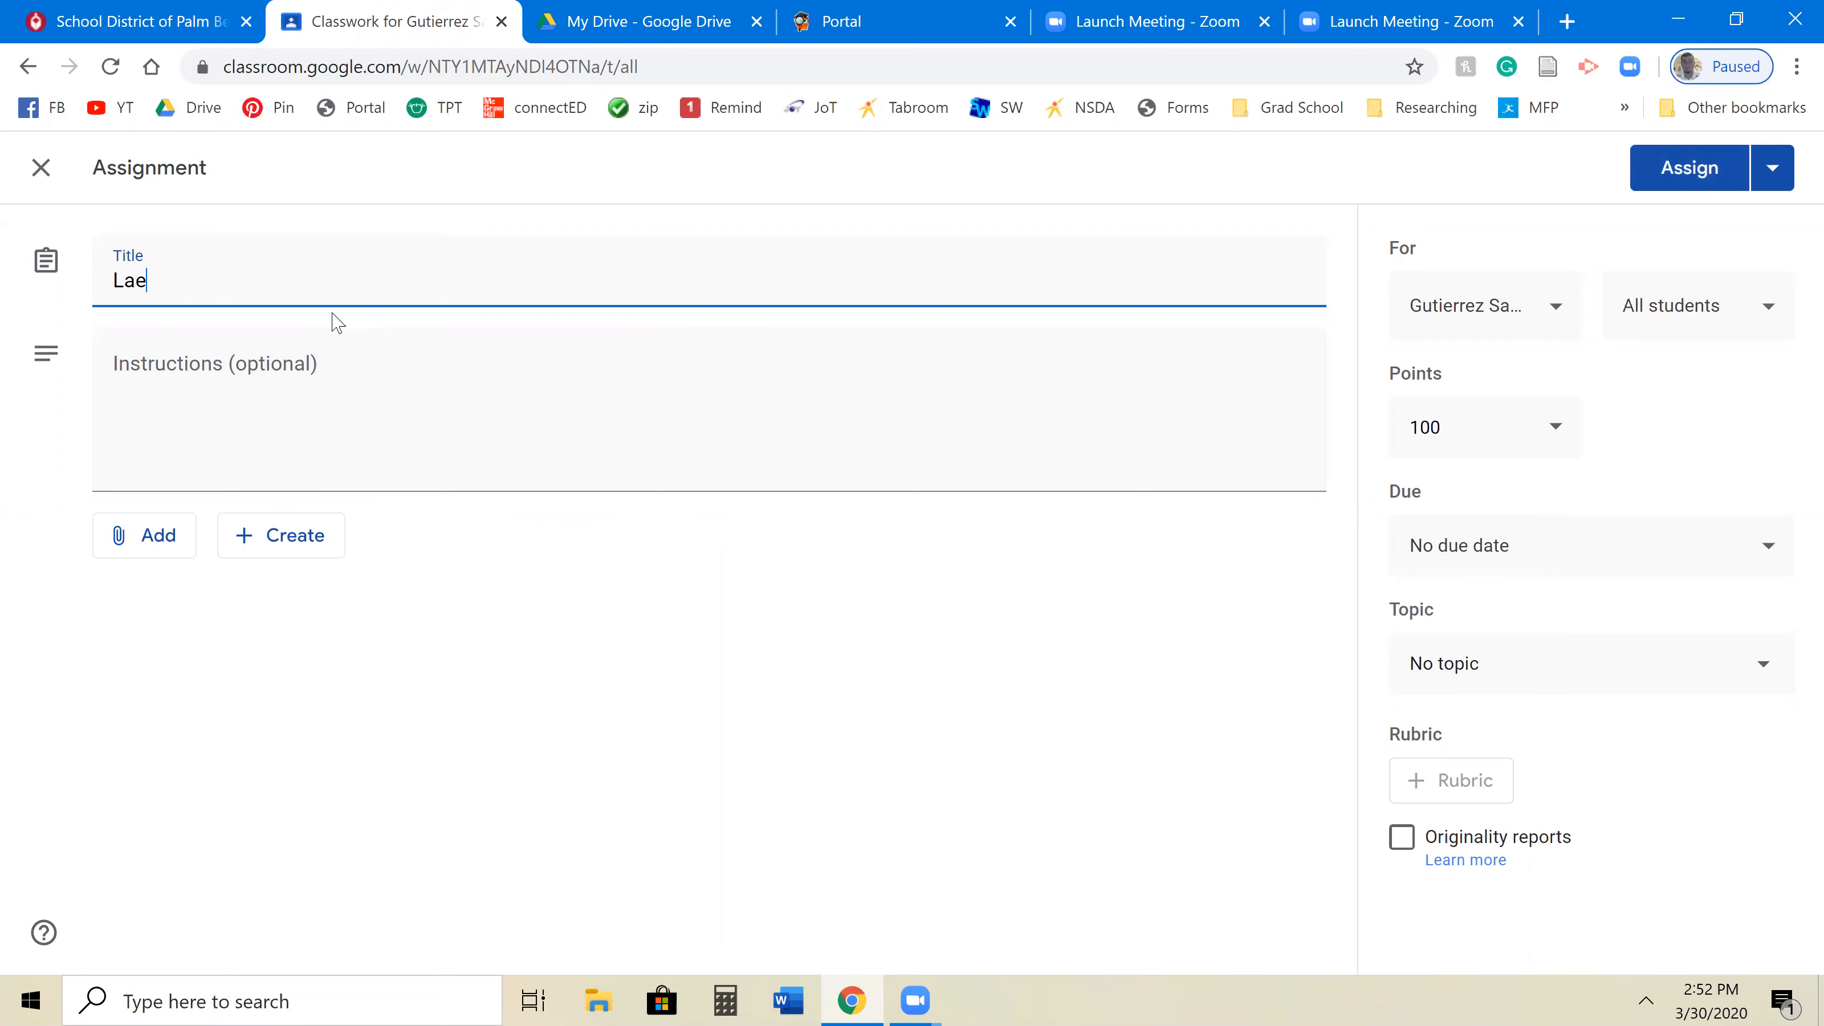
text(Law St)
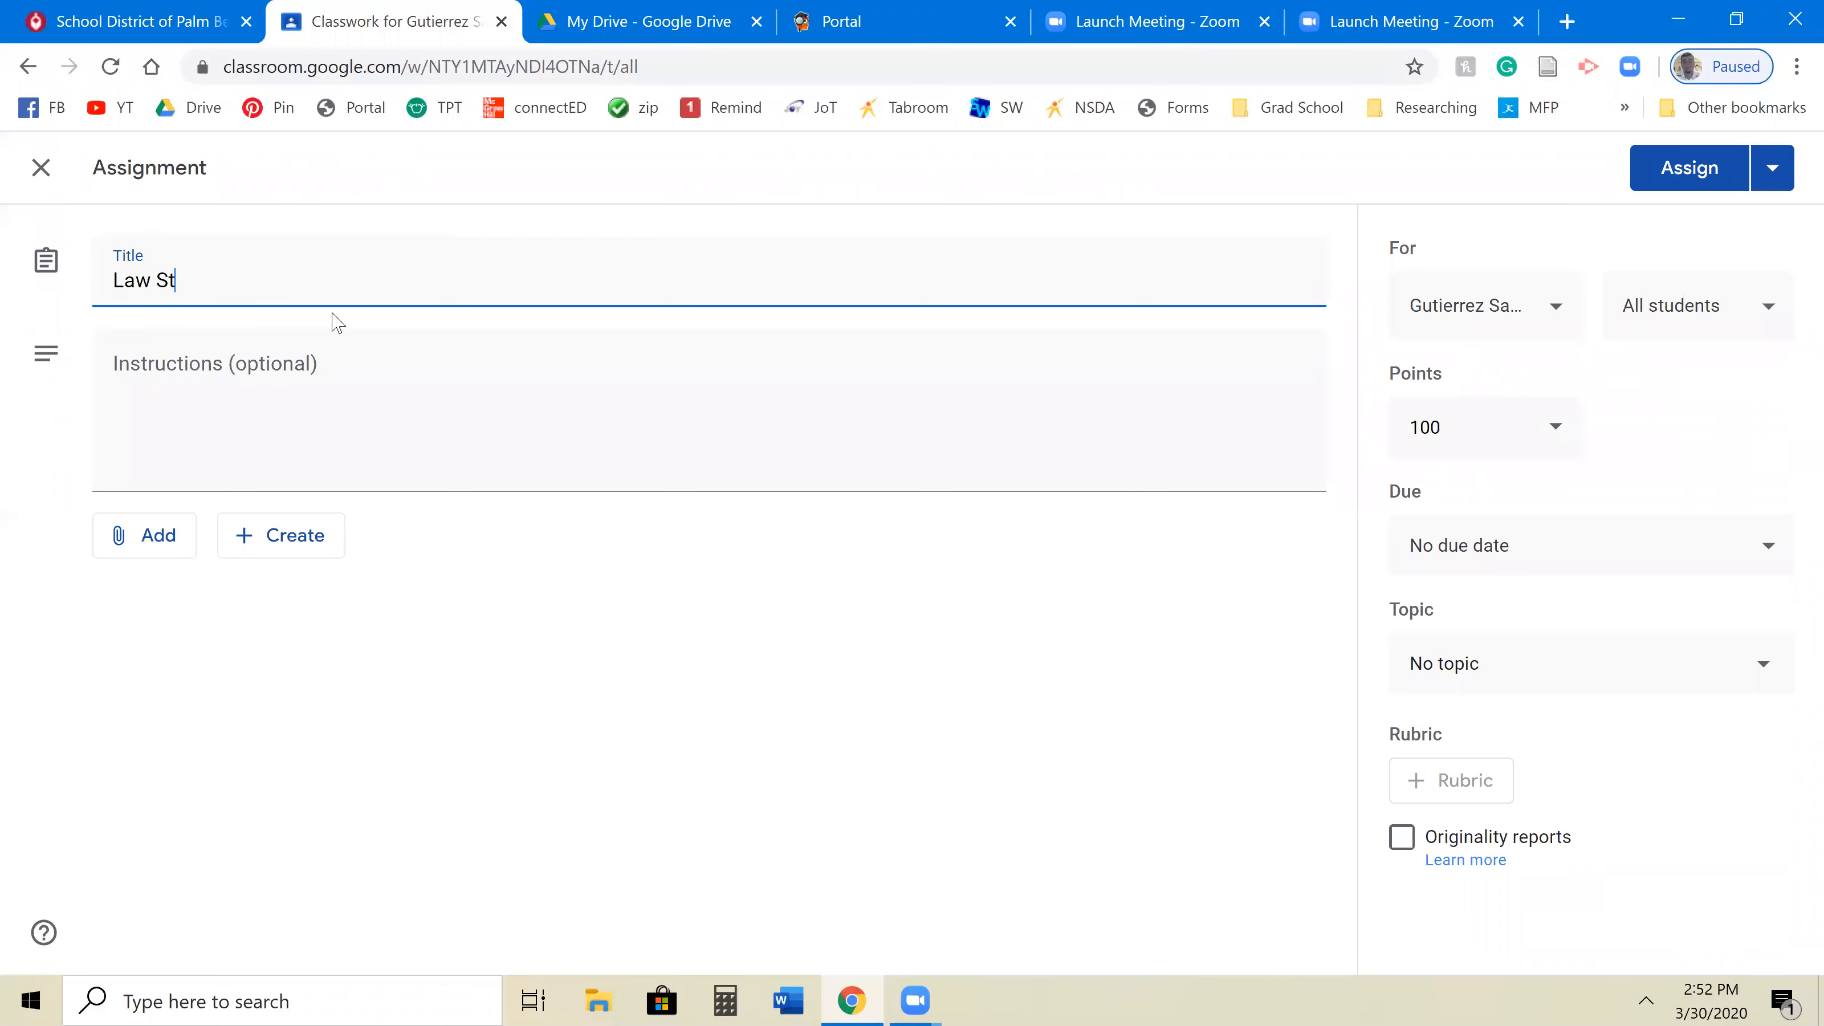
text(udies)
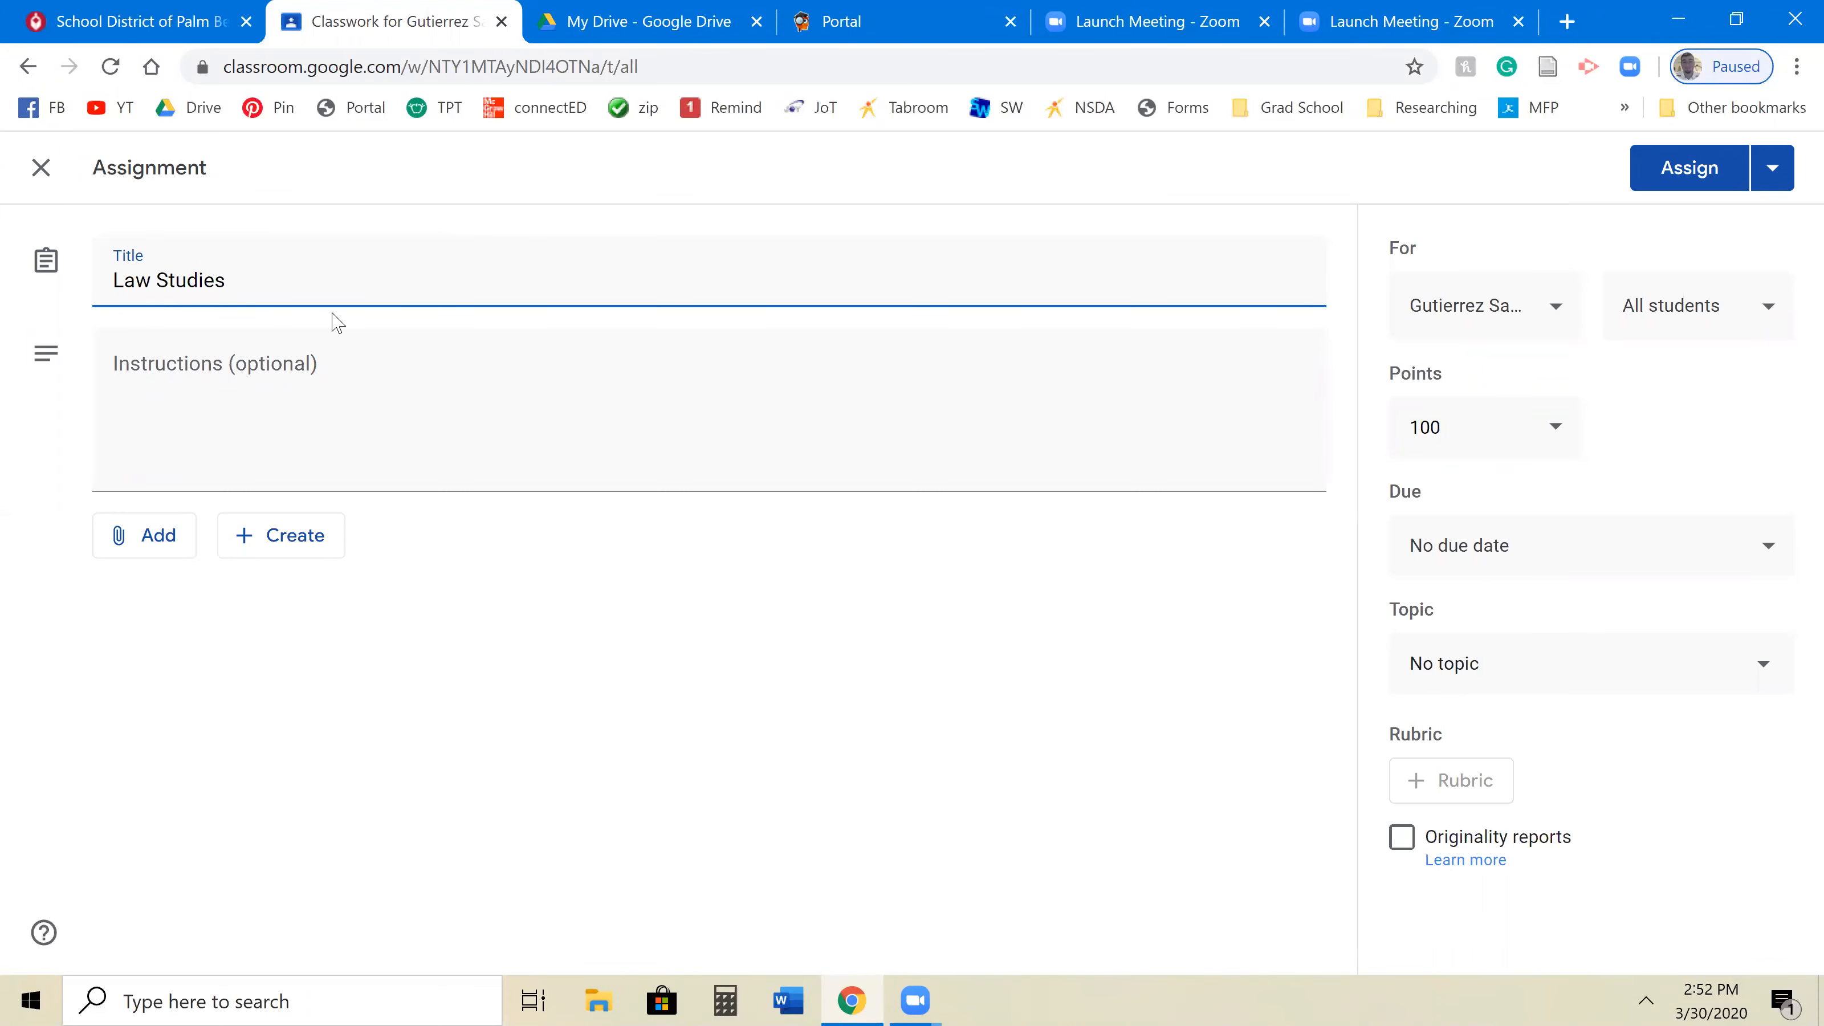
text(Unit)
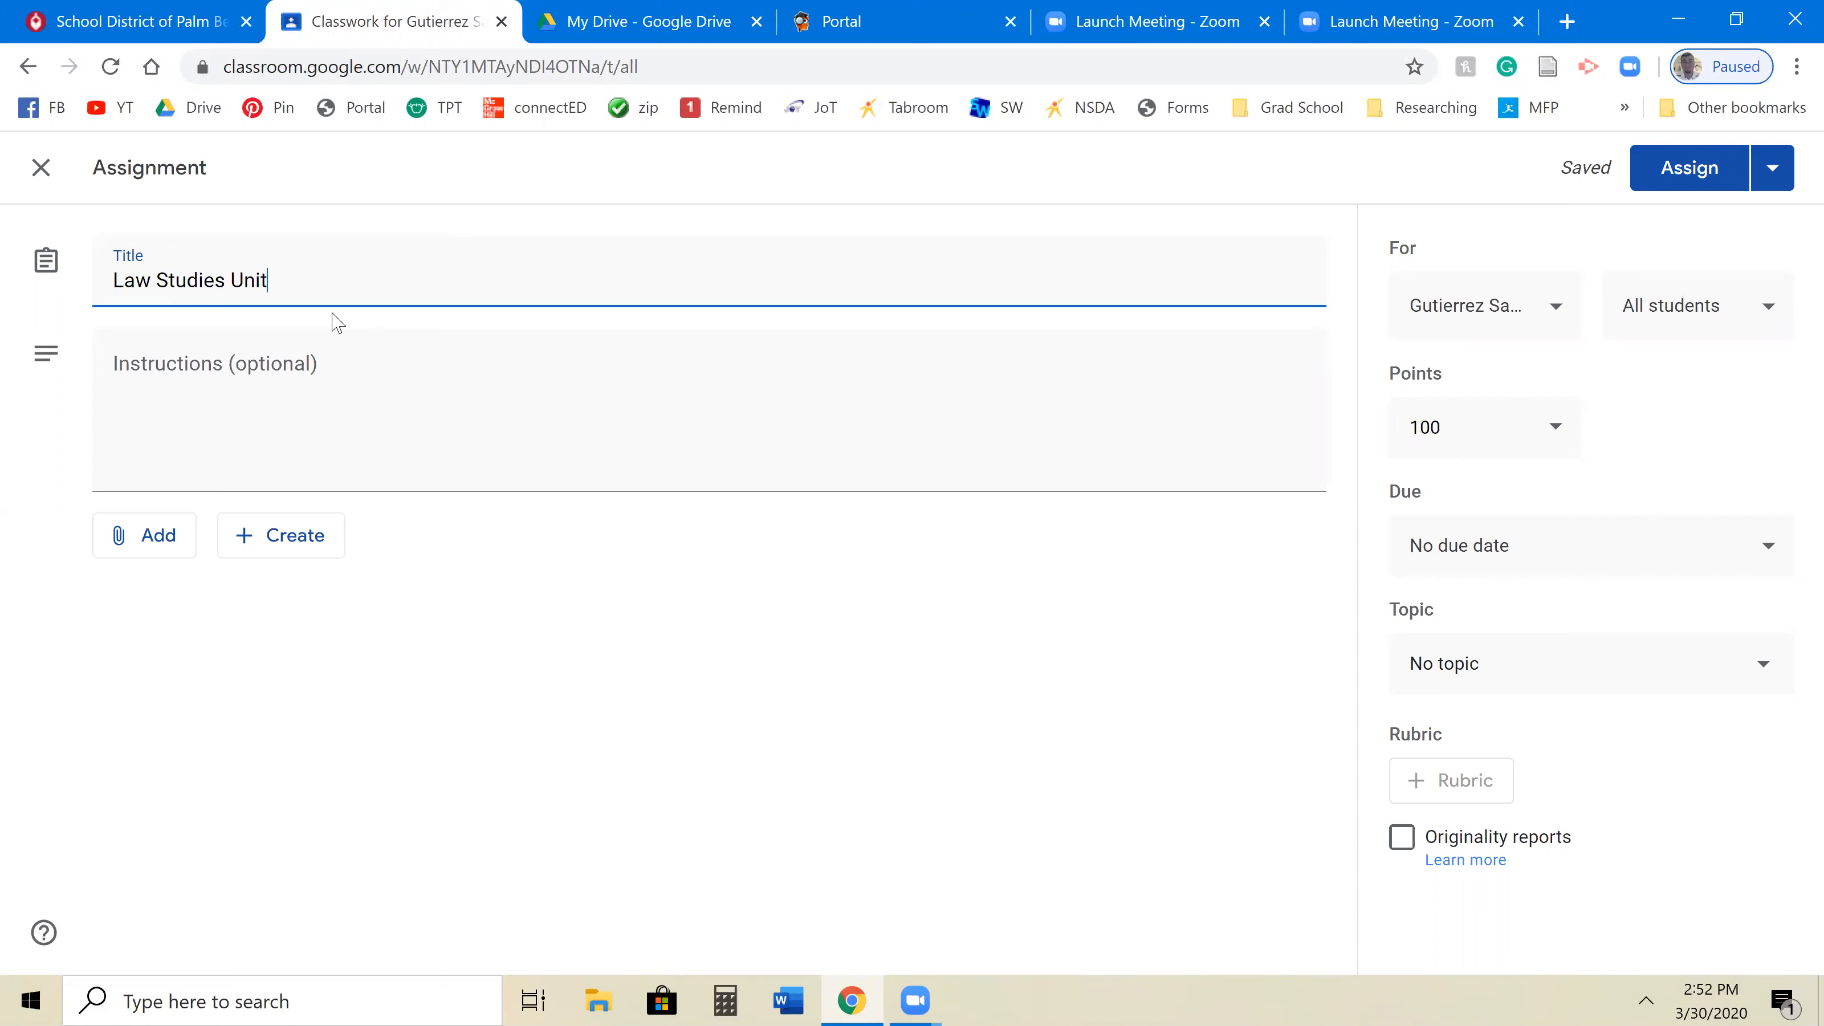
text(1)
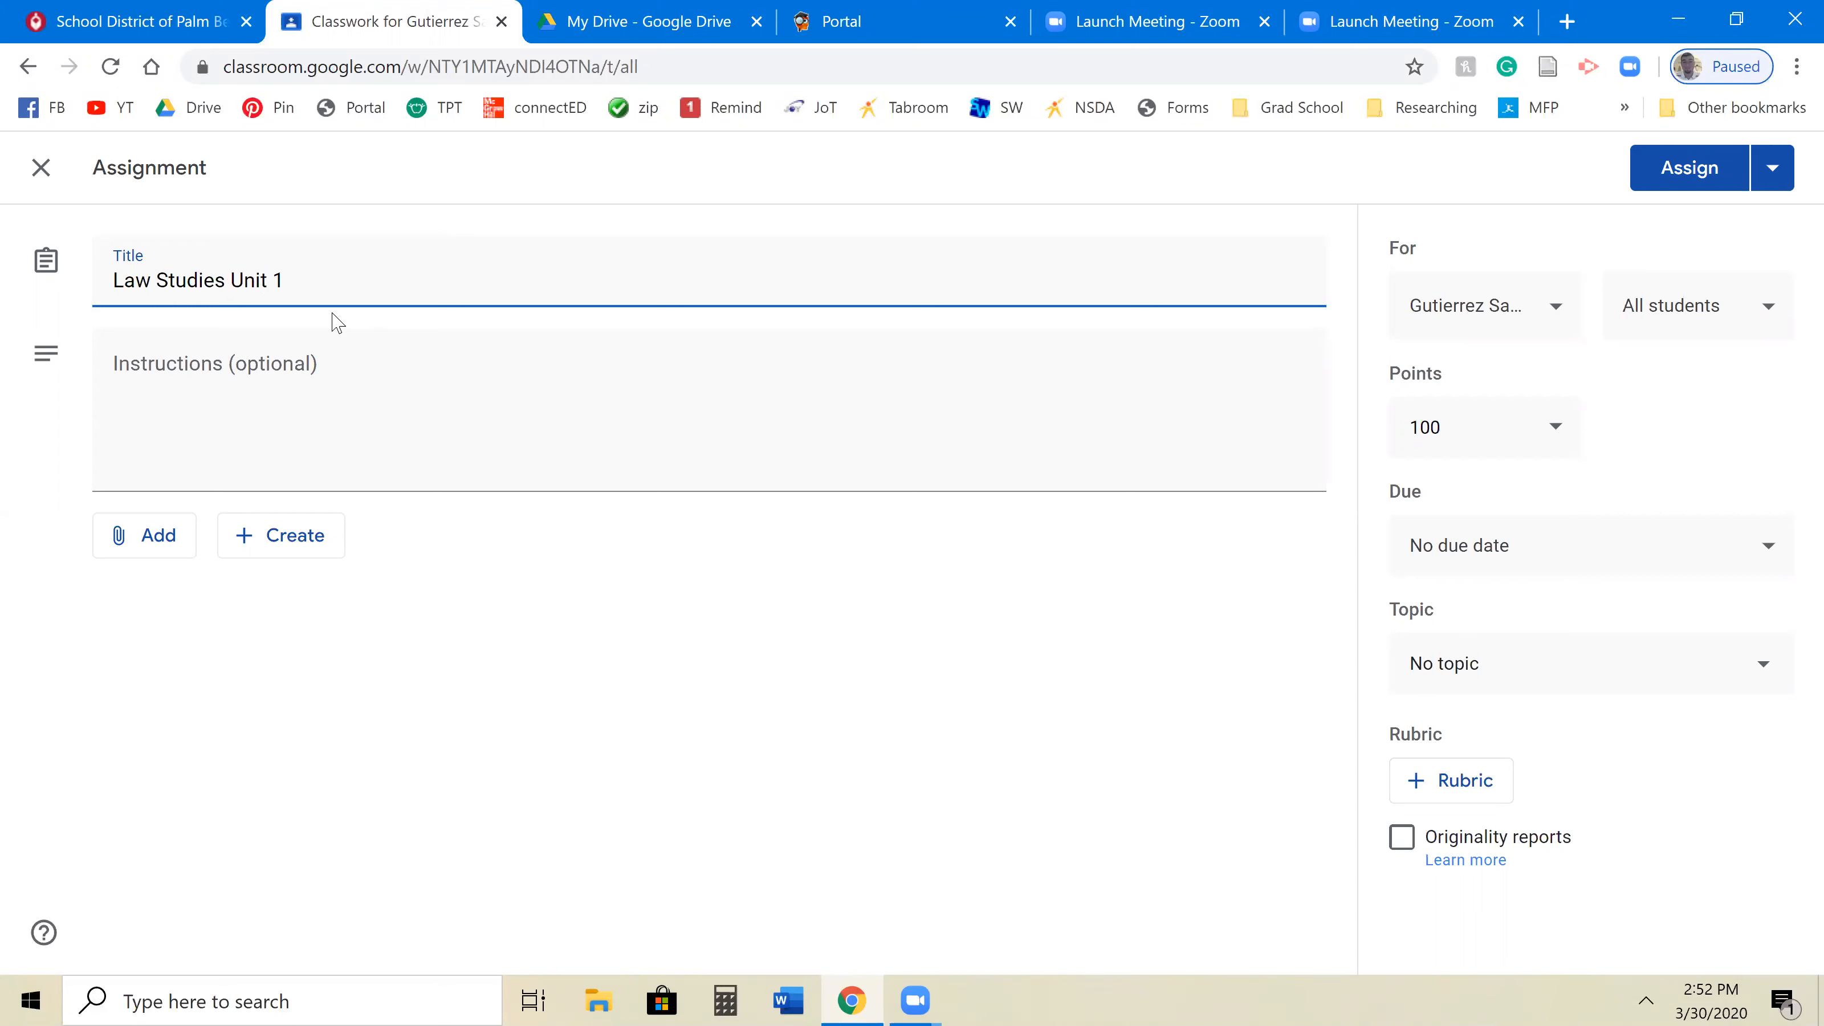
text(: U)
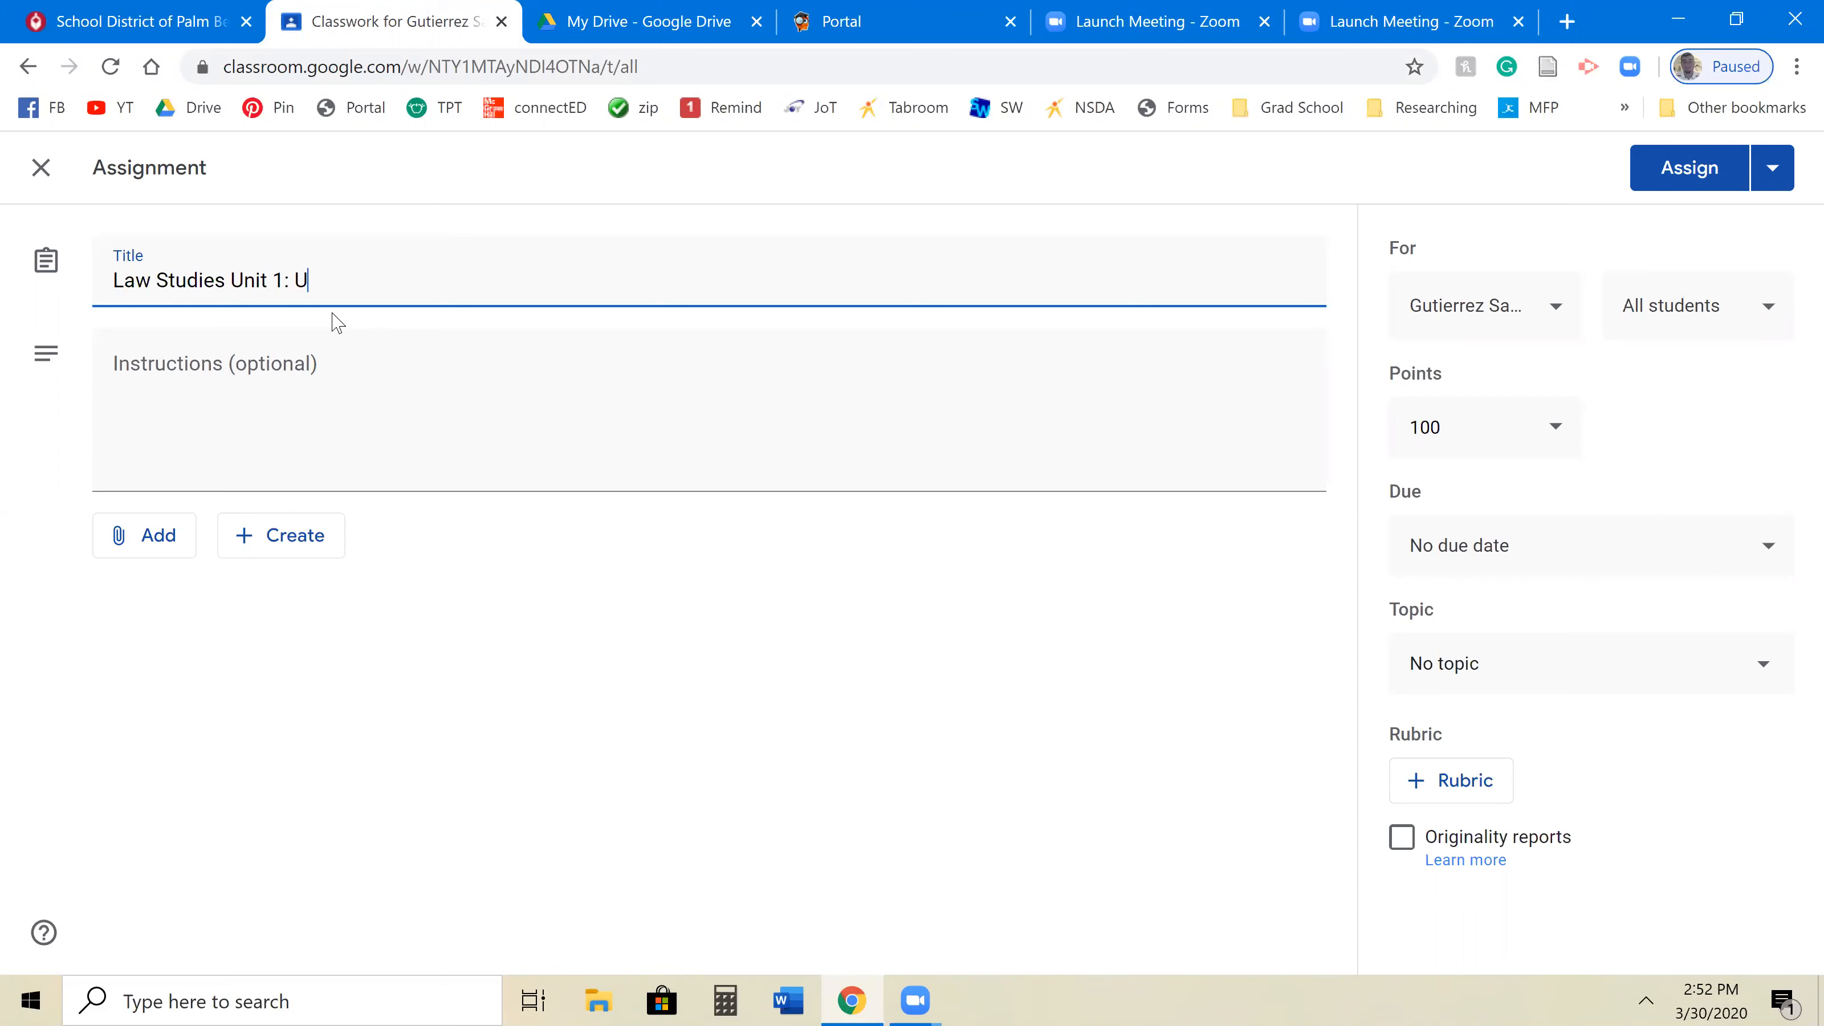
text(njust Laws)
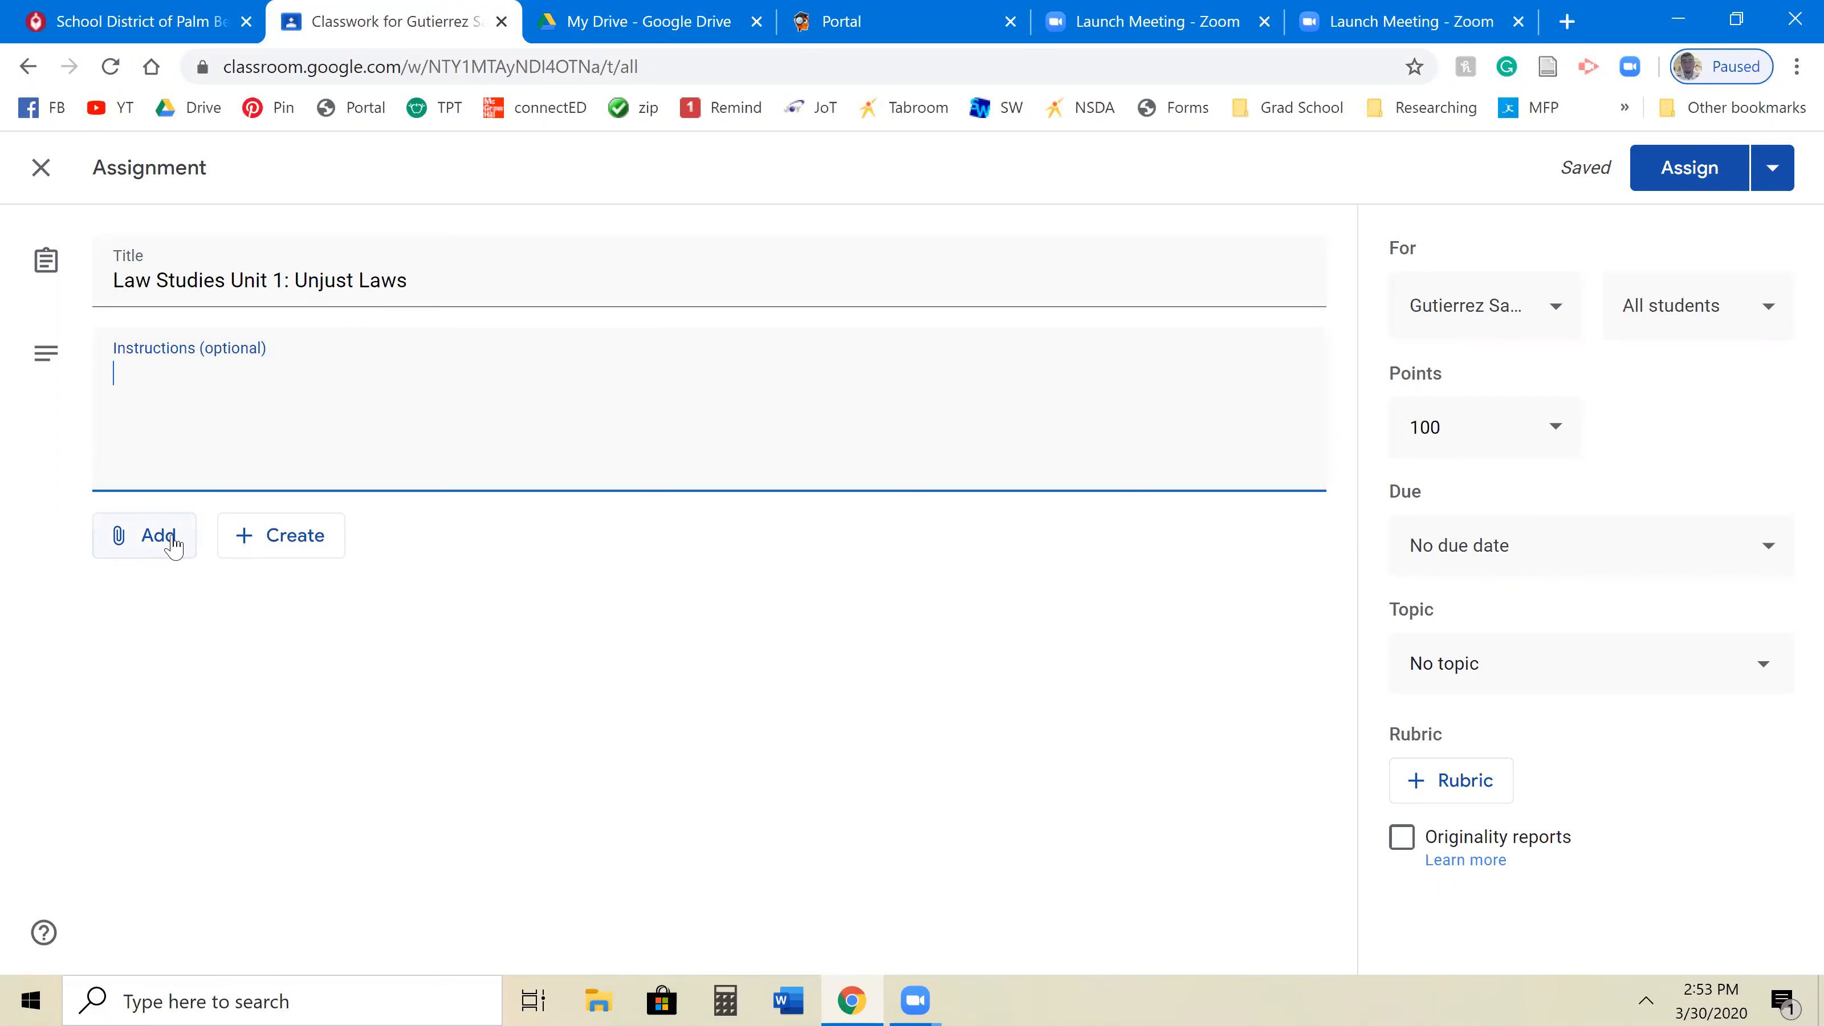
Browse Google Drive to My Drive > e-Learning Resources > Law e-Lessons for an attachment.
click(145, 535)
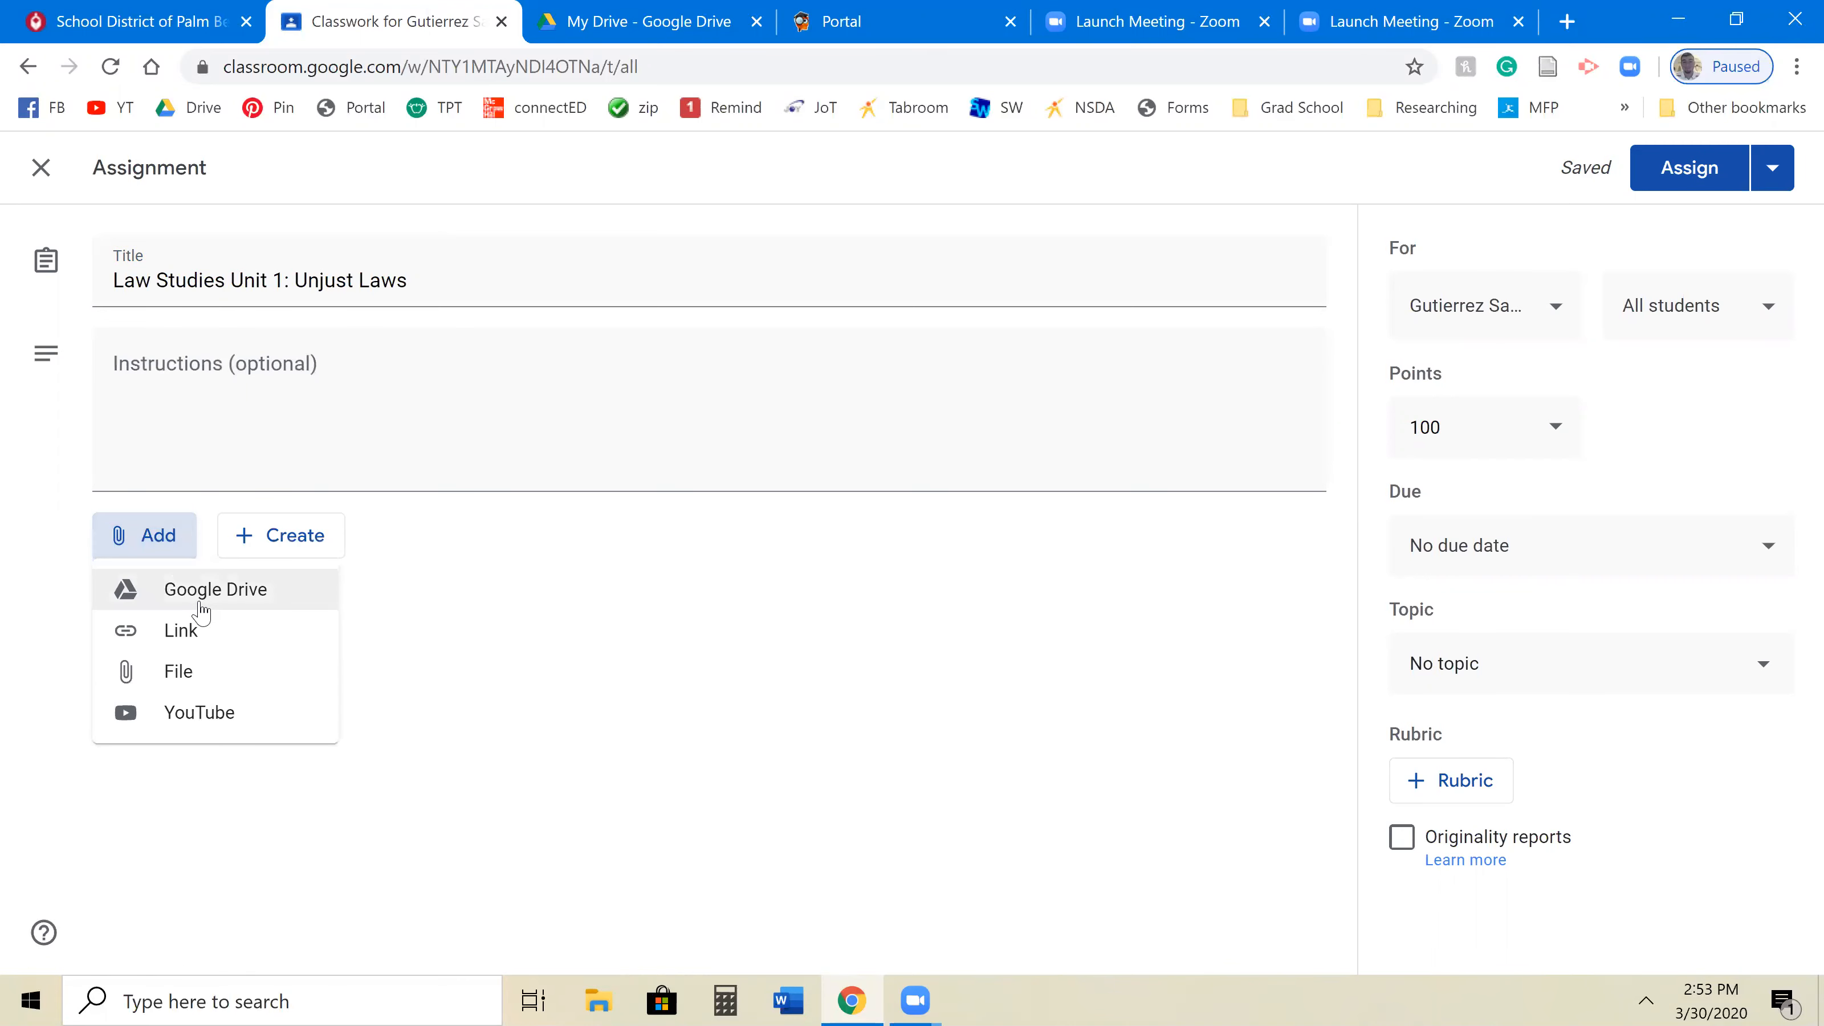
click(214, 589)
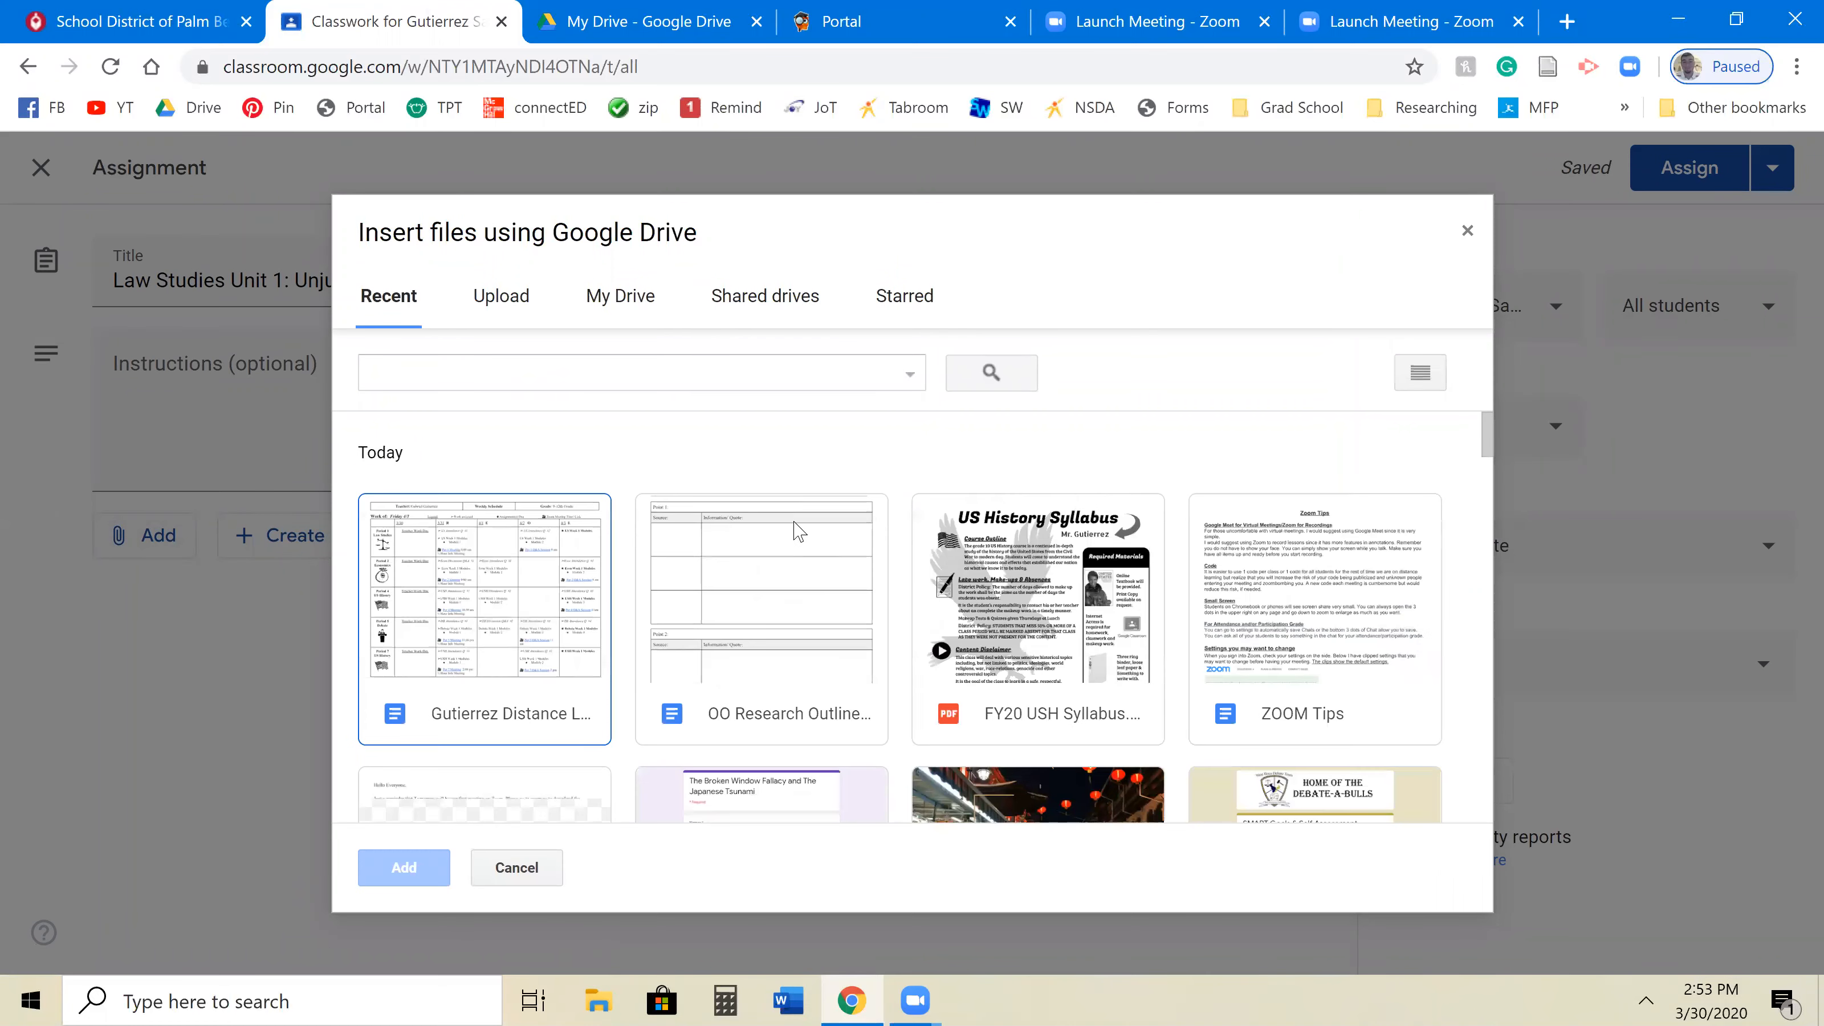
scroll(down, 3)
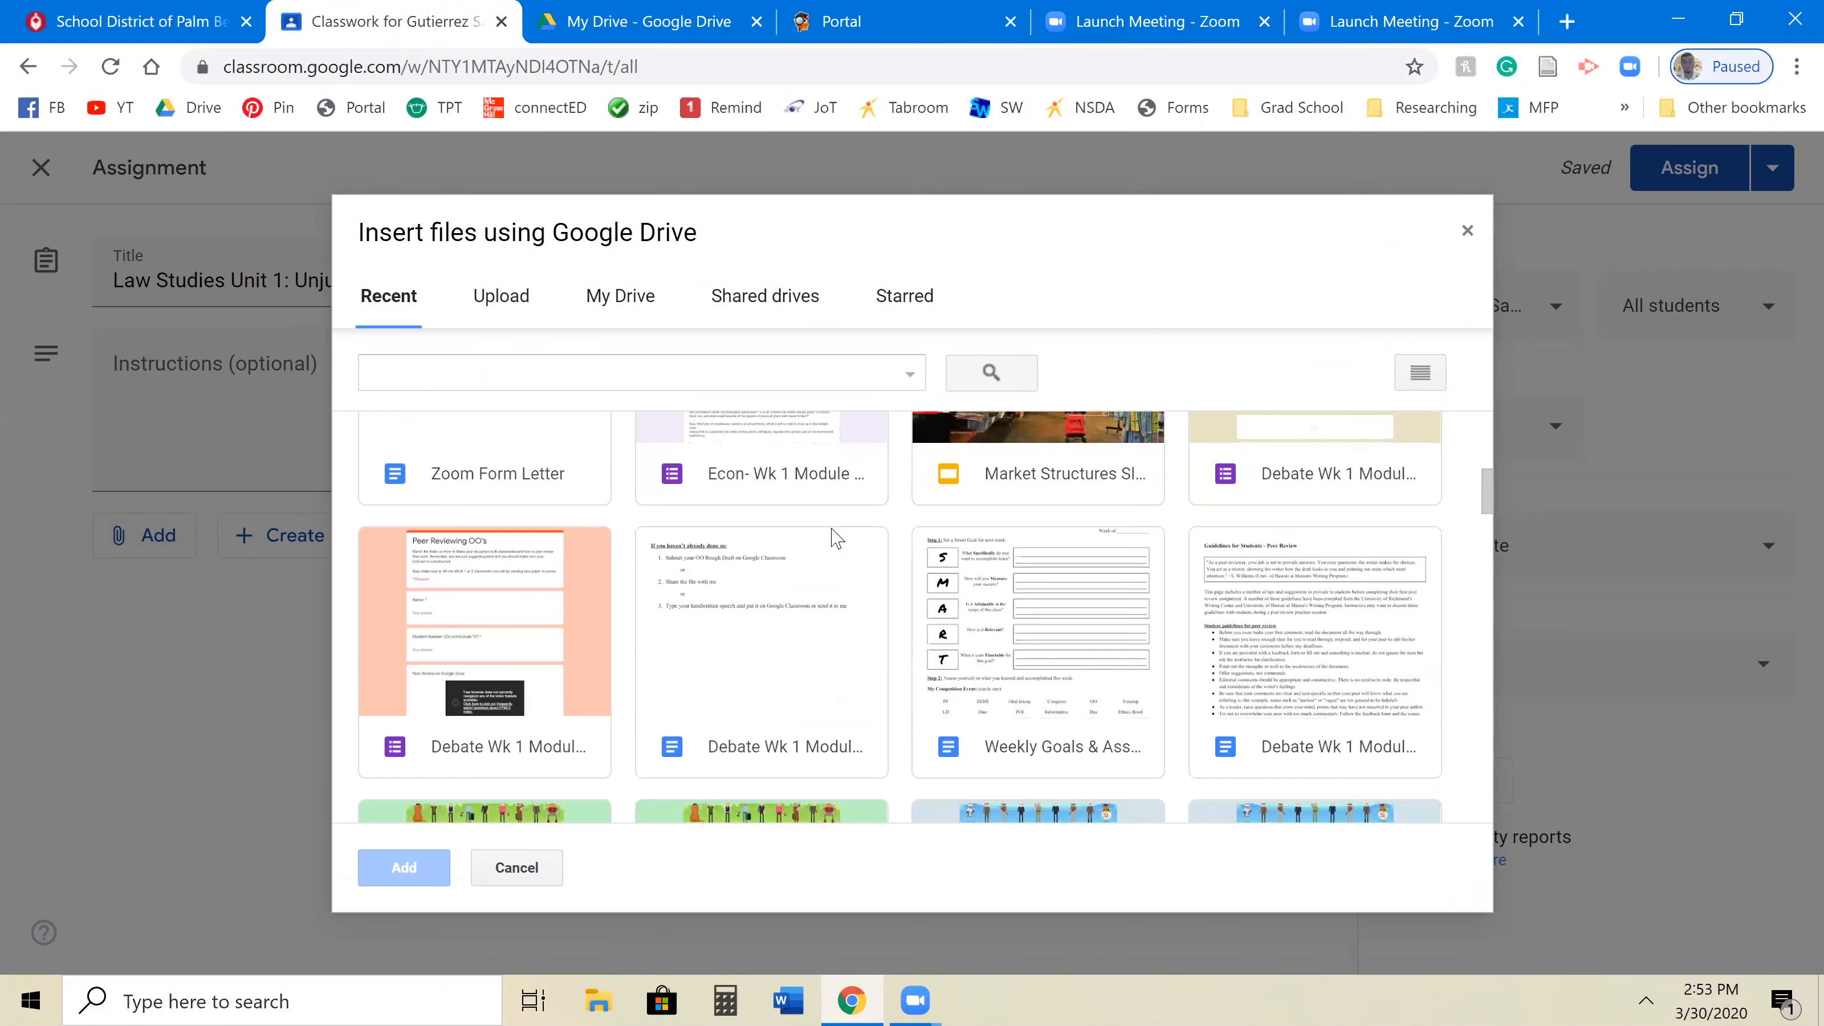
scroll(down, 3)
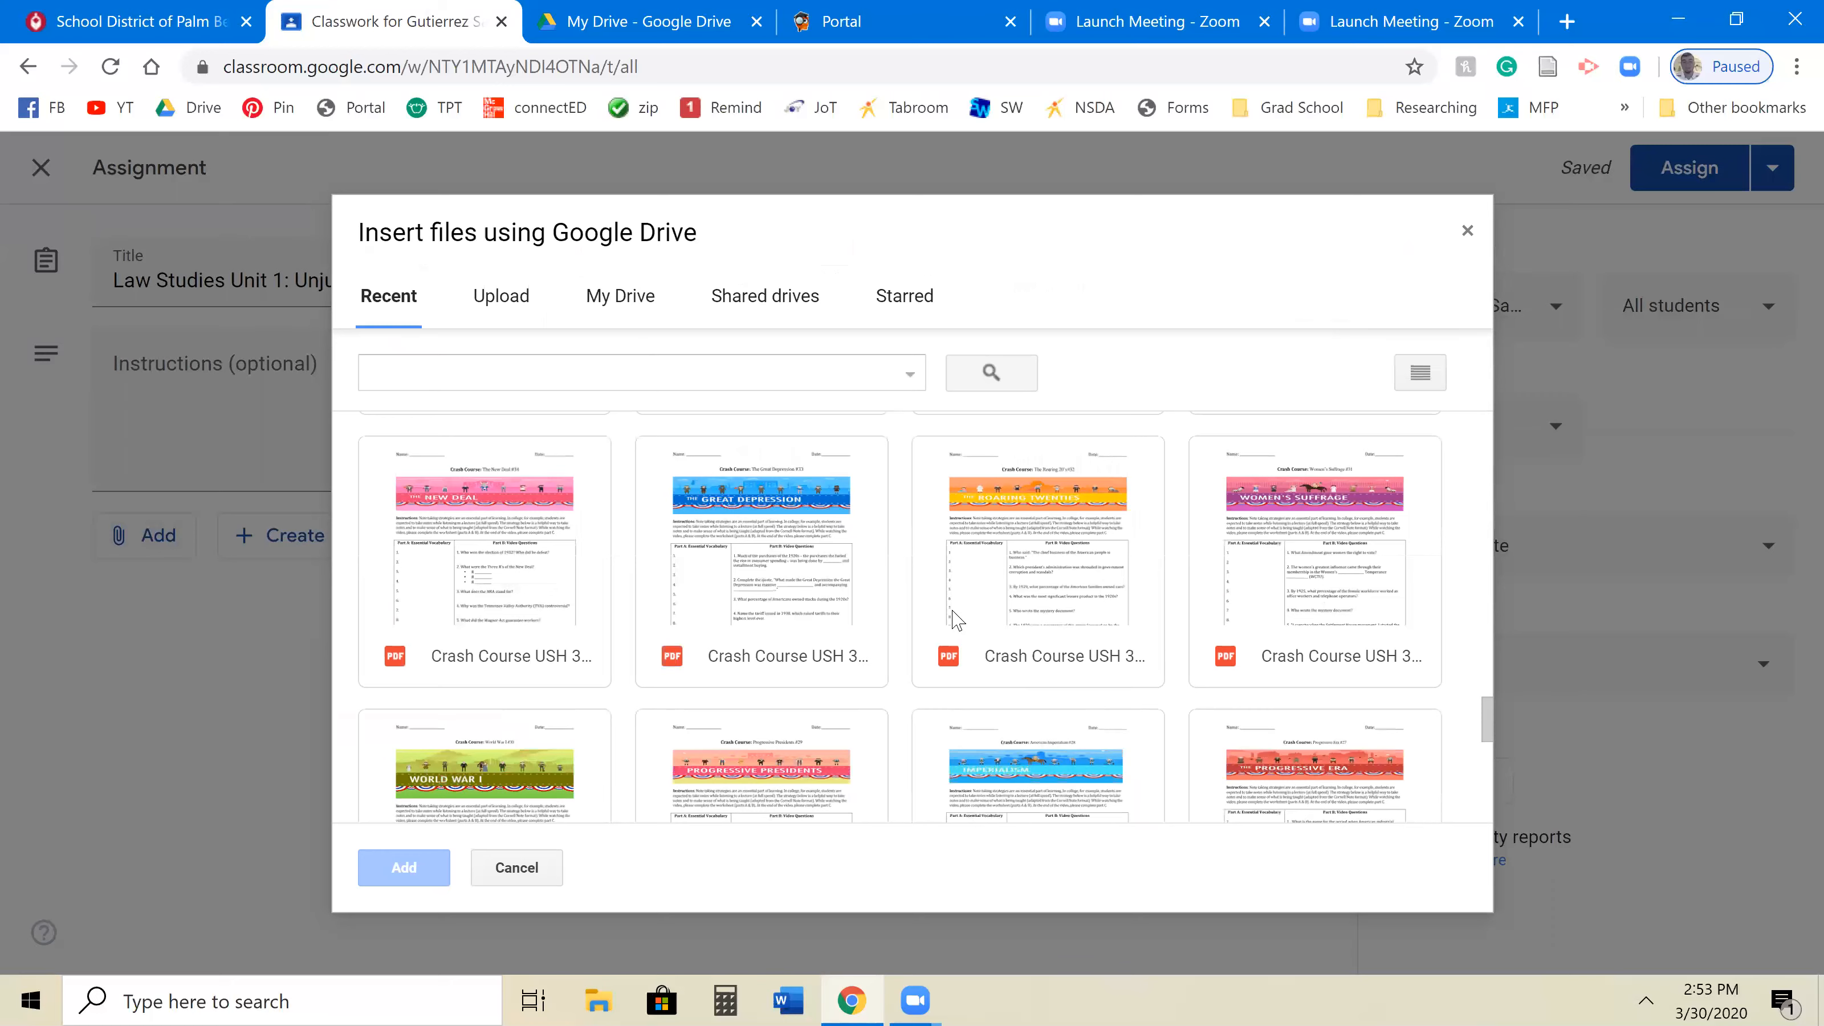
scroll(down, 3)
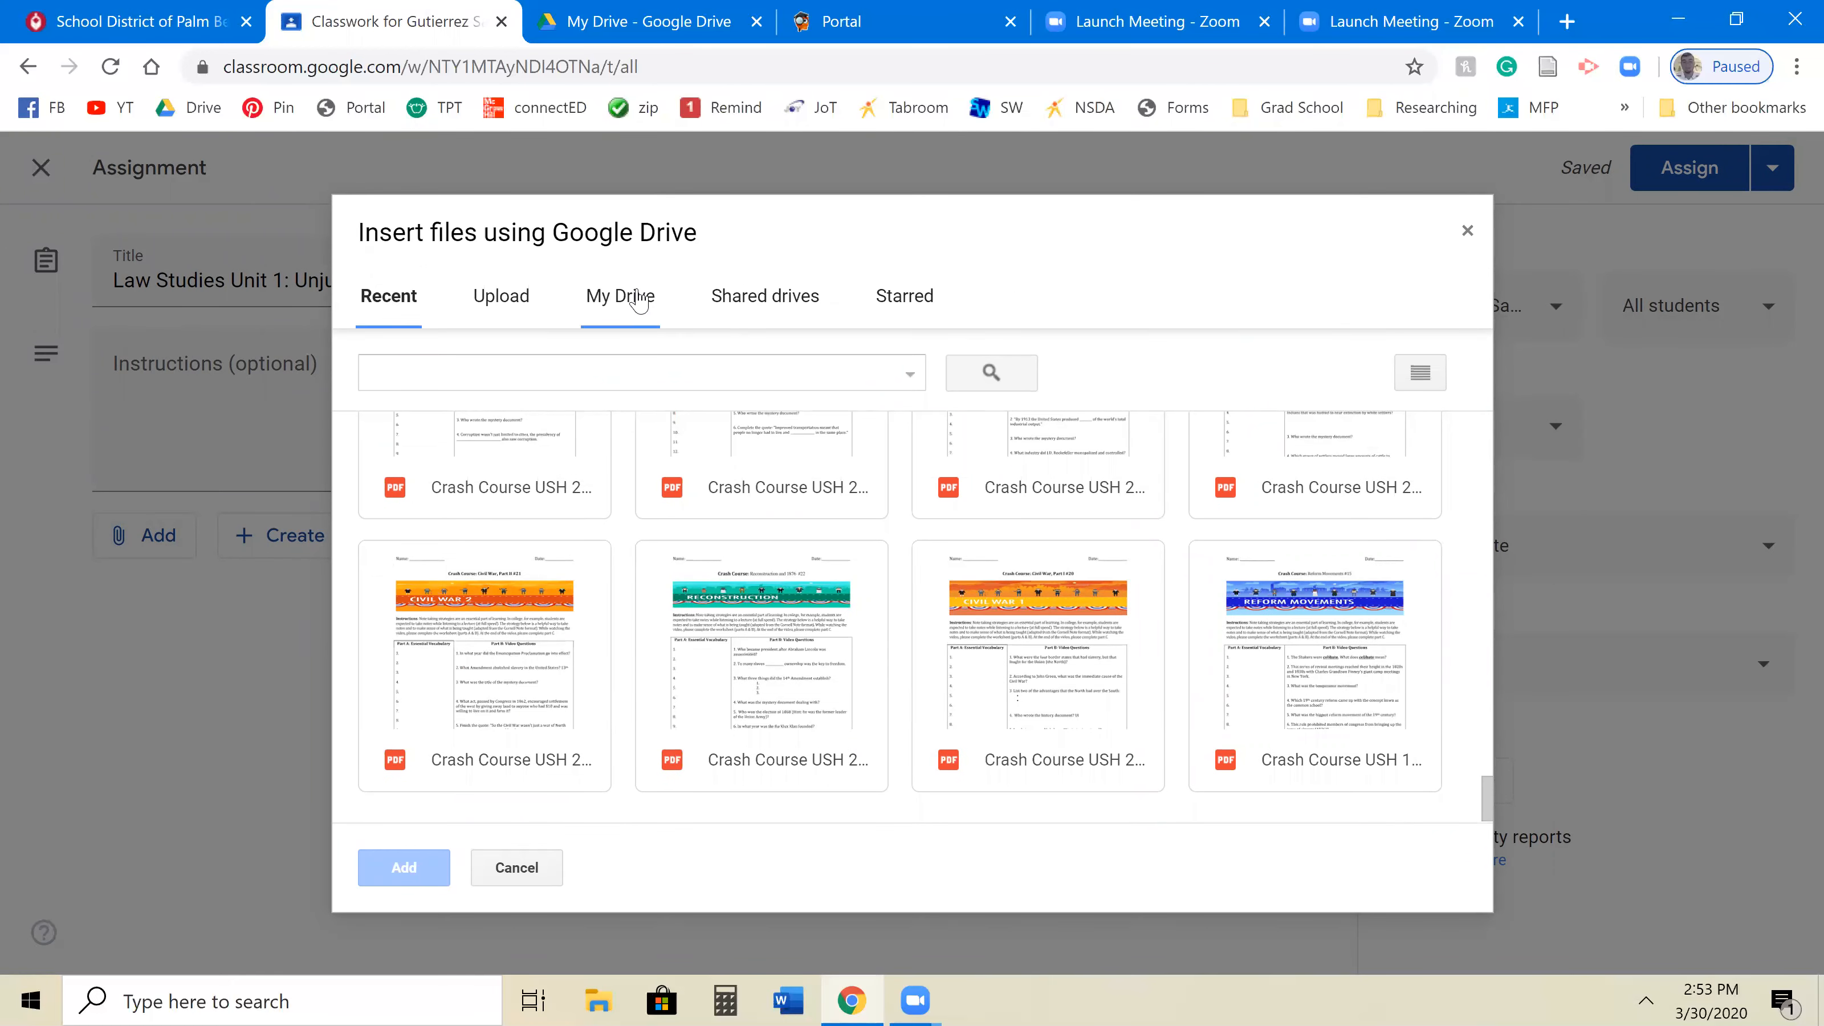
click(619, 296)
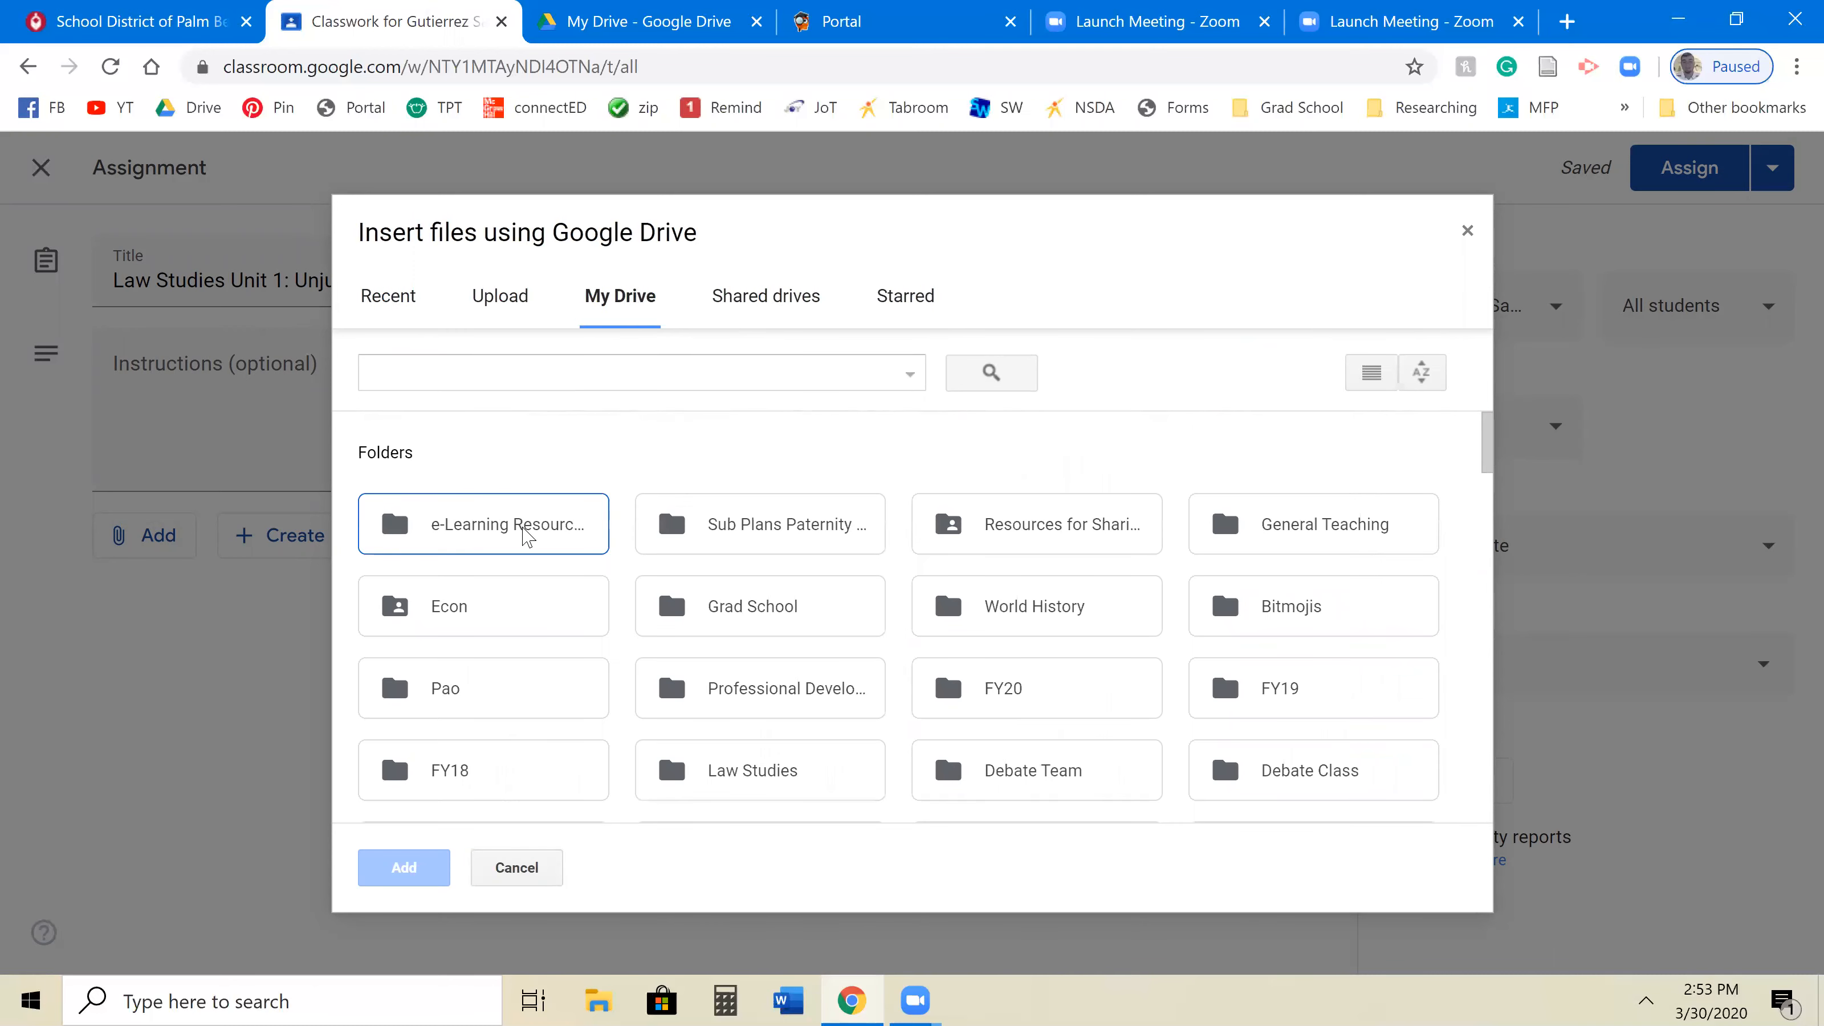
double_click(482, 523)
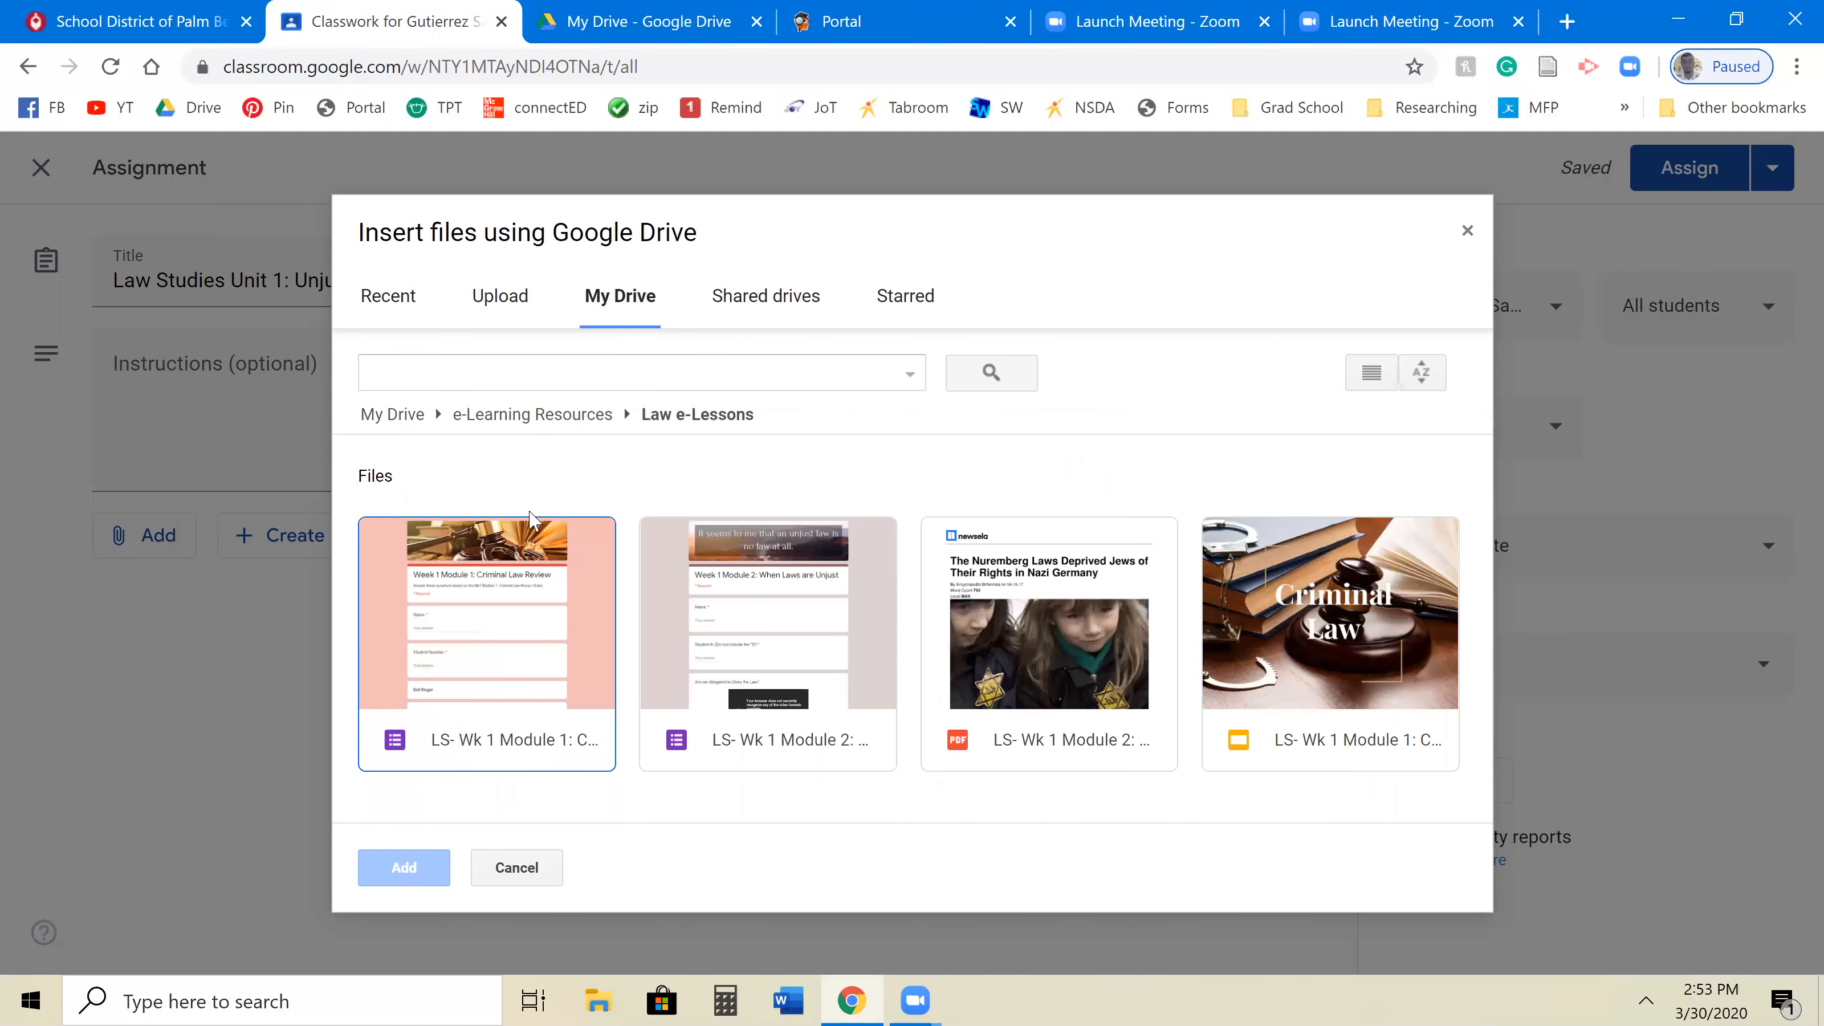
mouse_move(774, 608)
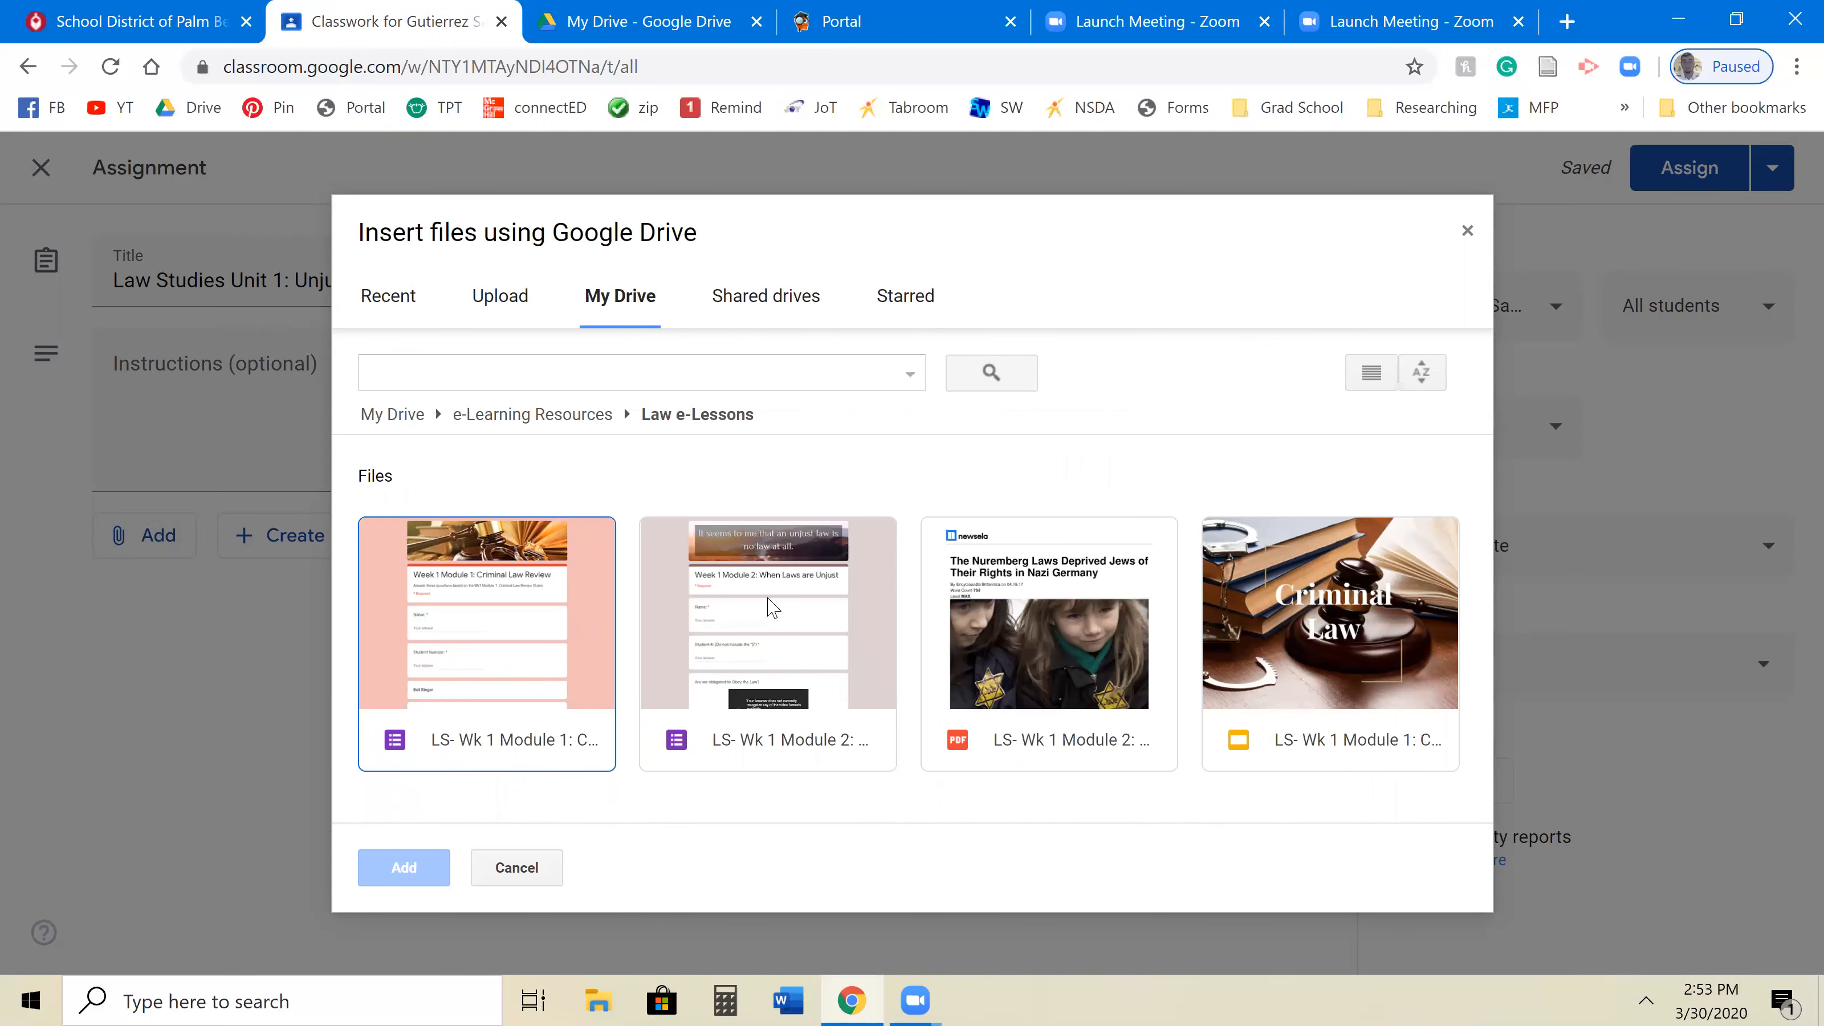
Attach the 'LS- Wk 1 Module 2: When Laws are Unjust' form to the assignment.
click(766, 643)
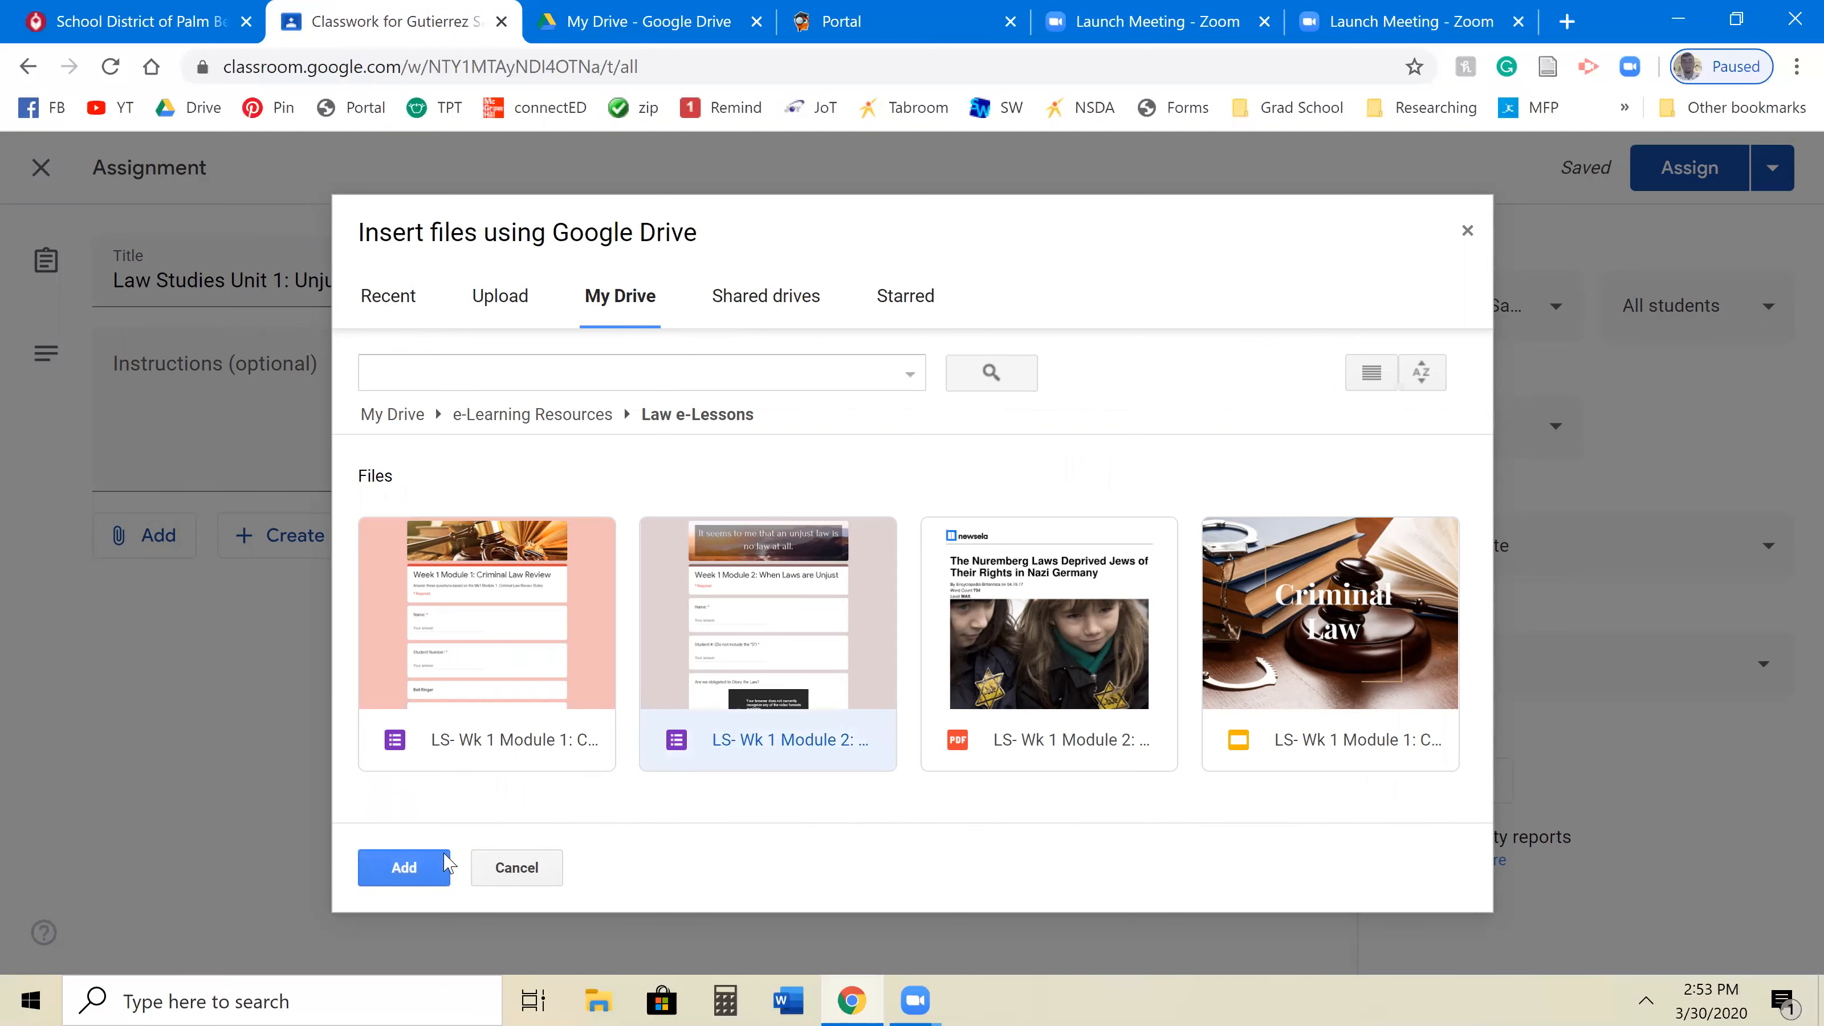
click(403, 867)
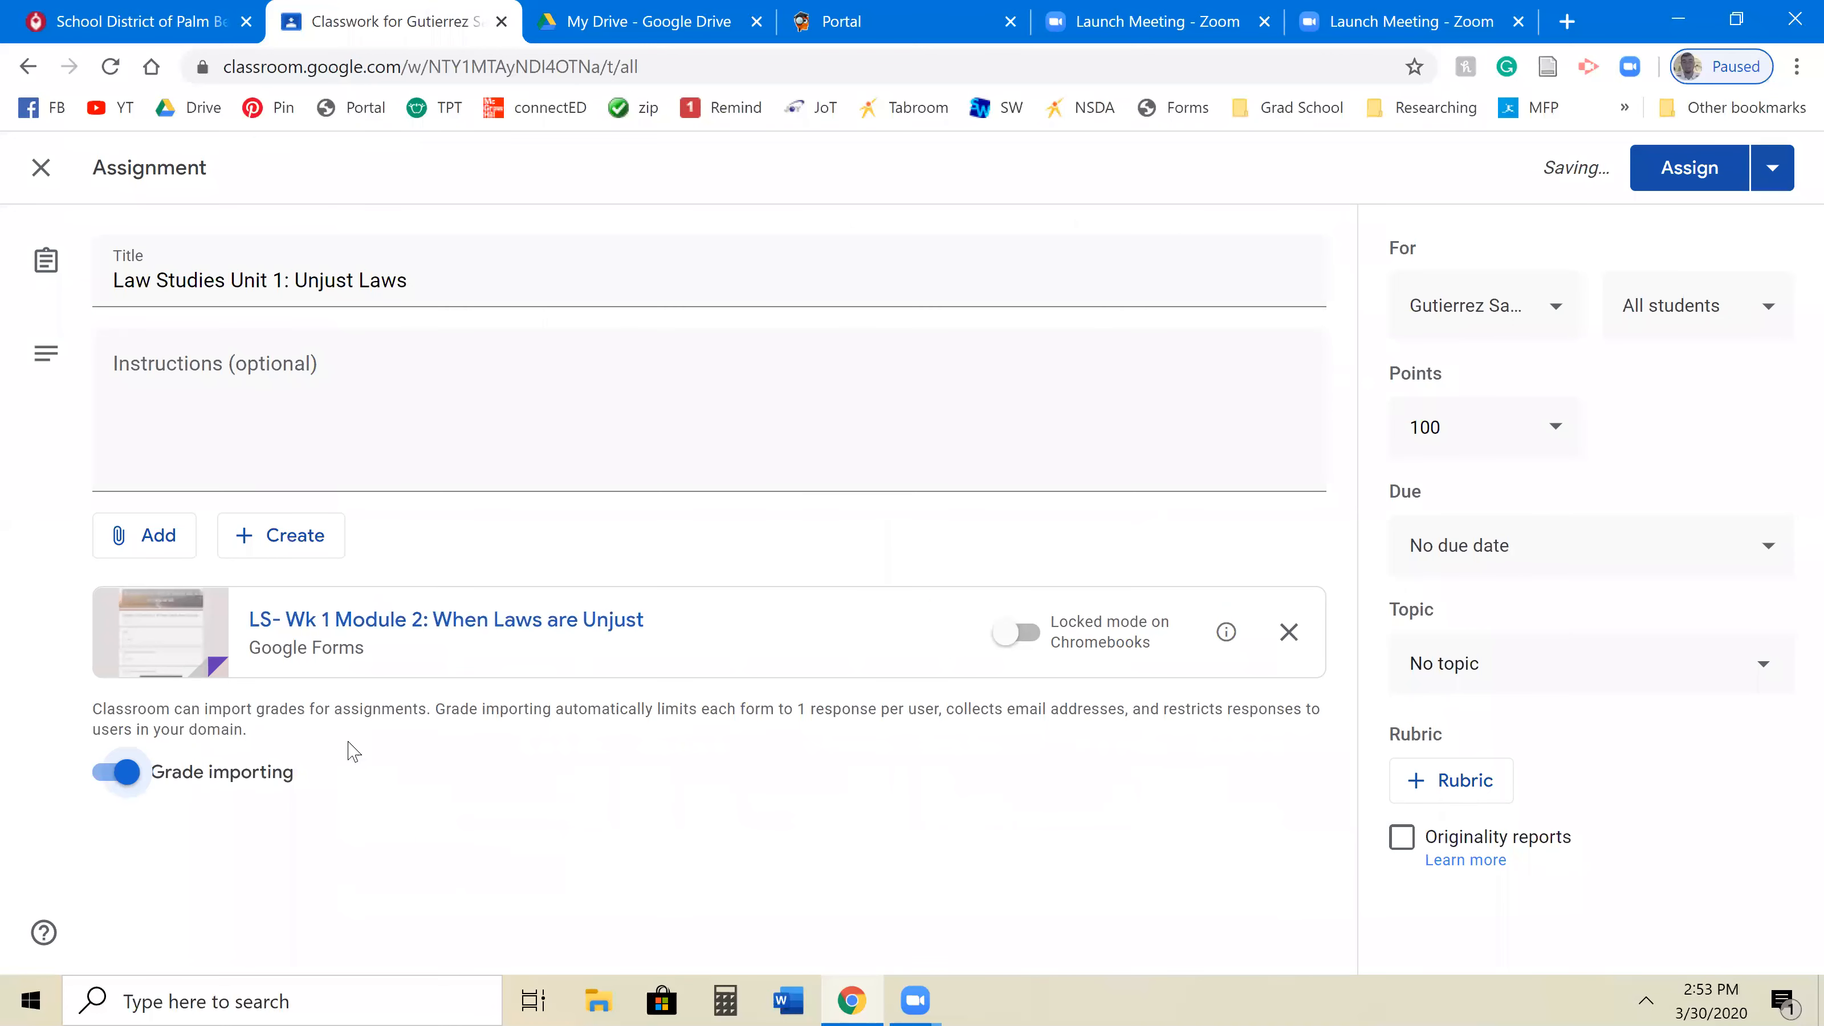
mouse_move(229, 565)
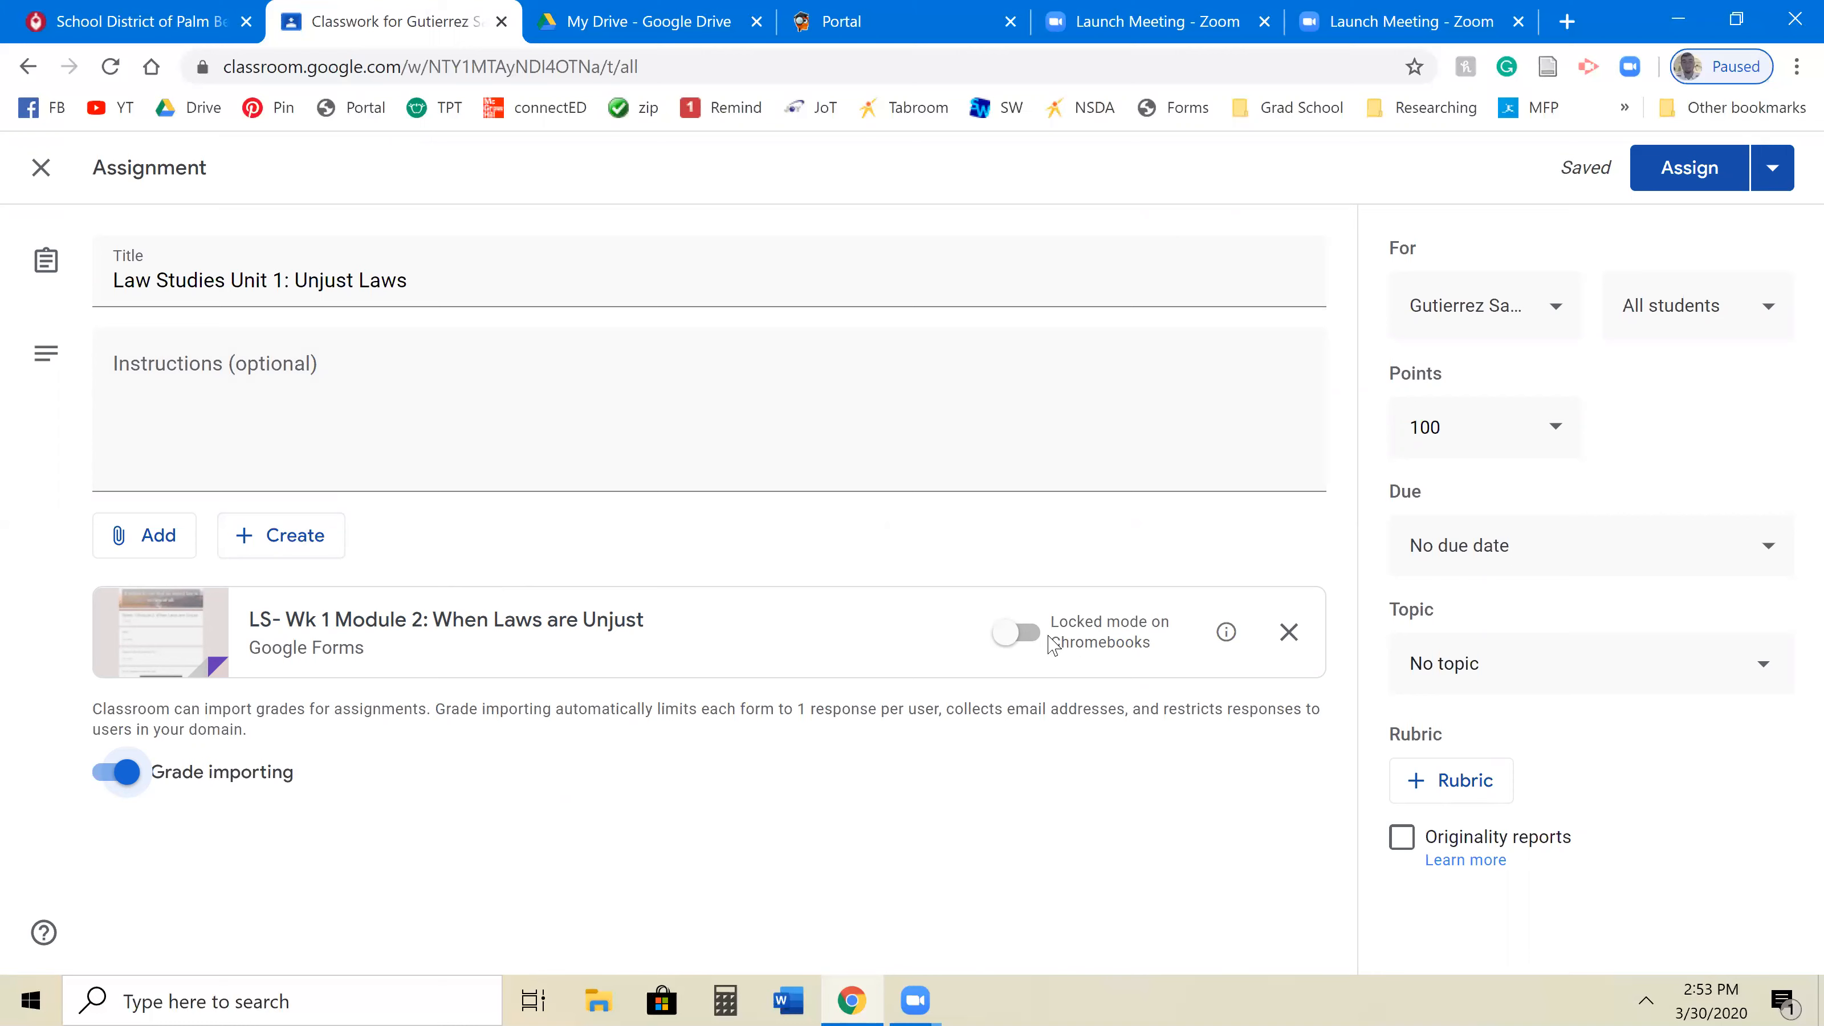
mouse_move(925, 603)
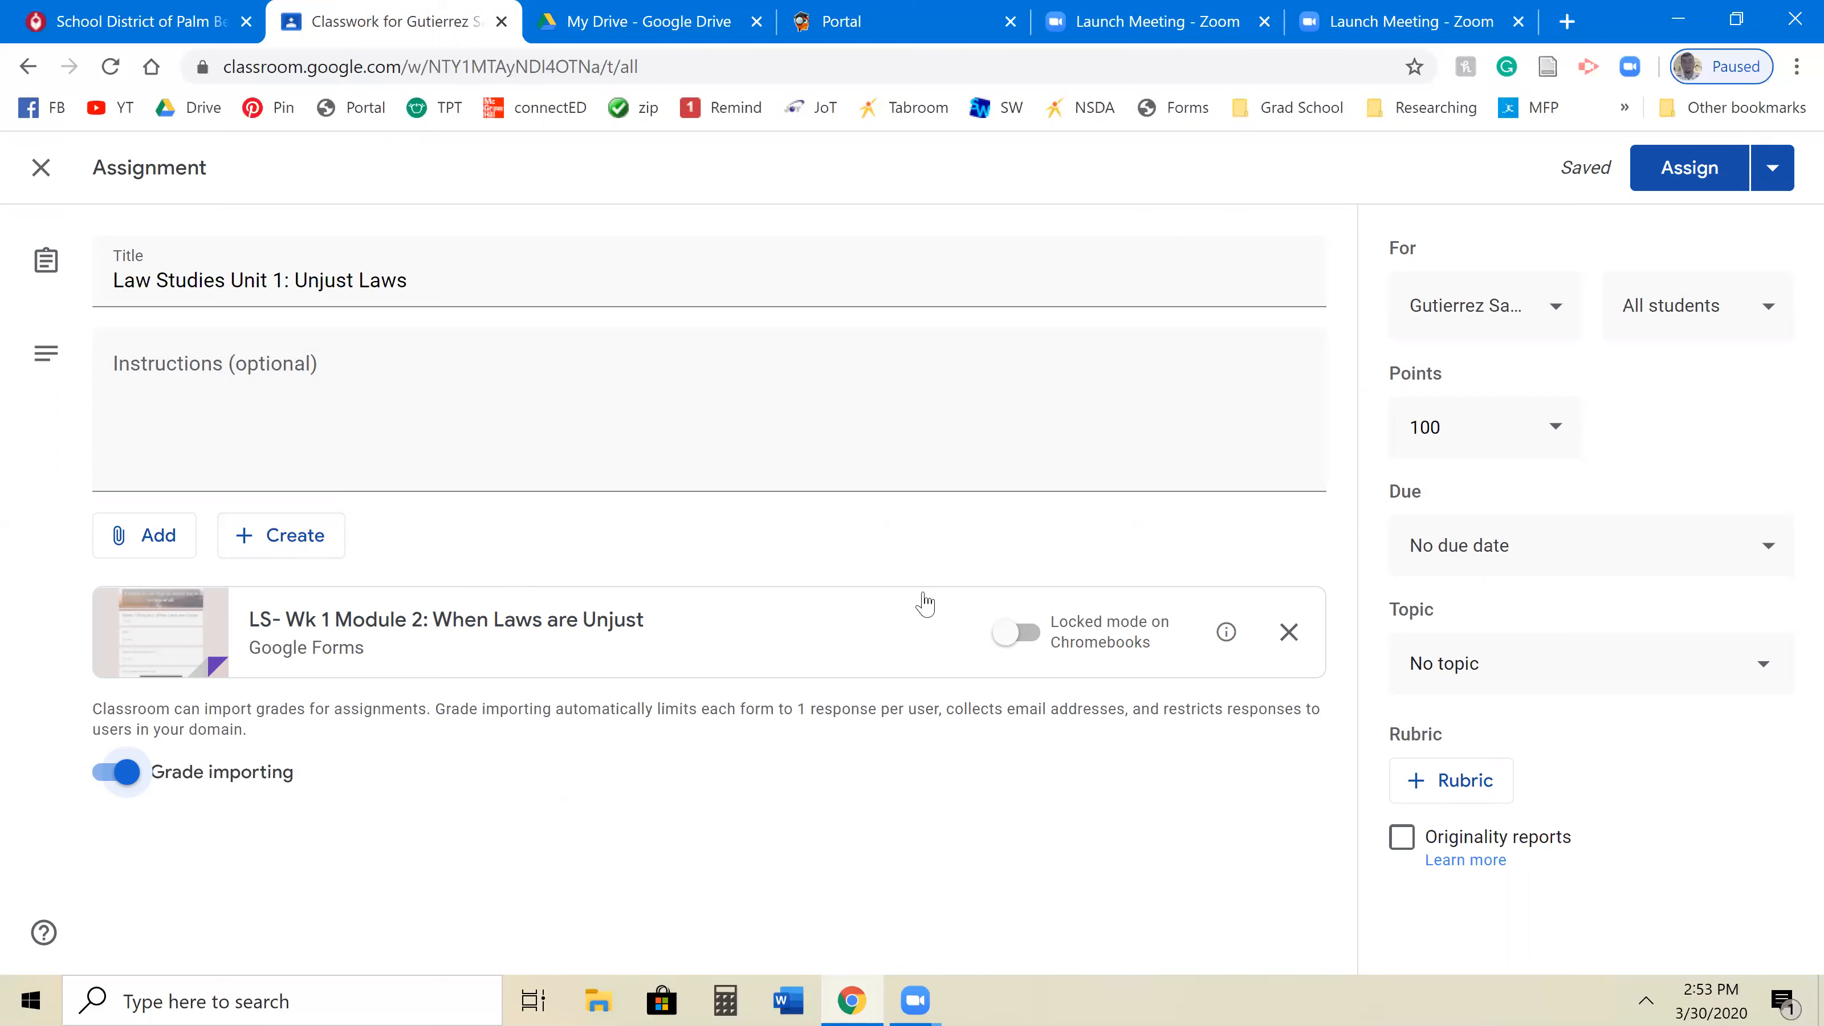
mouse_move(1094, 593)
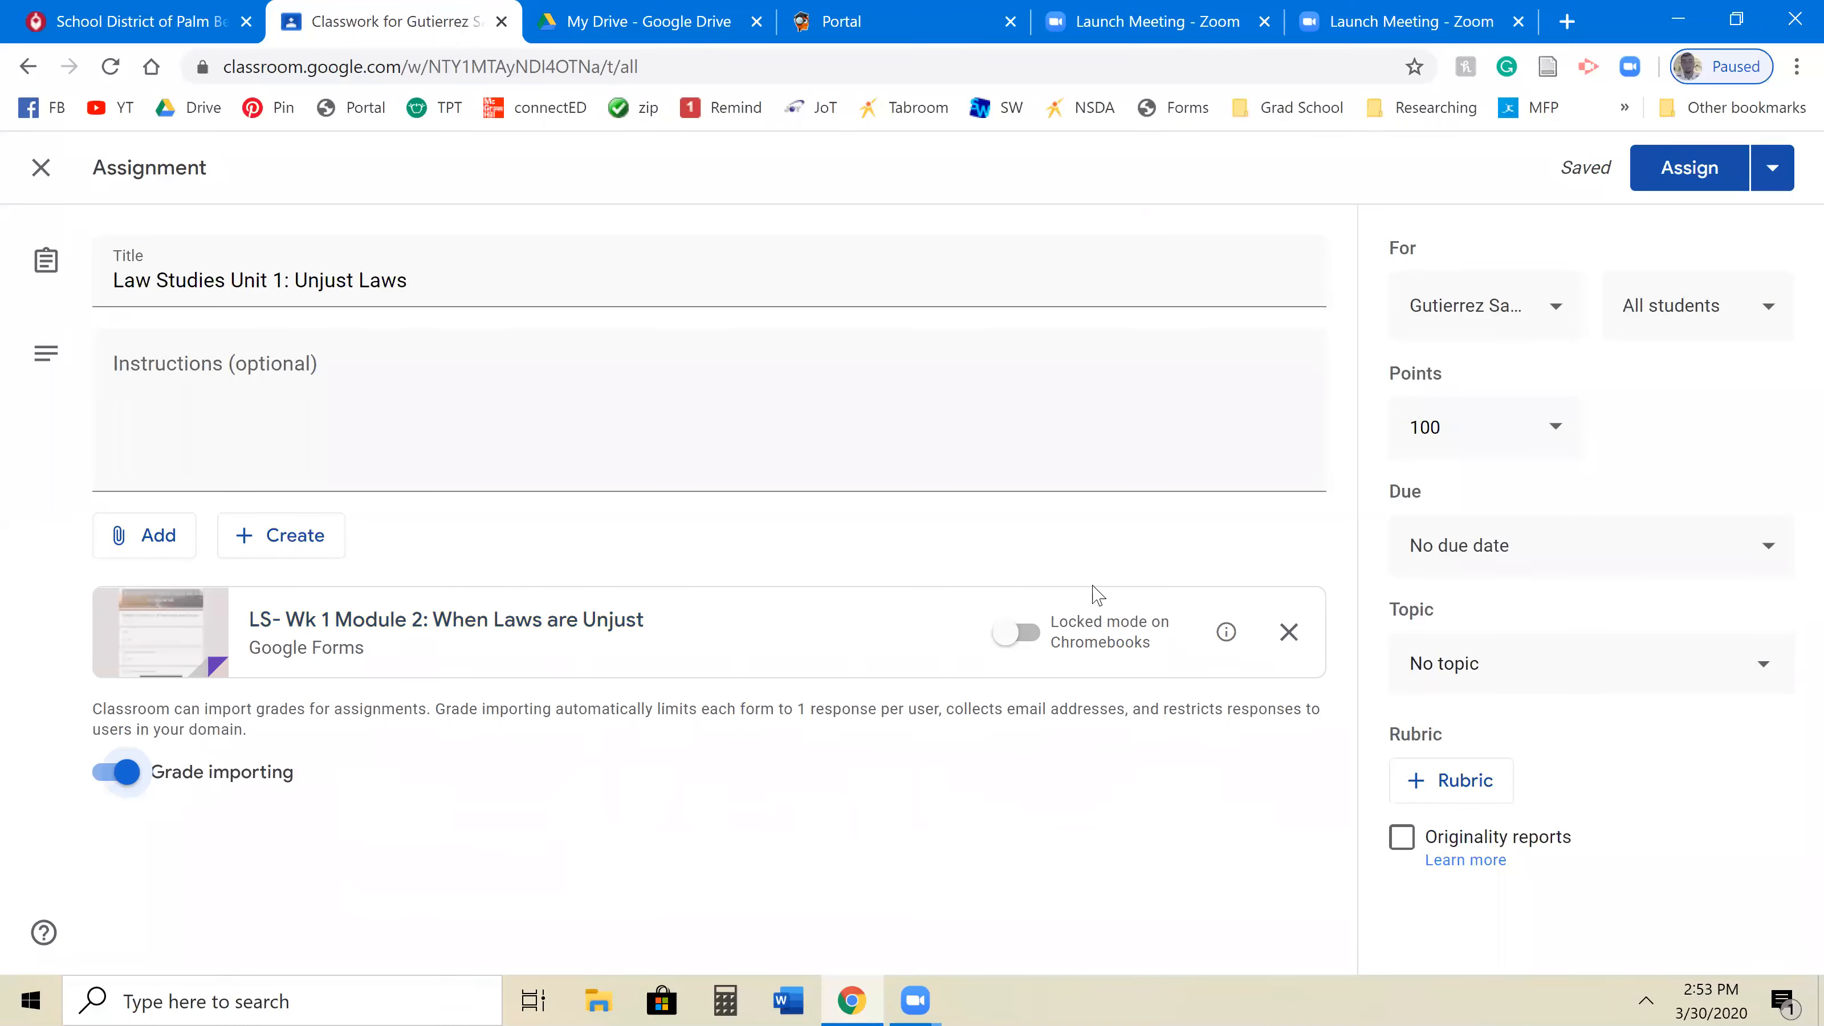
mouse_move(1071, 560)
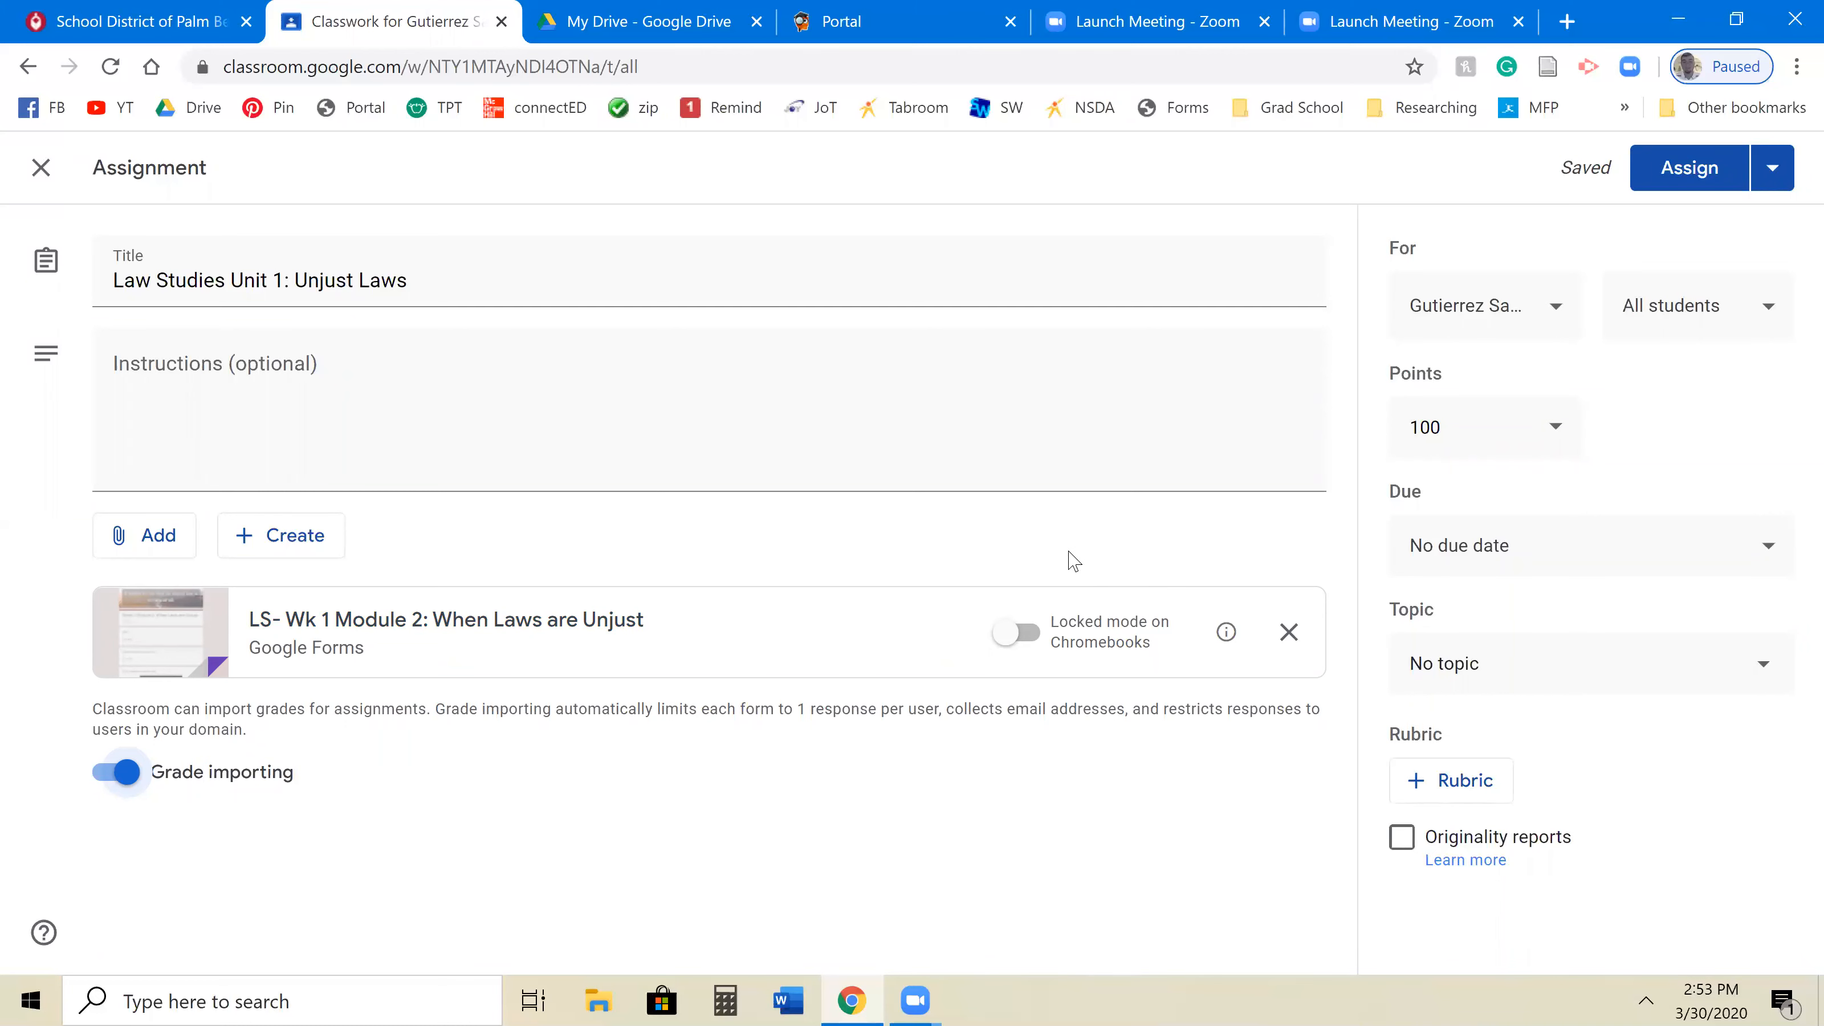
mouse_move(1001, 597)
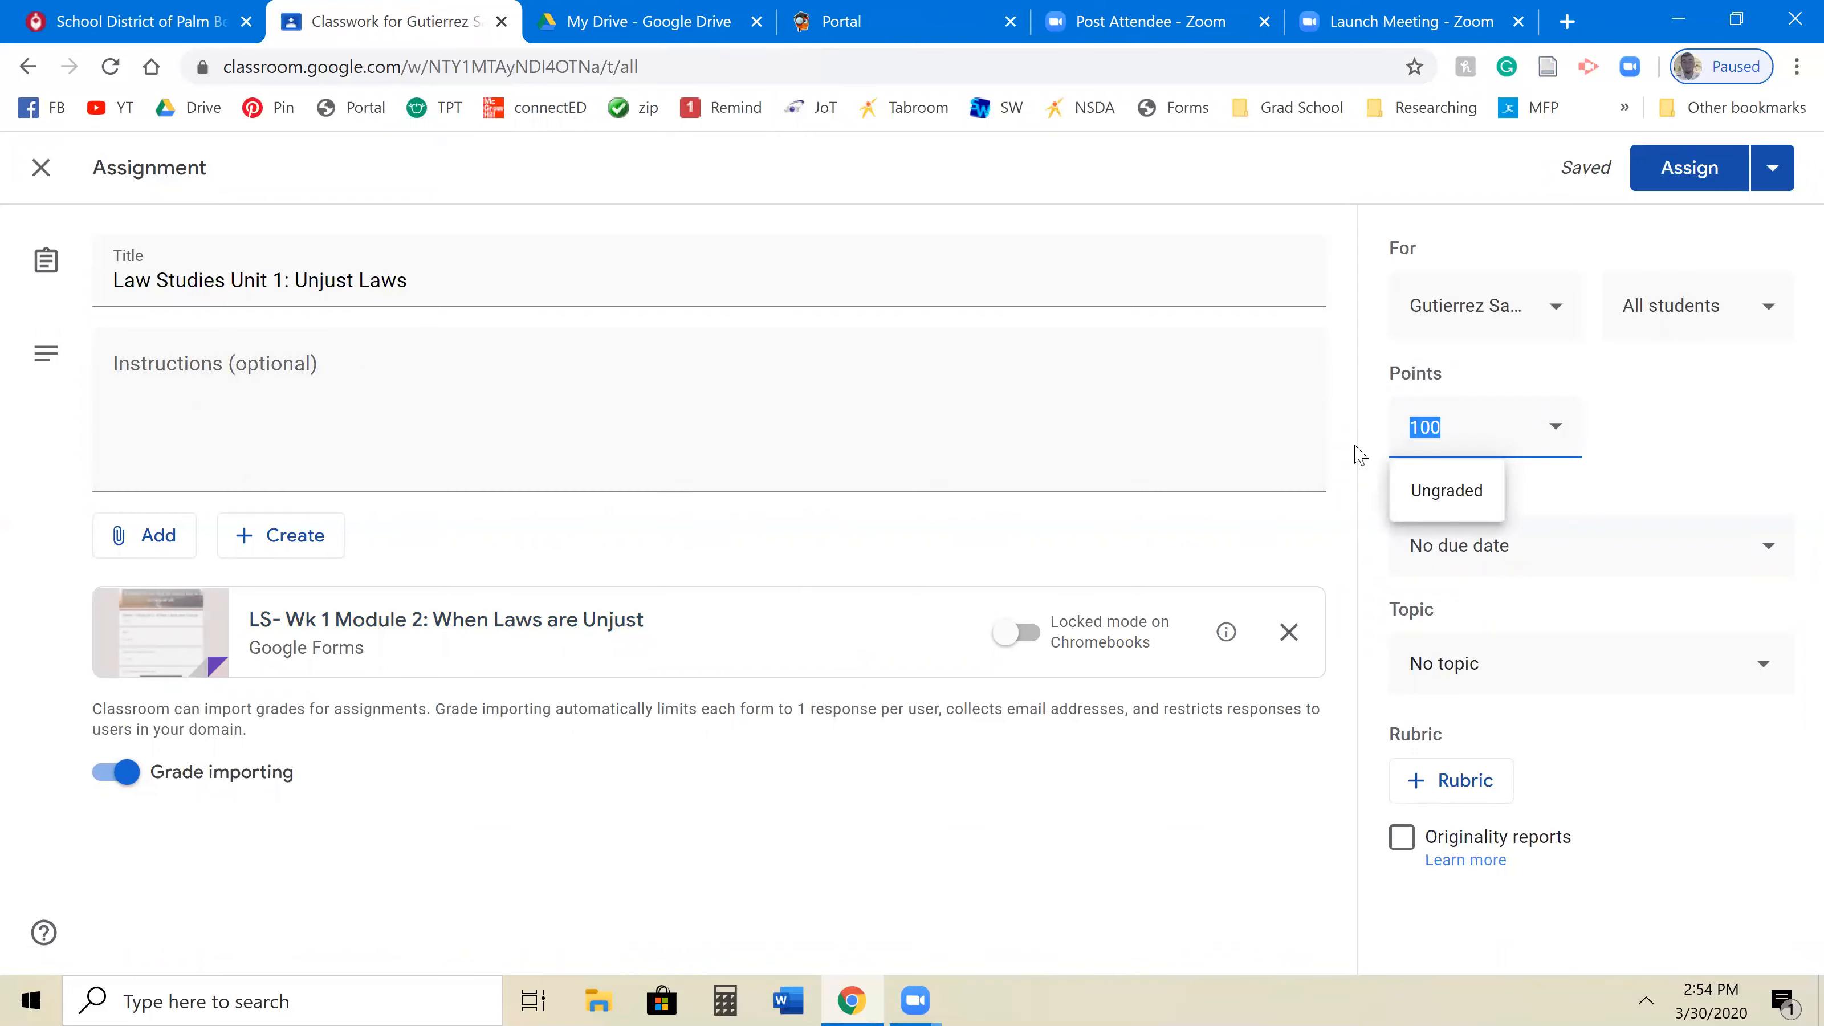
Set 60 points, due tomorrow, and the Distance Learning topic.
text(60)
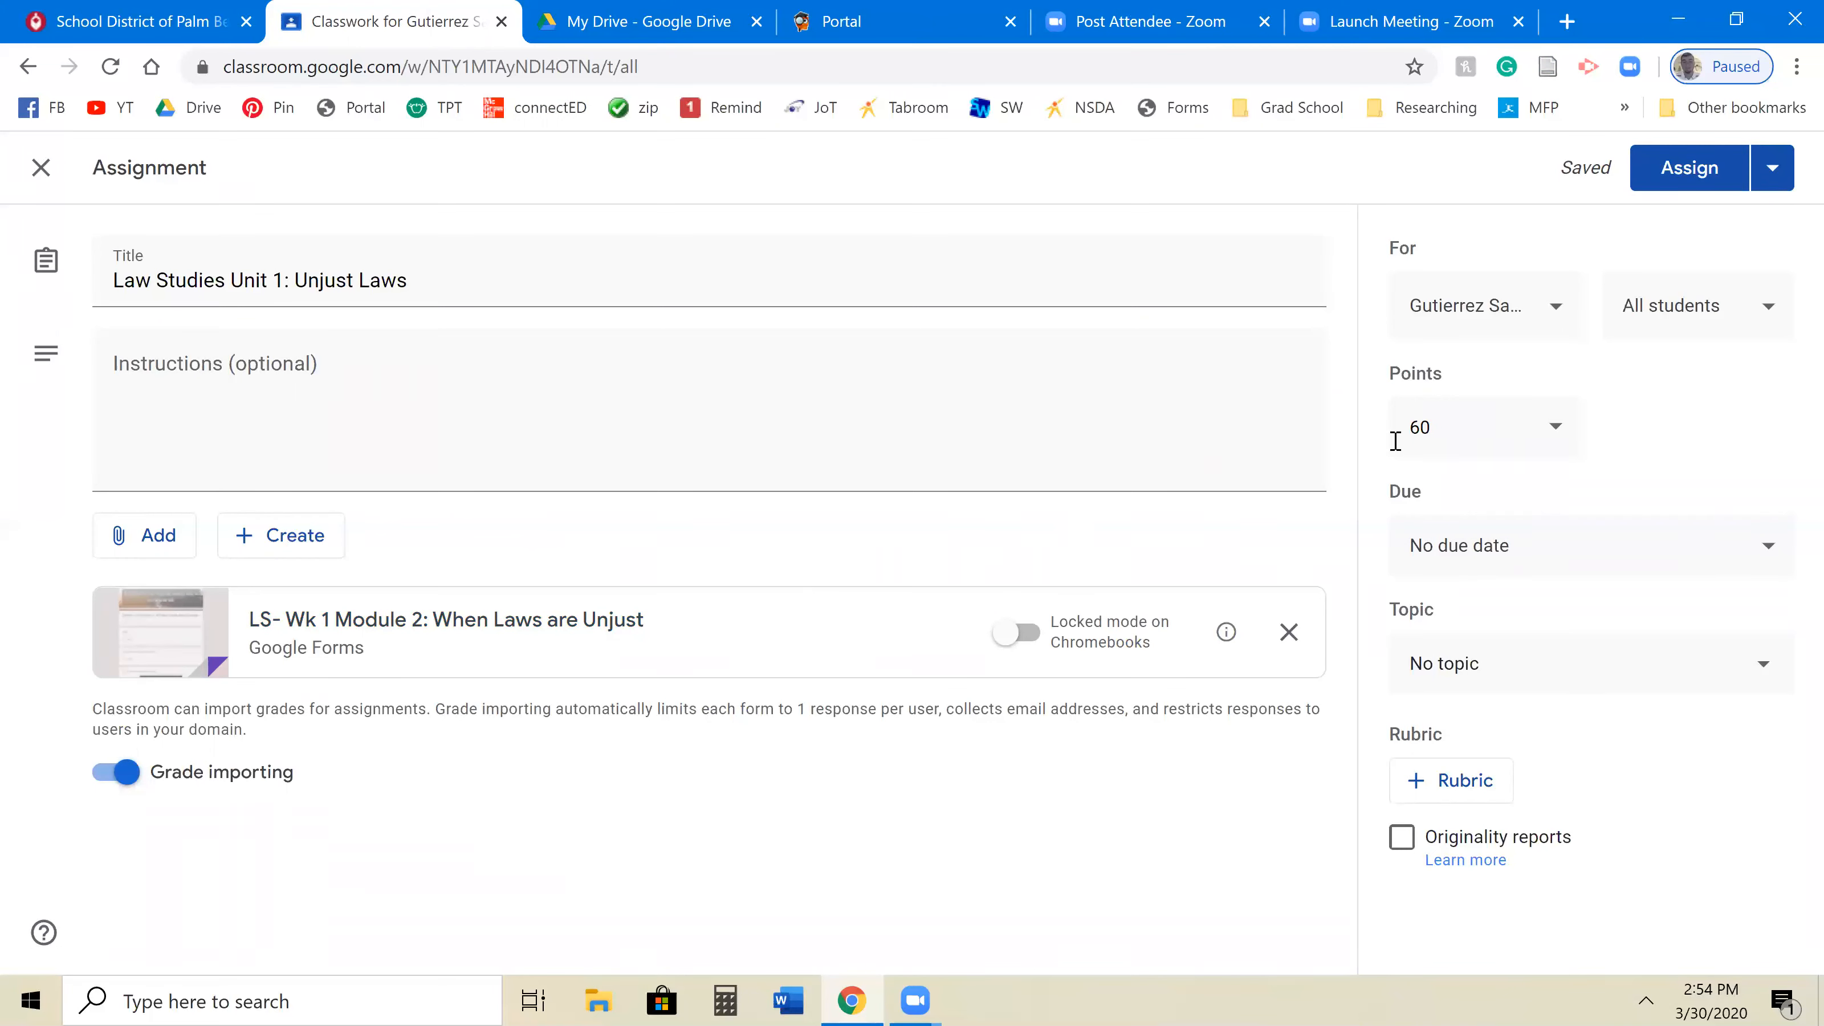
mouse_move(1530, 529)
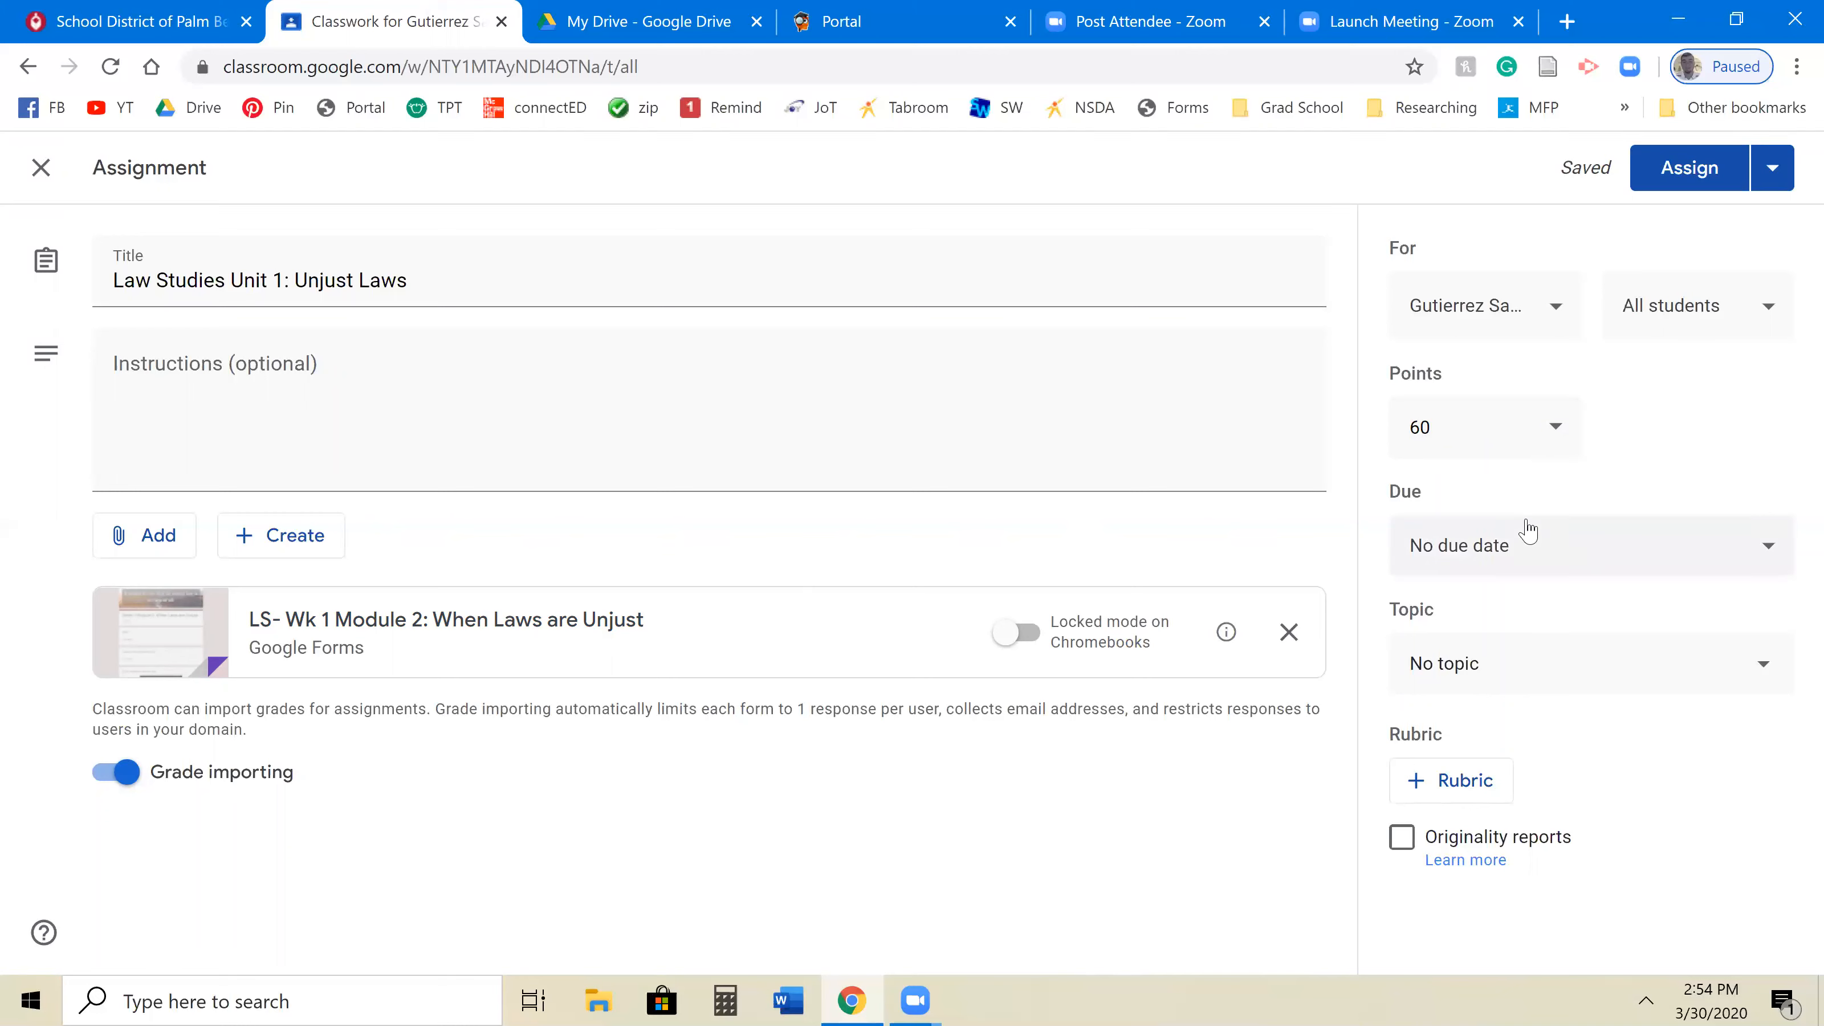
mouse_move(1556, 563)
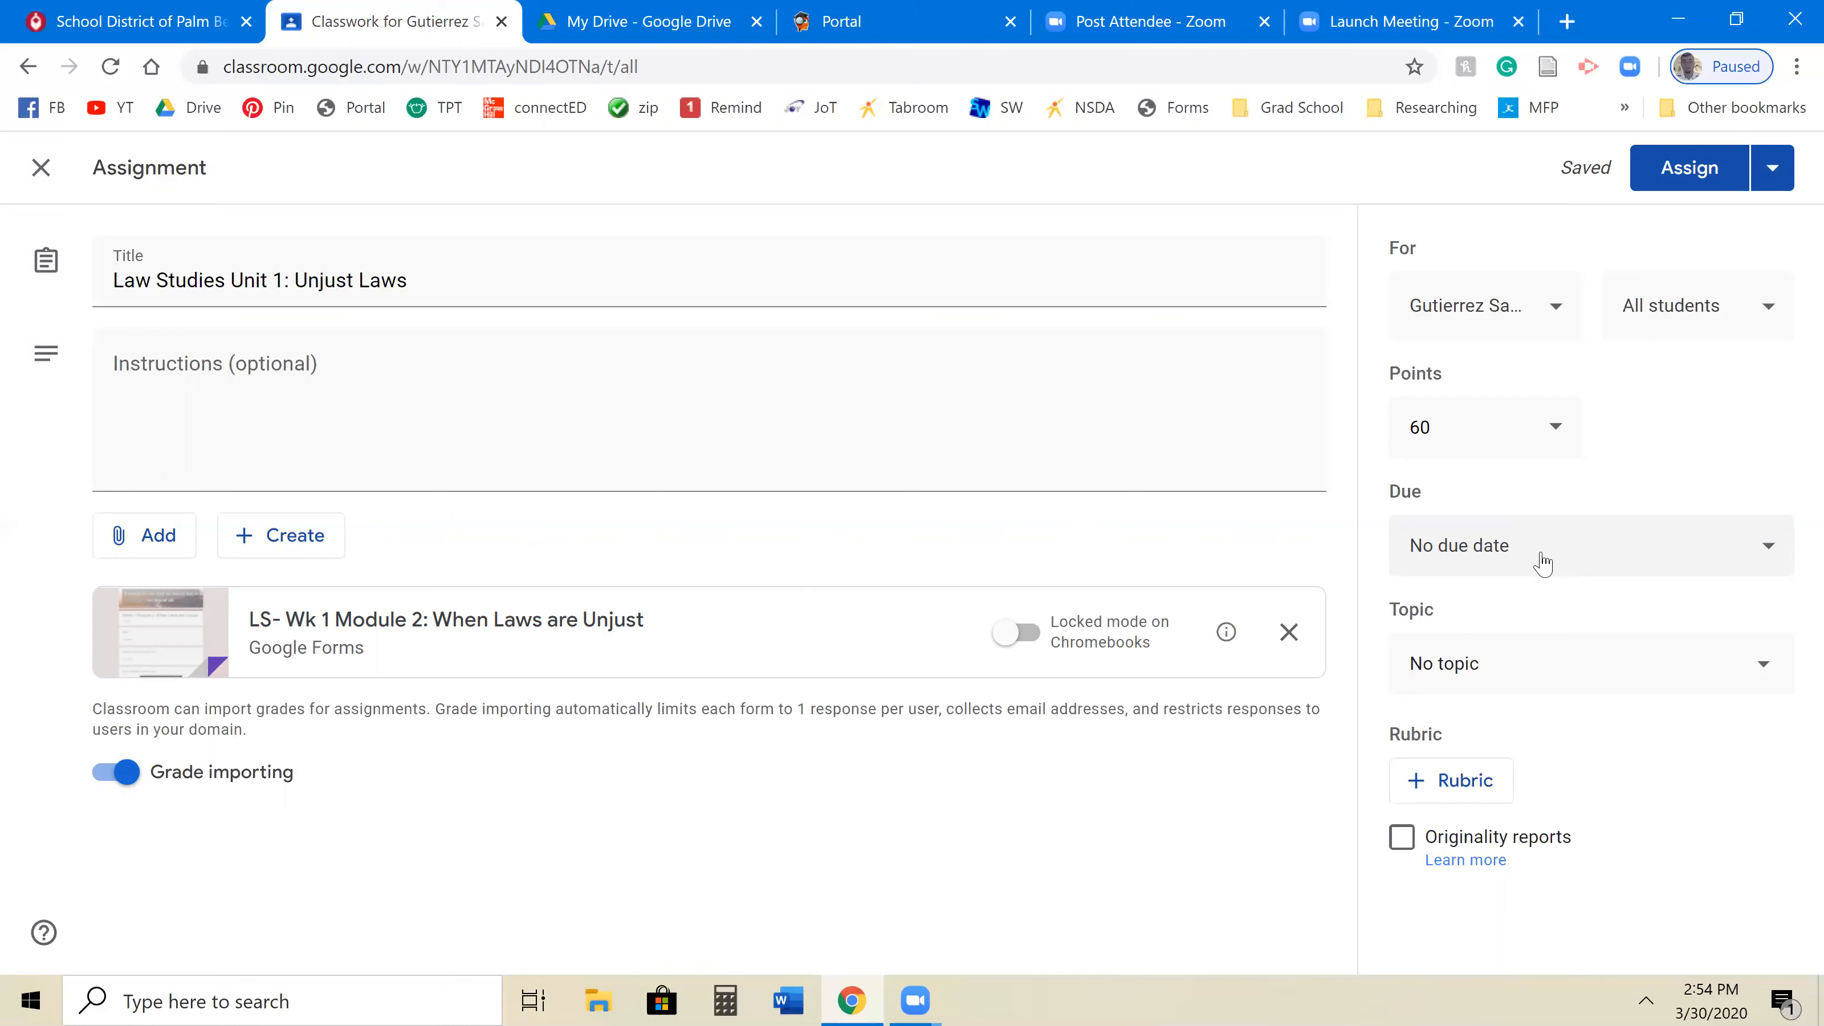
mouse_move(1536, 567)
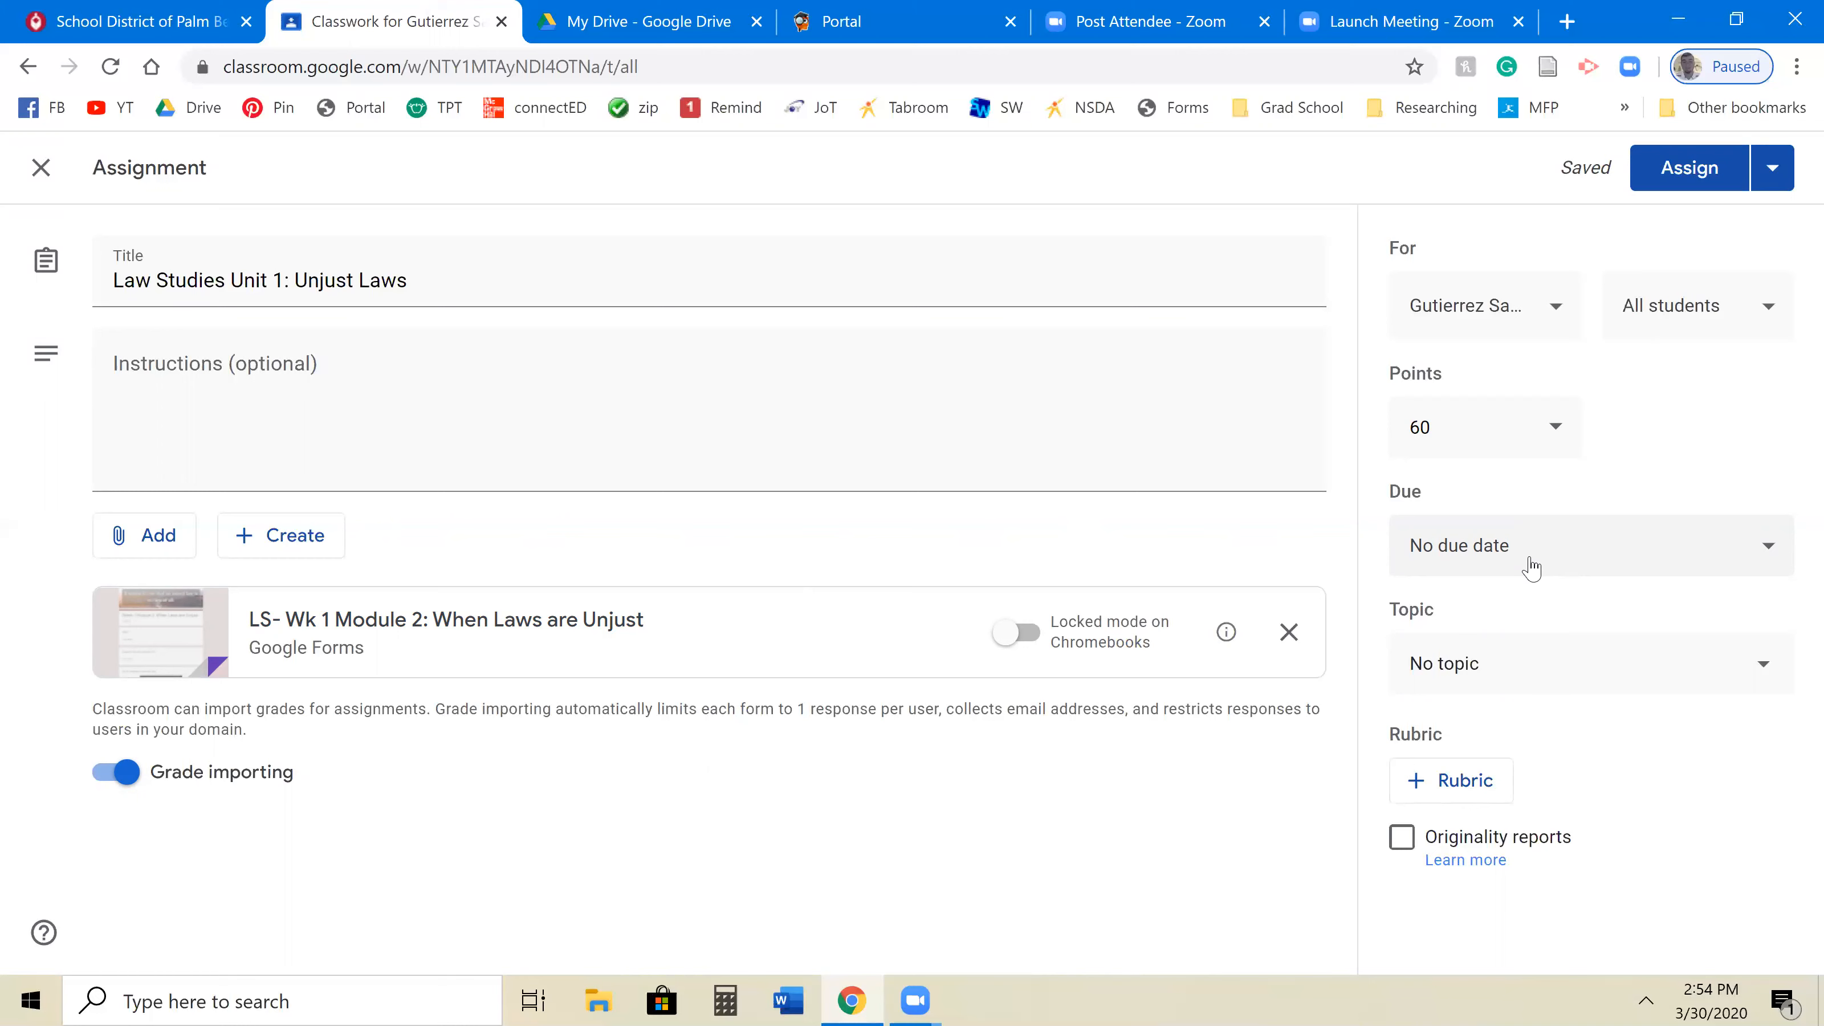
click(1590, 545)
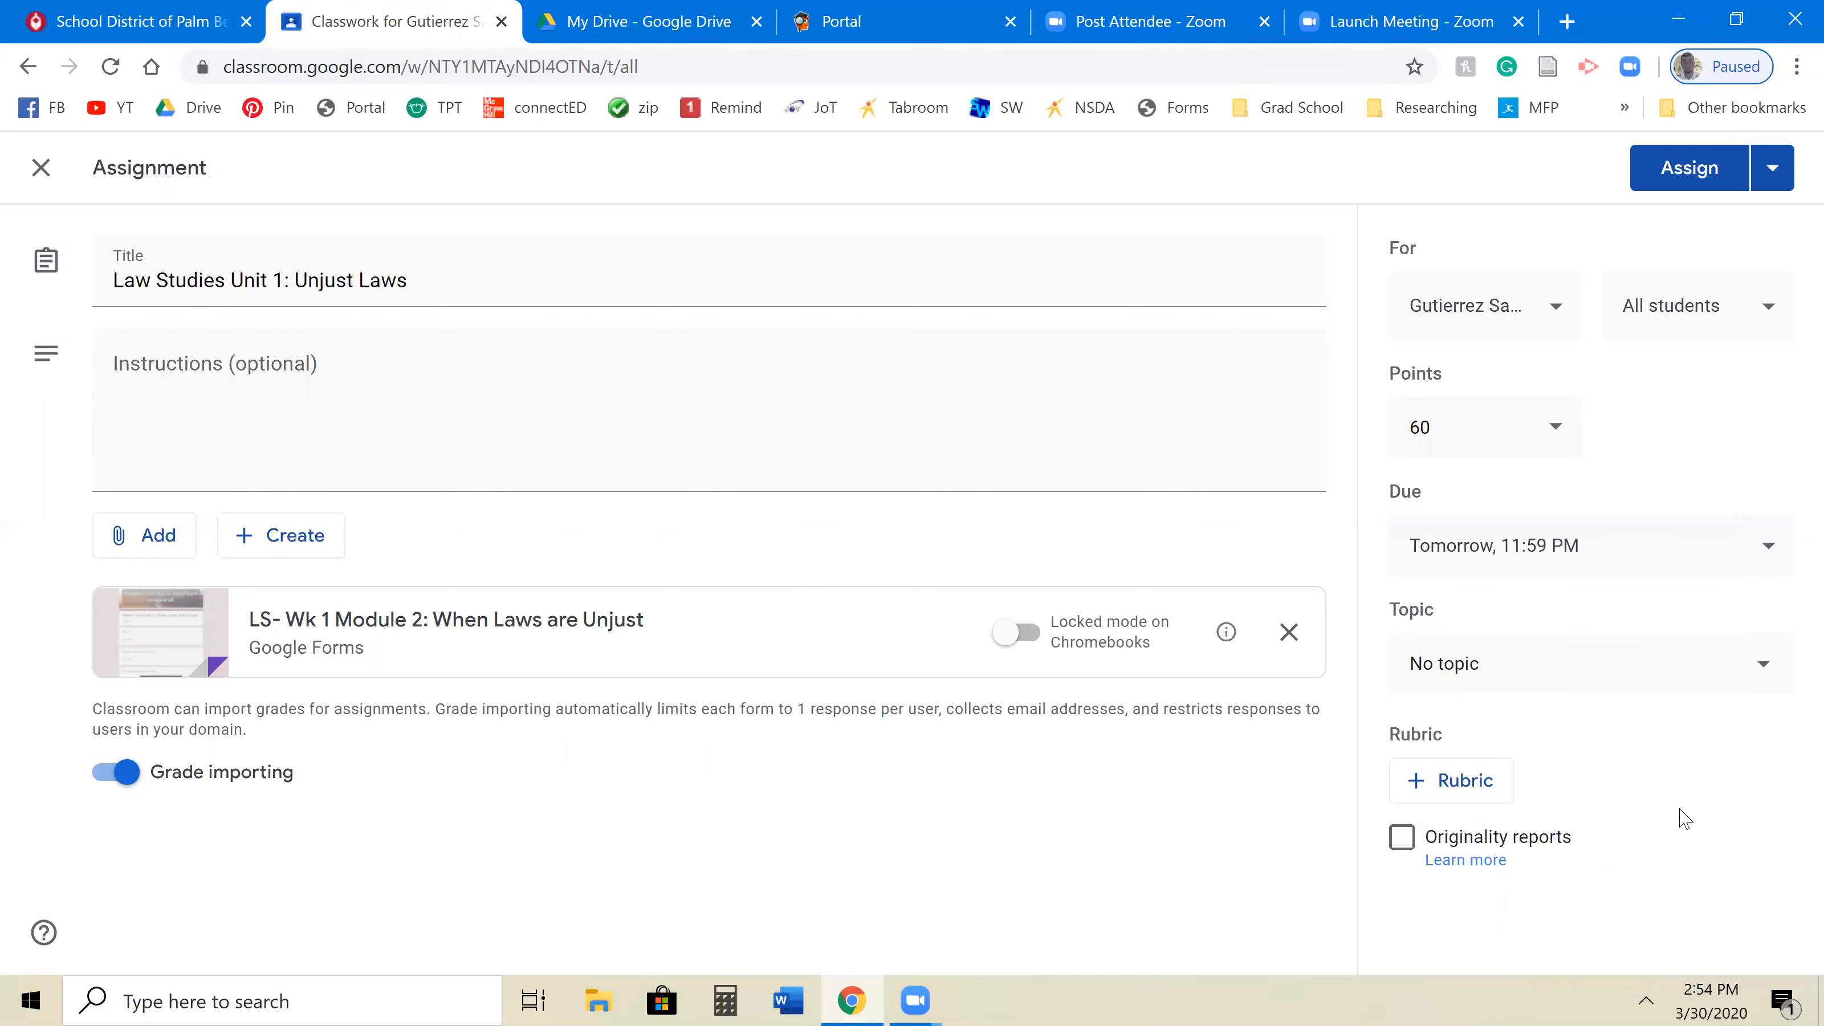
click(1591, 664)
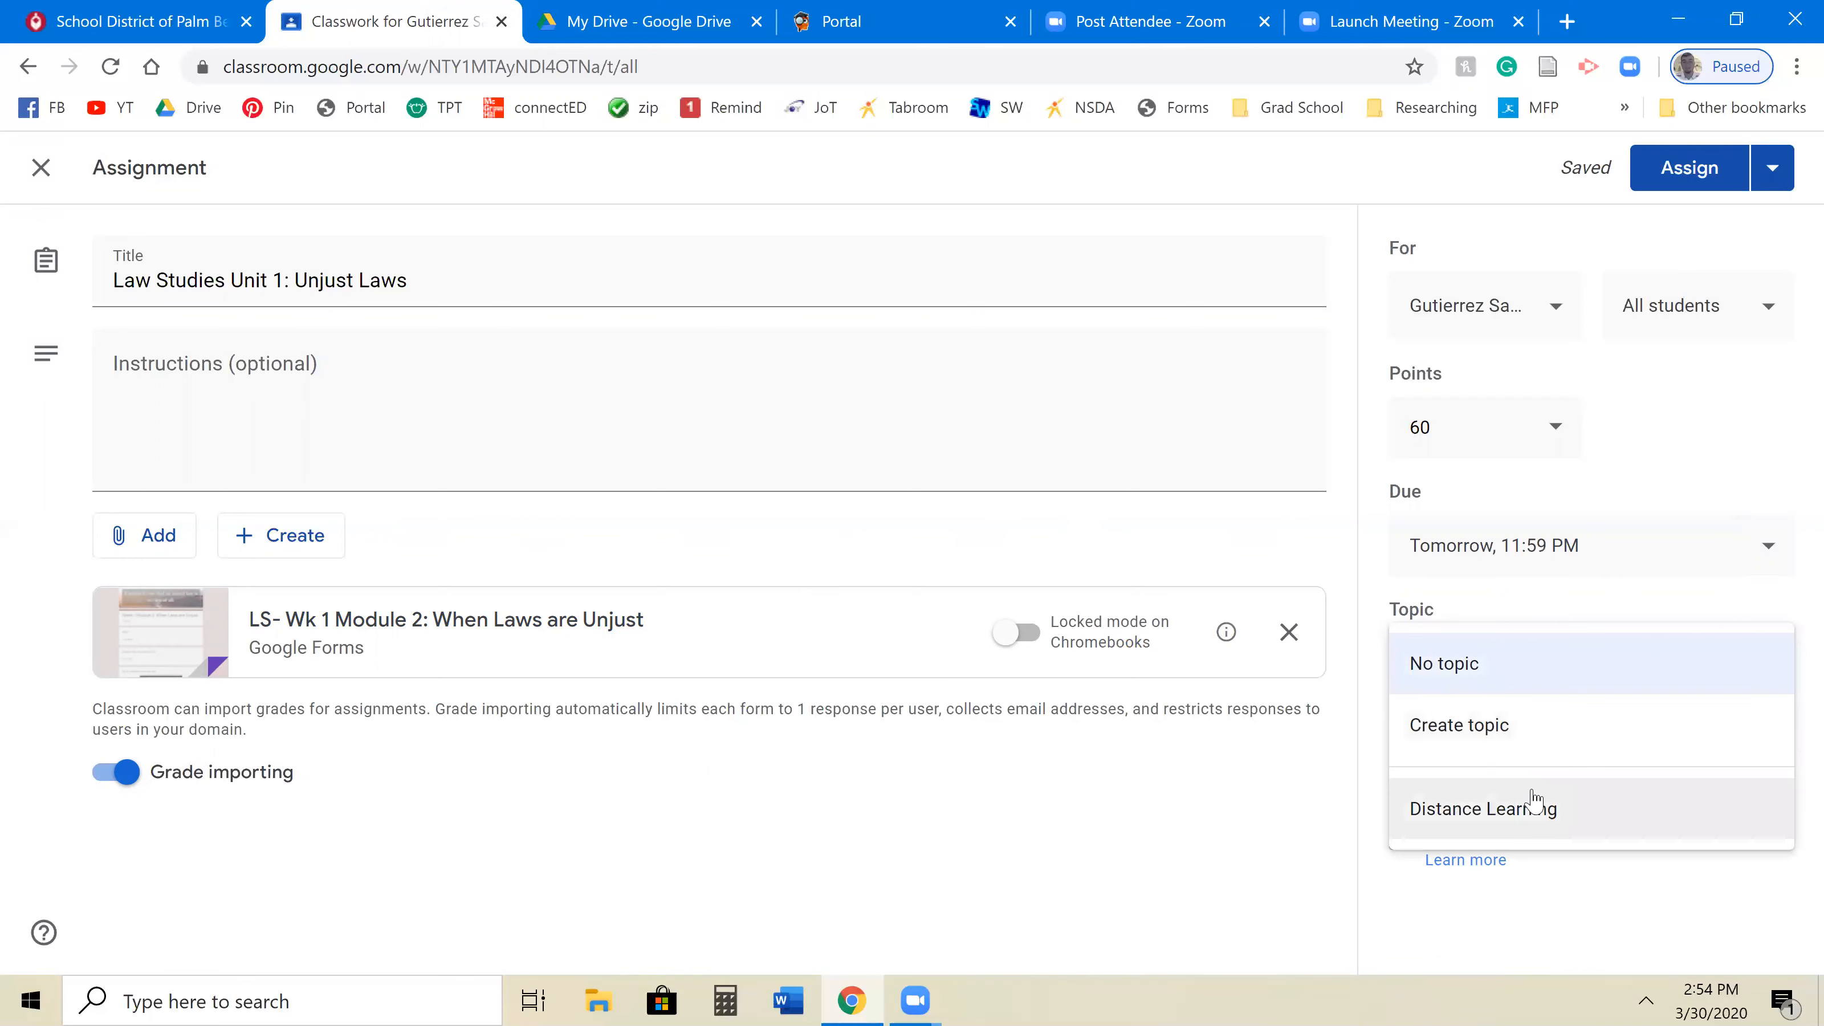
click(1483, 808)
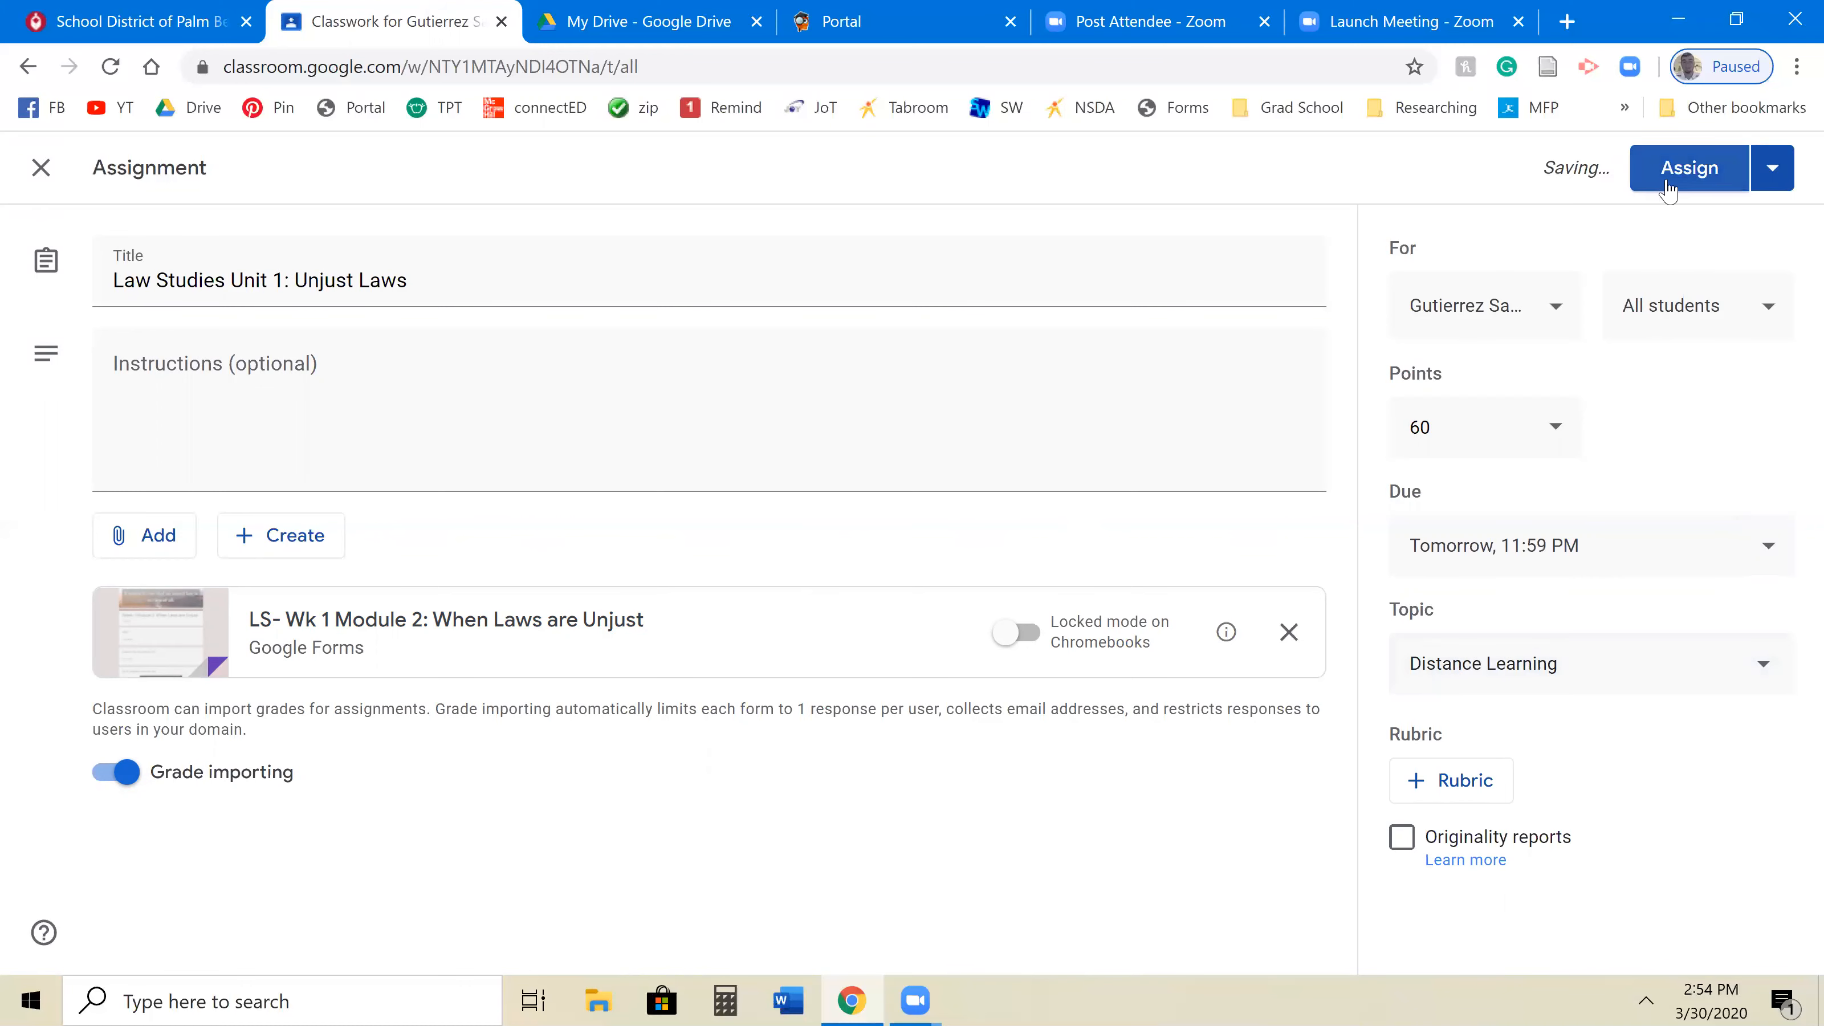
Assign the post to the class and preview its attached form from the stream.
click(1688, 168)
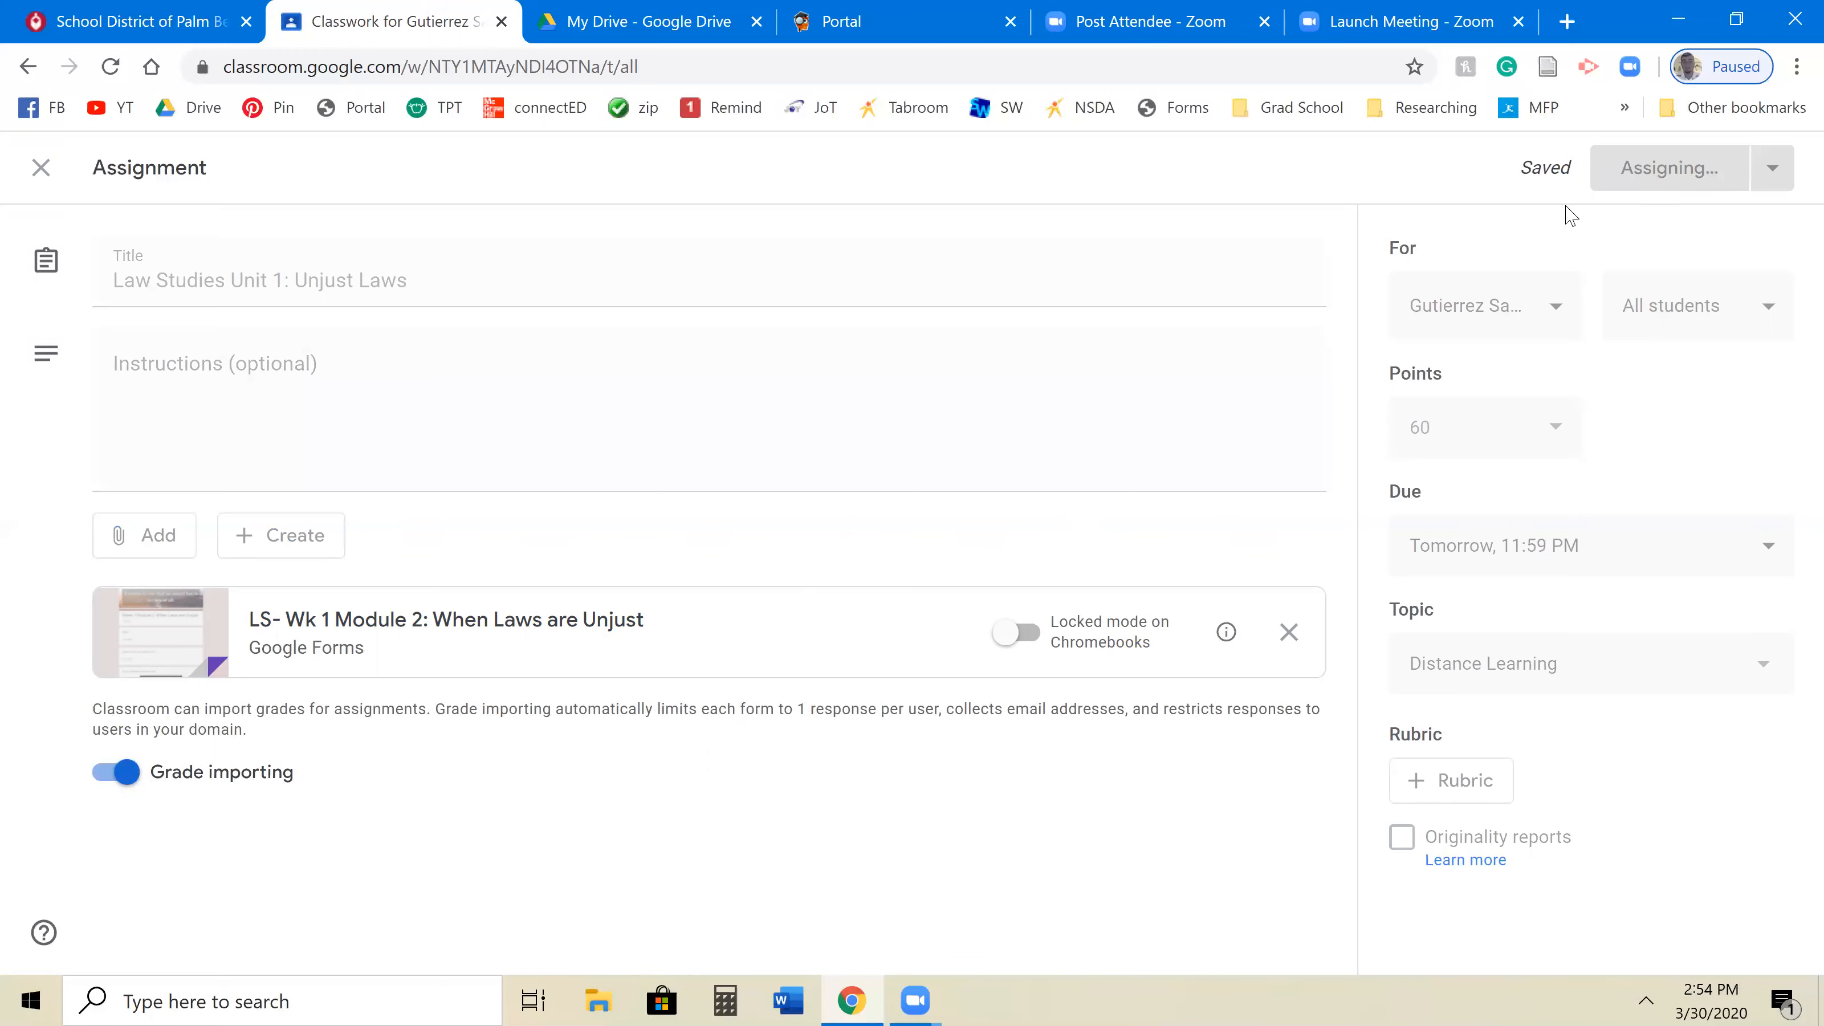
click(1668, 168)
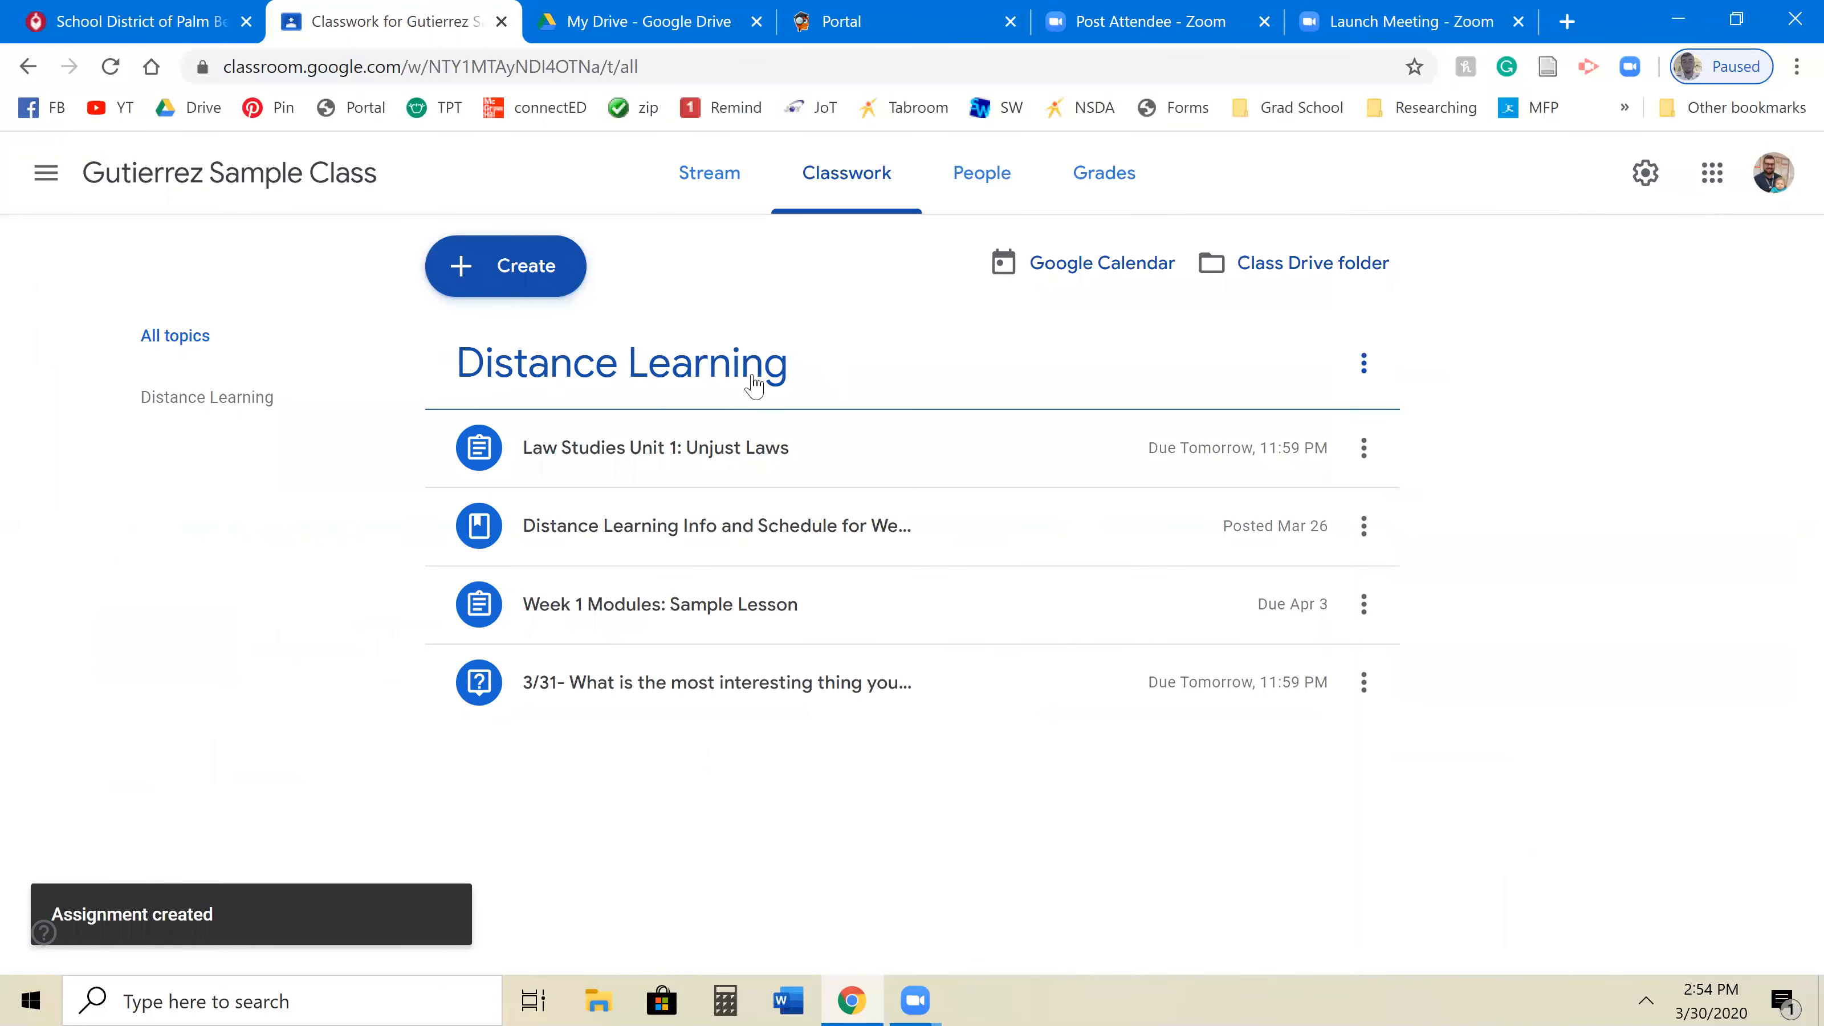
click(655, 448)
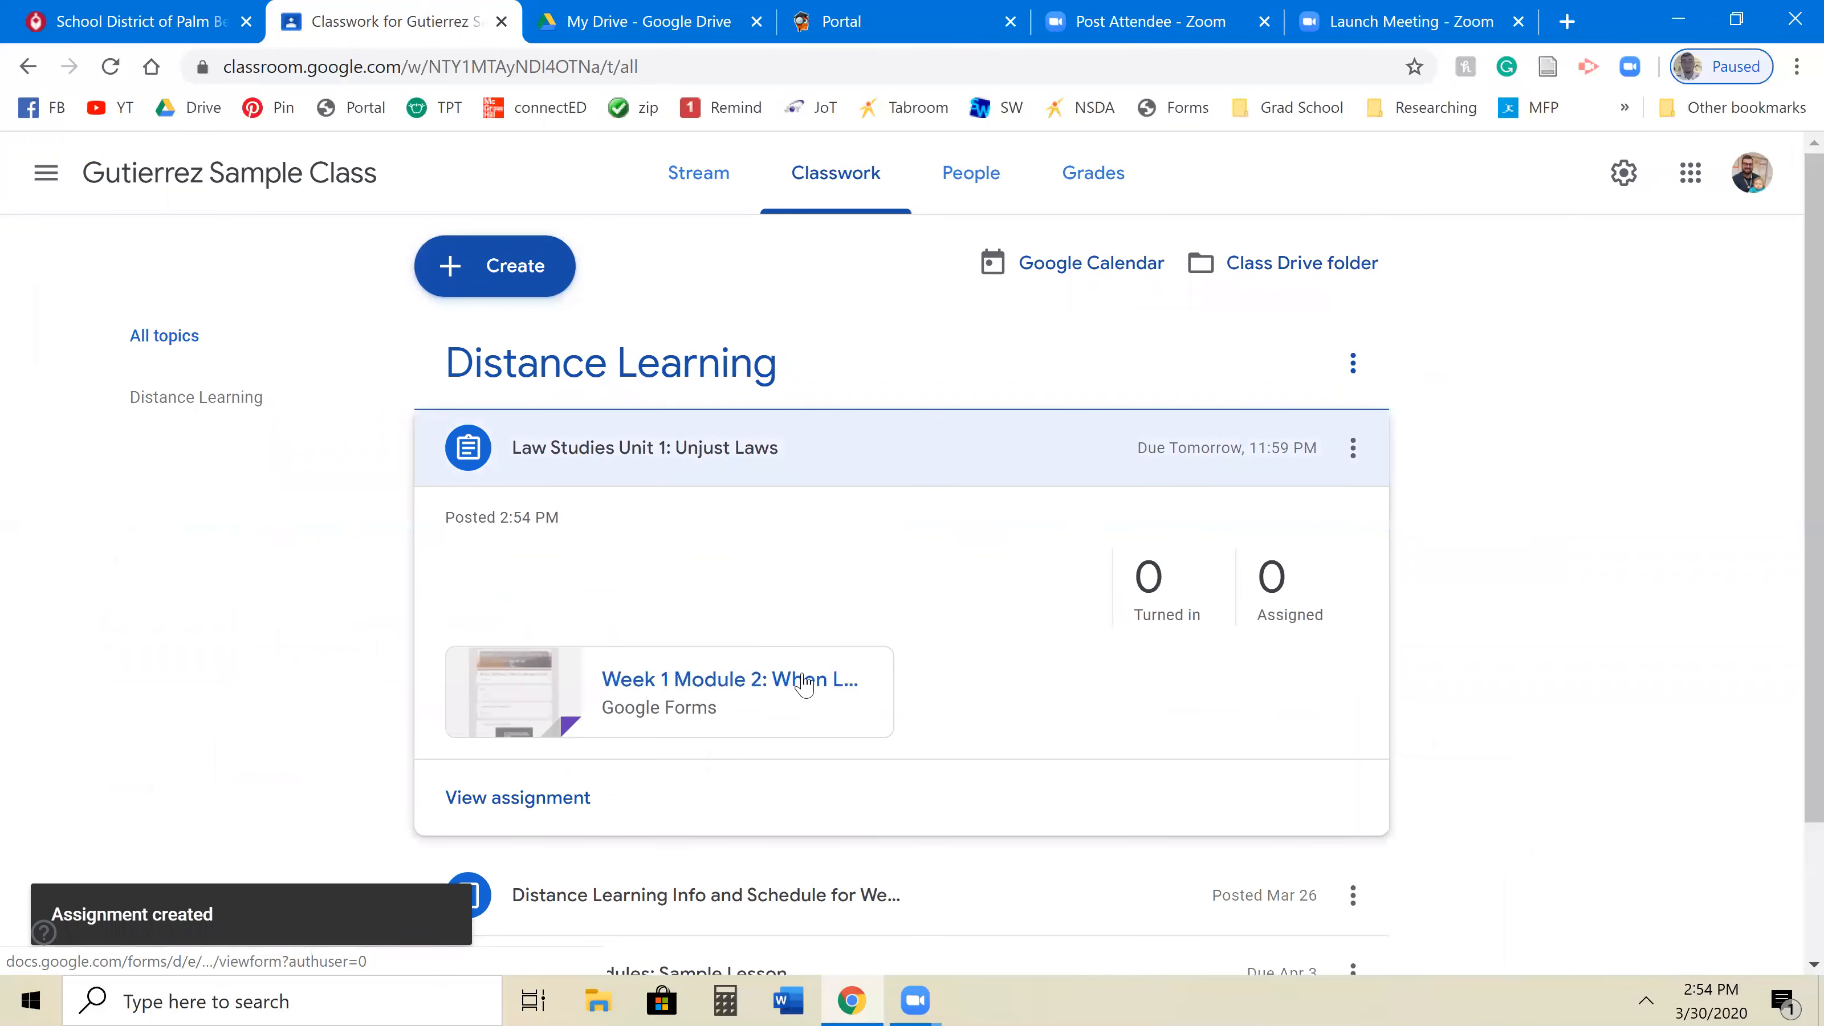
click(728, 680)
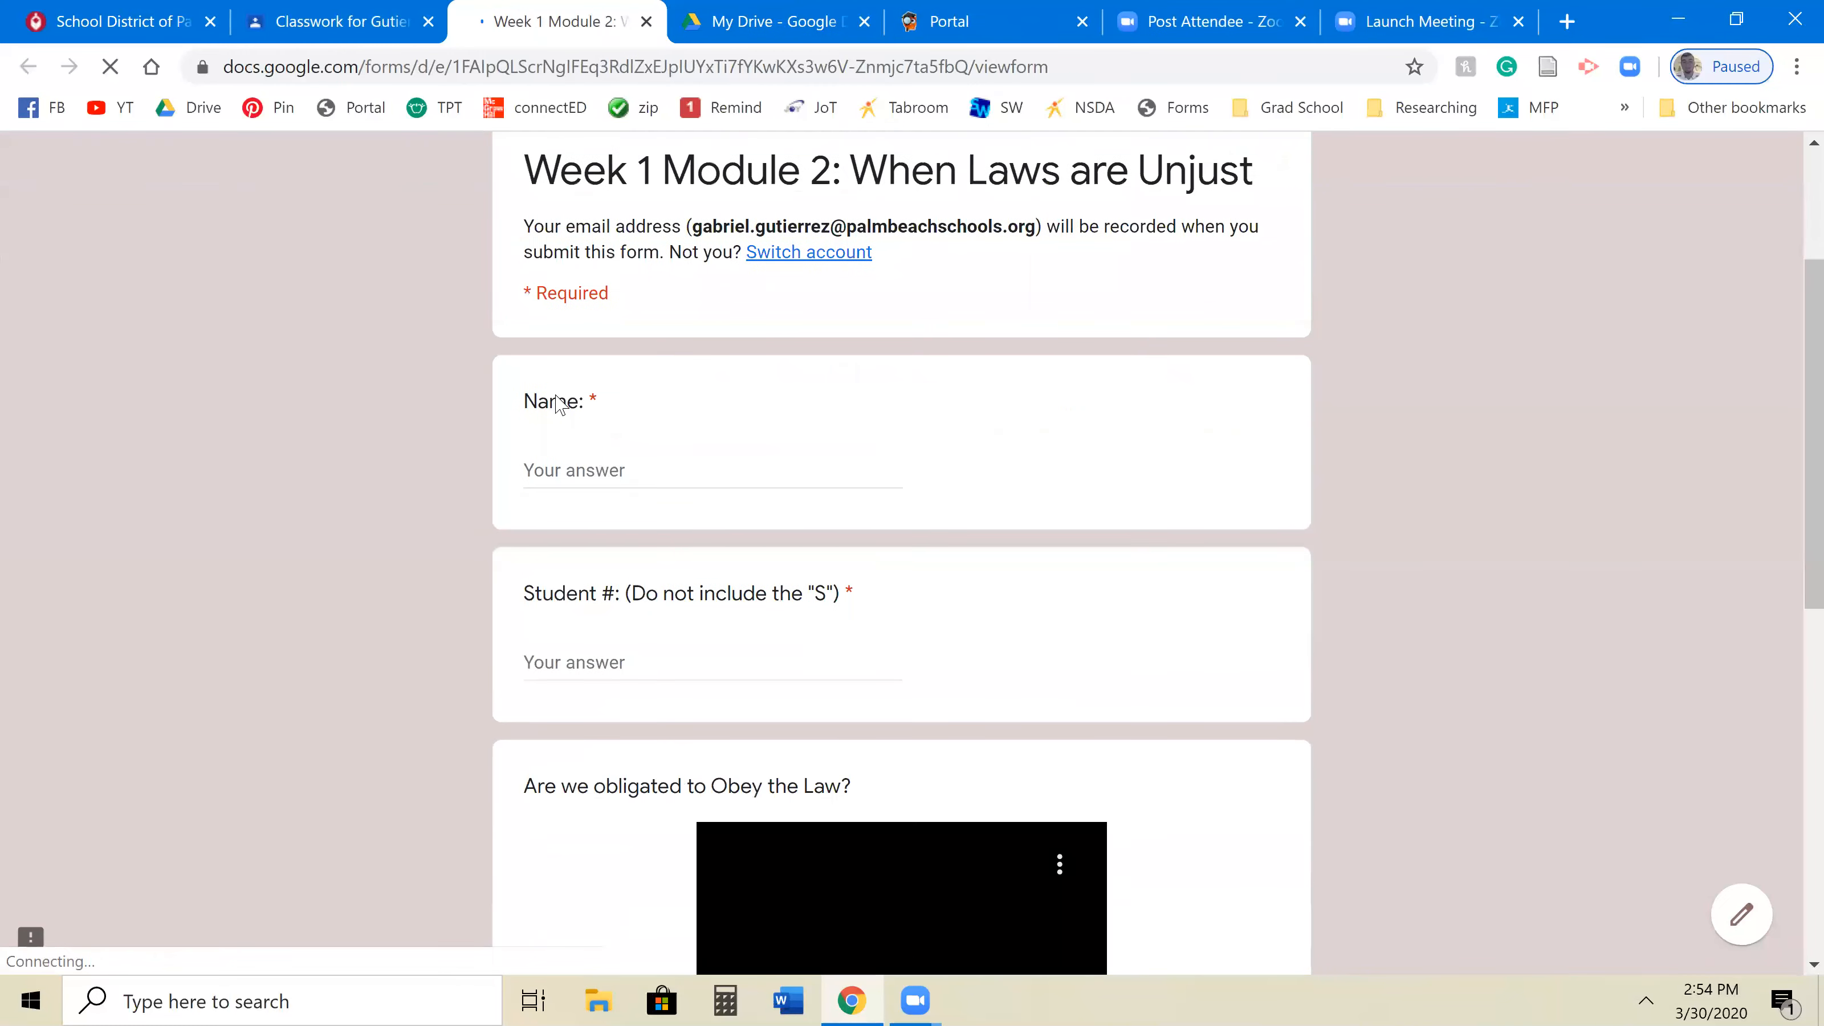
scroll(down, 3)
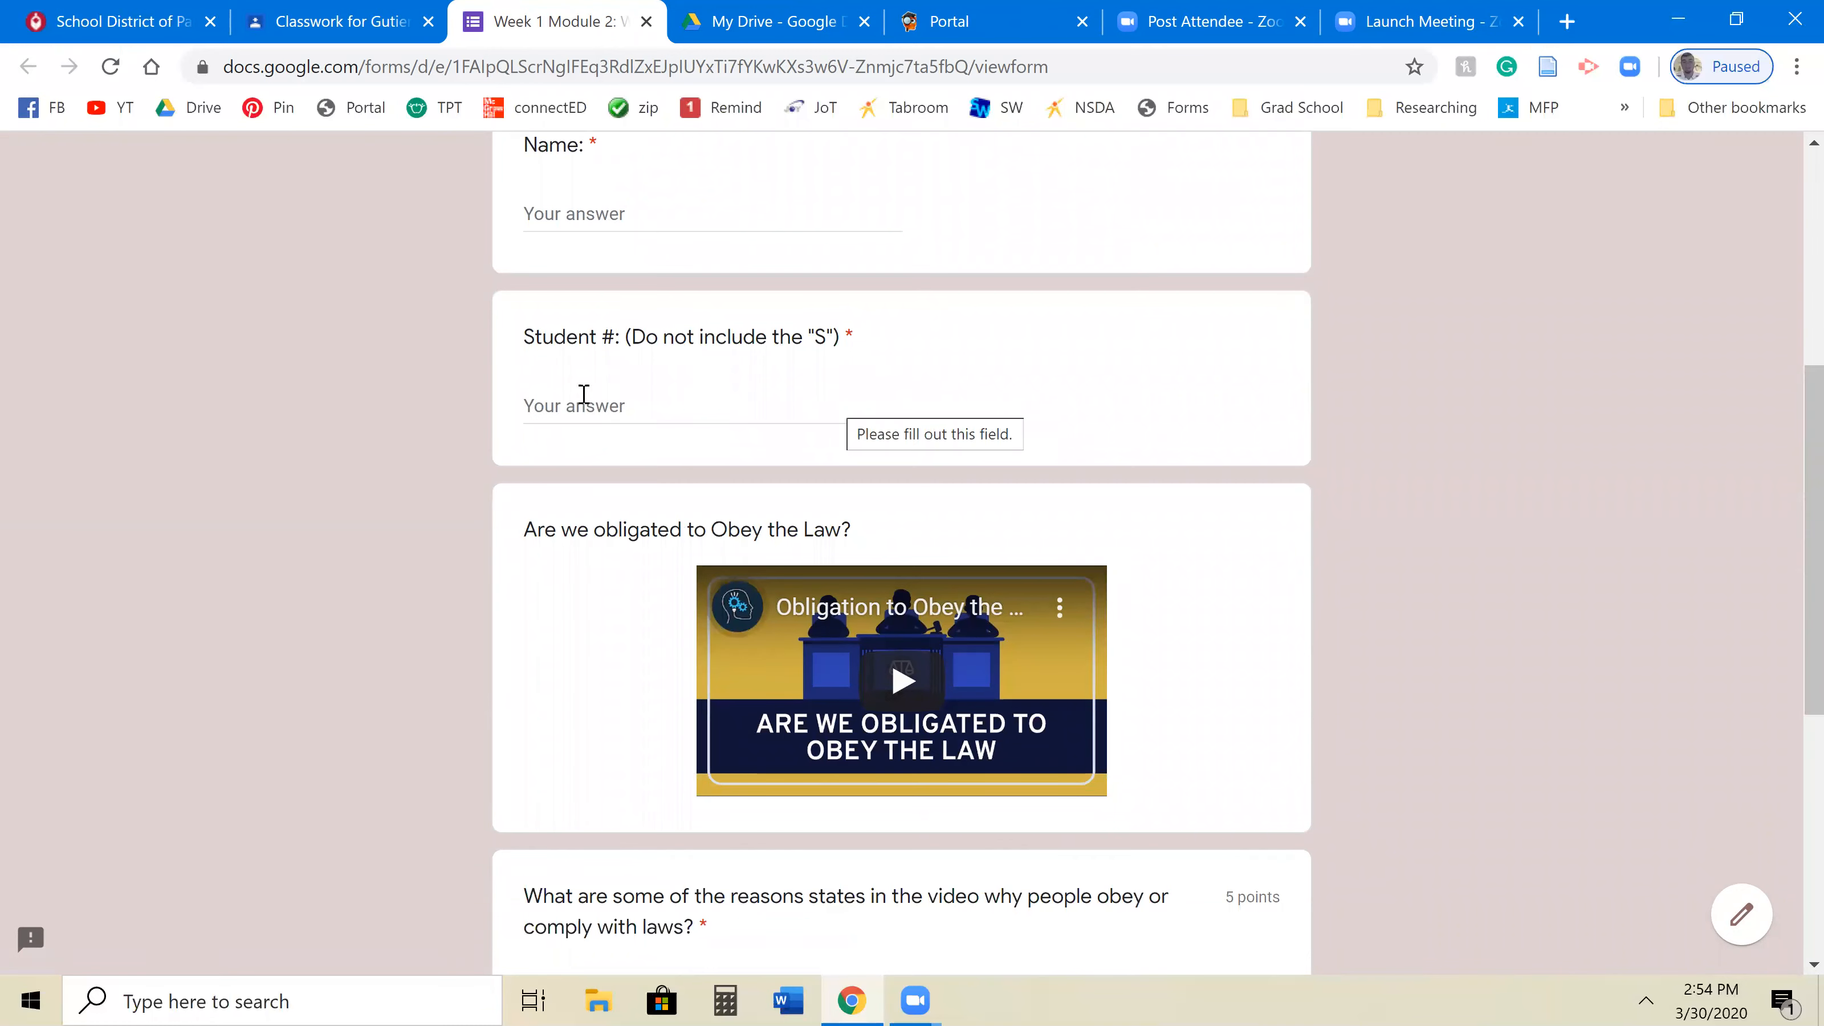
scroll(down, 3)
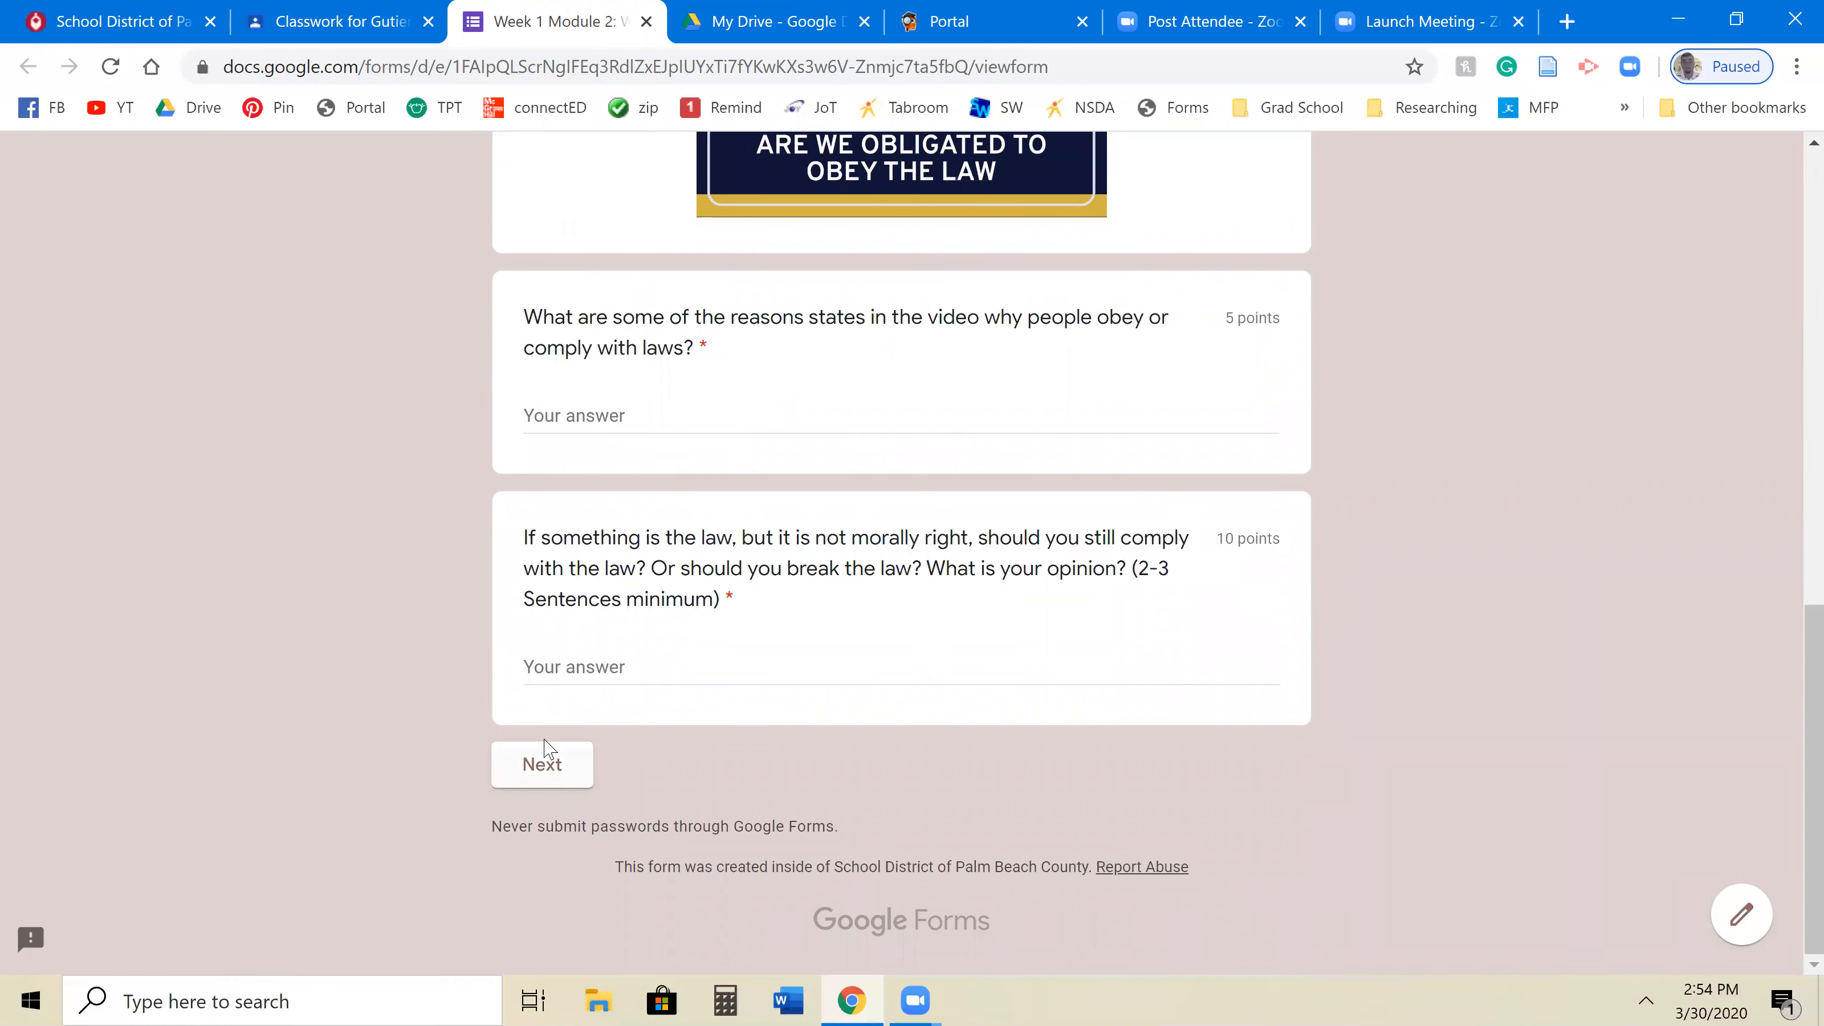
mouse_move(838, 638)
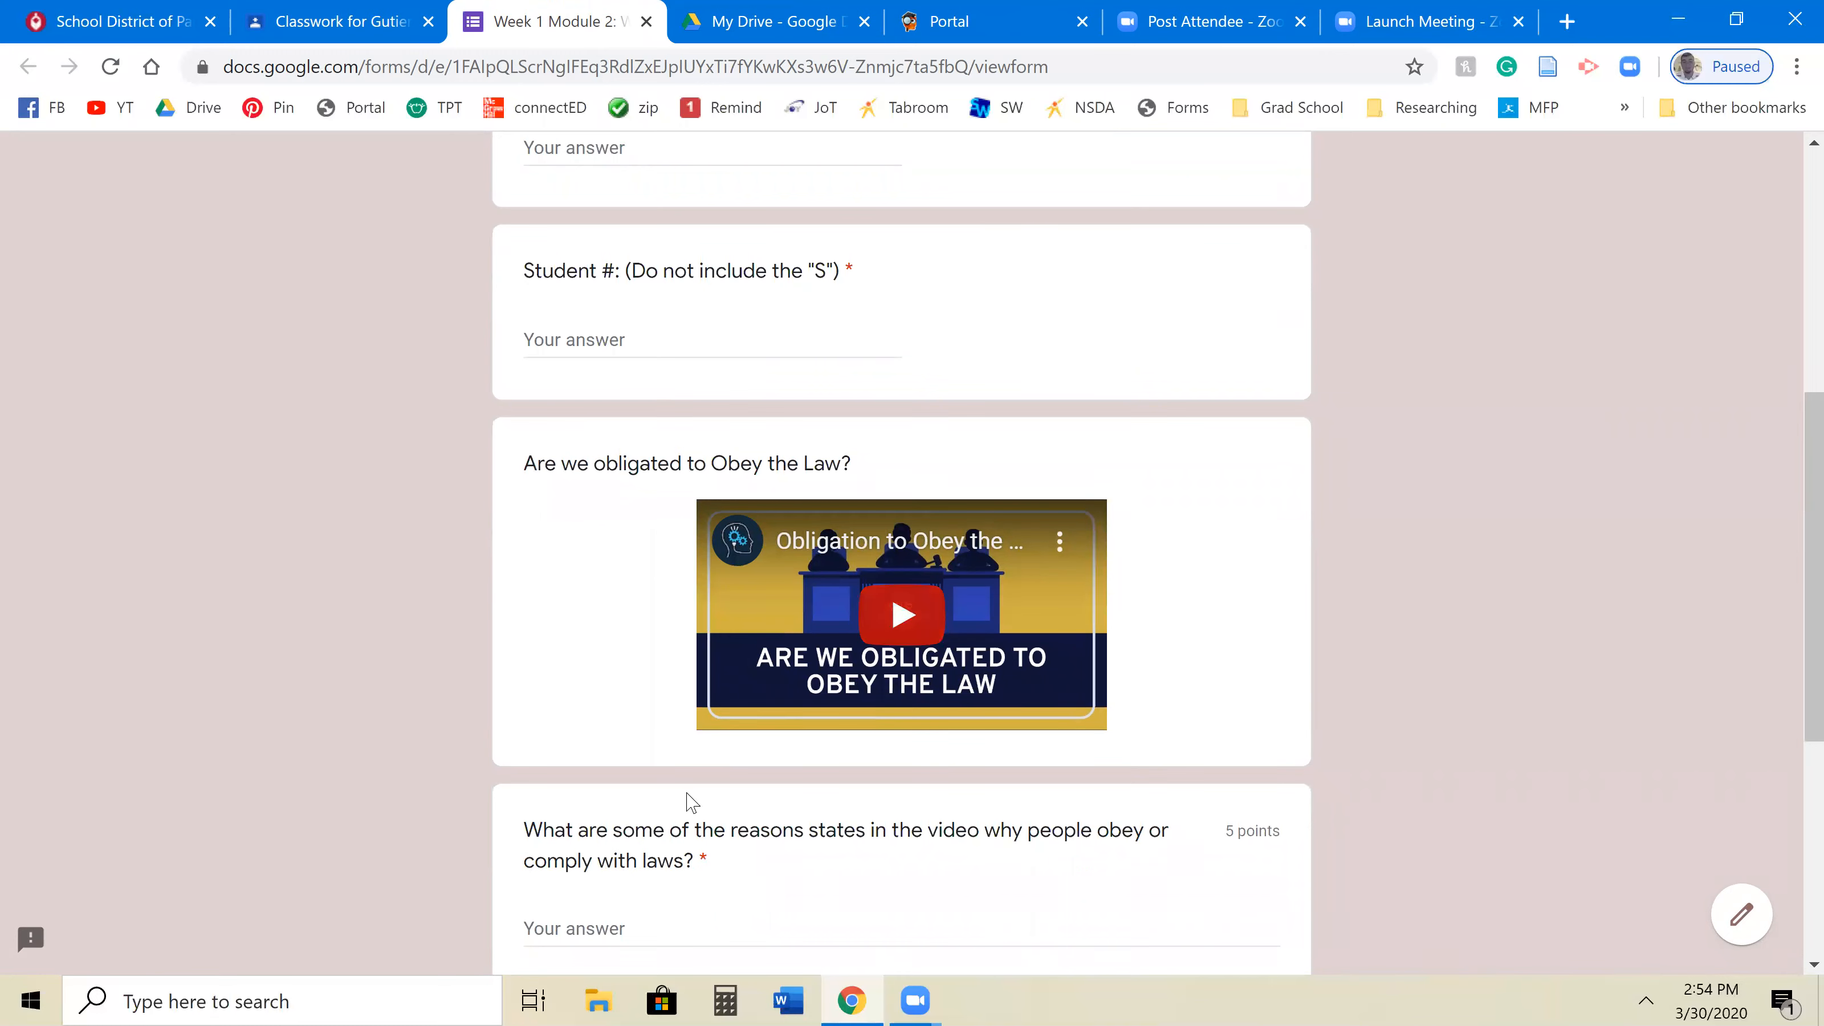
scroll(up, 3)
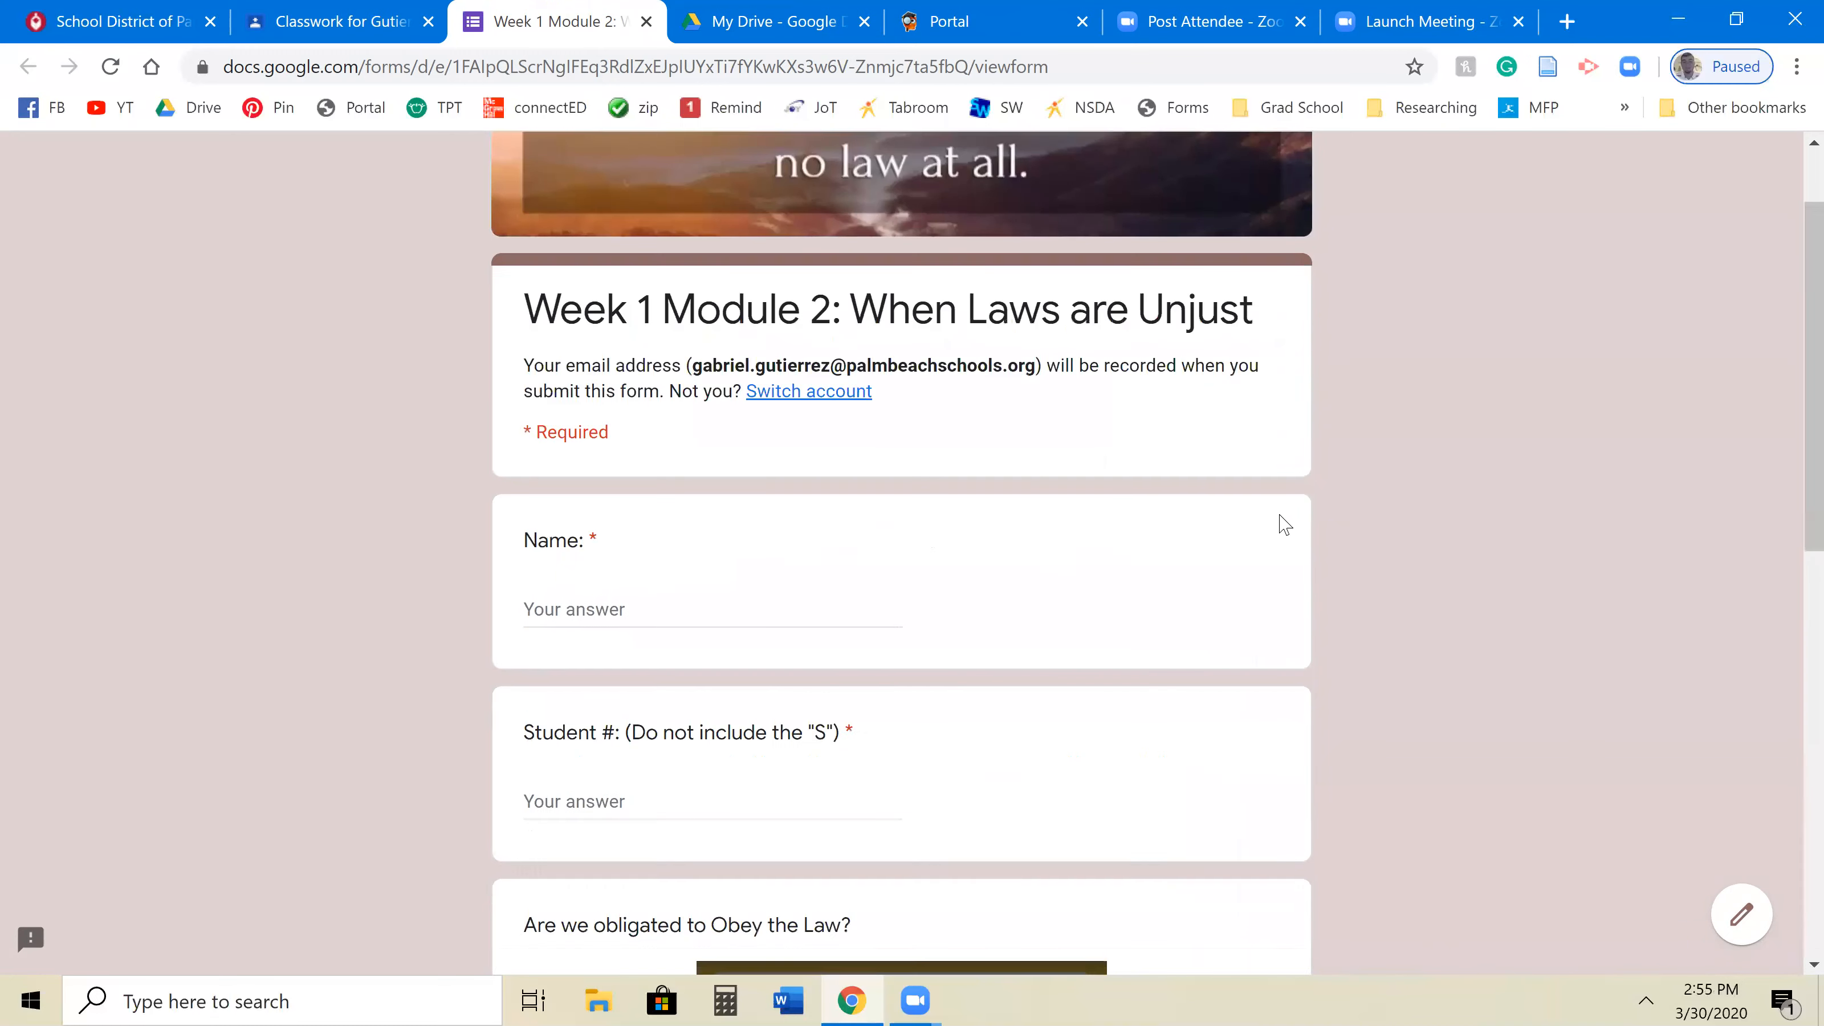
scroll(up, 3)
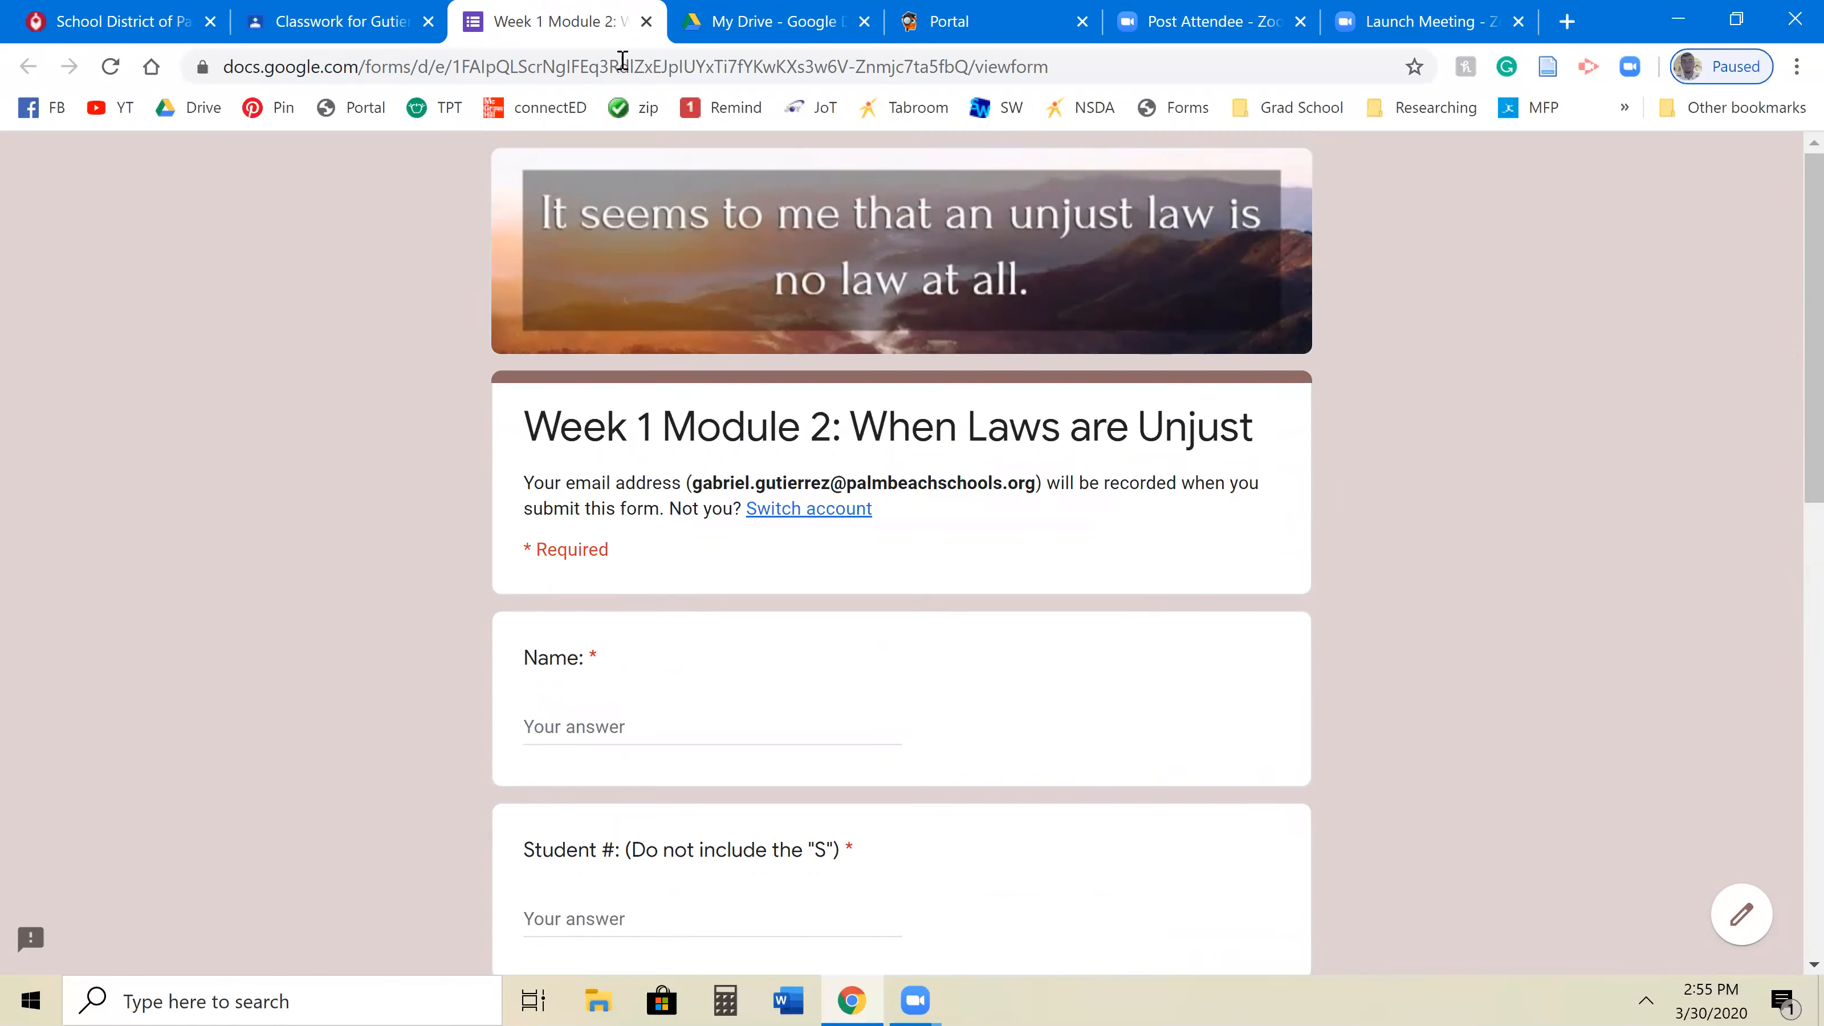
mouse_move(553, 21)
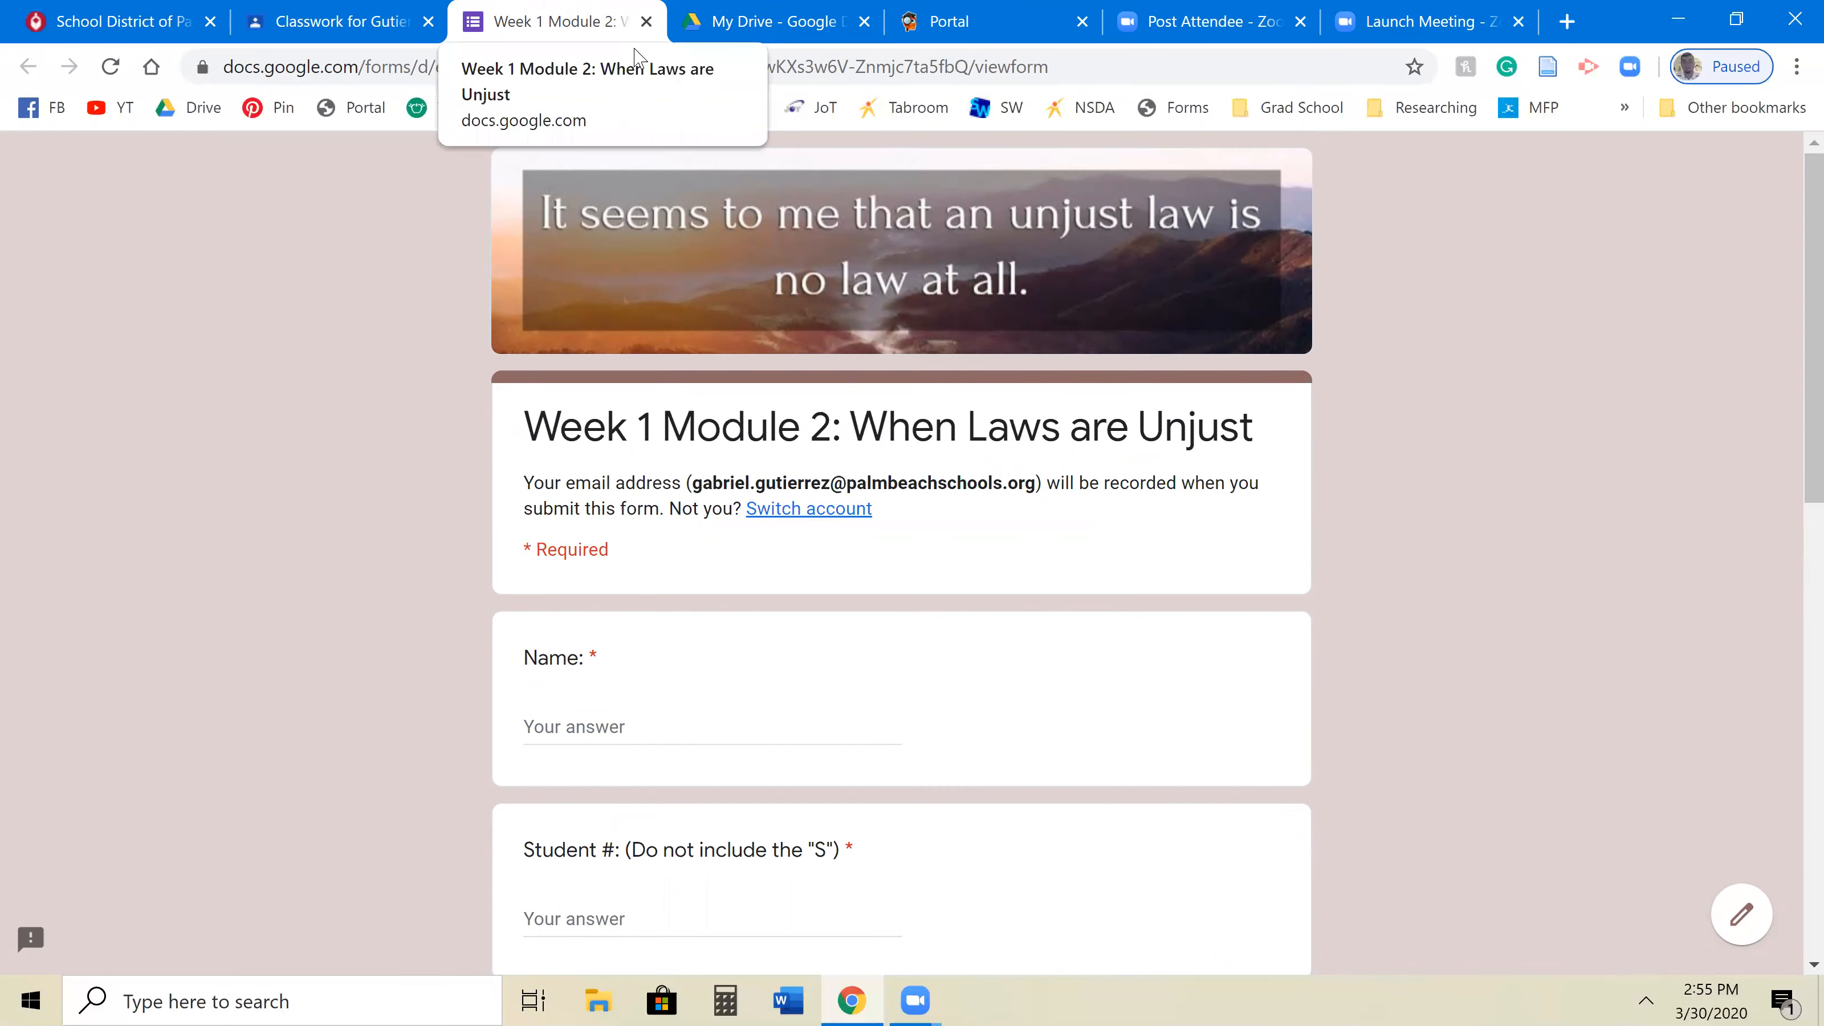